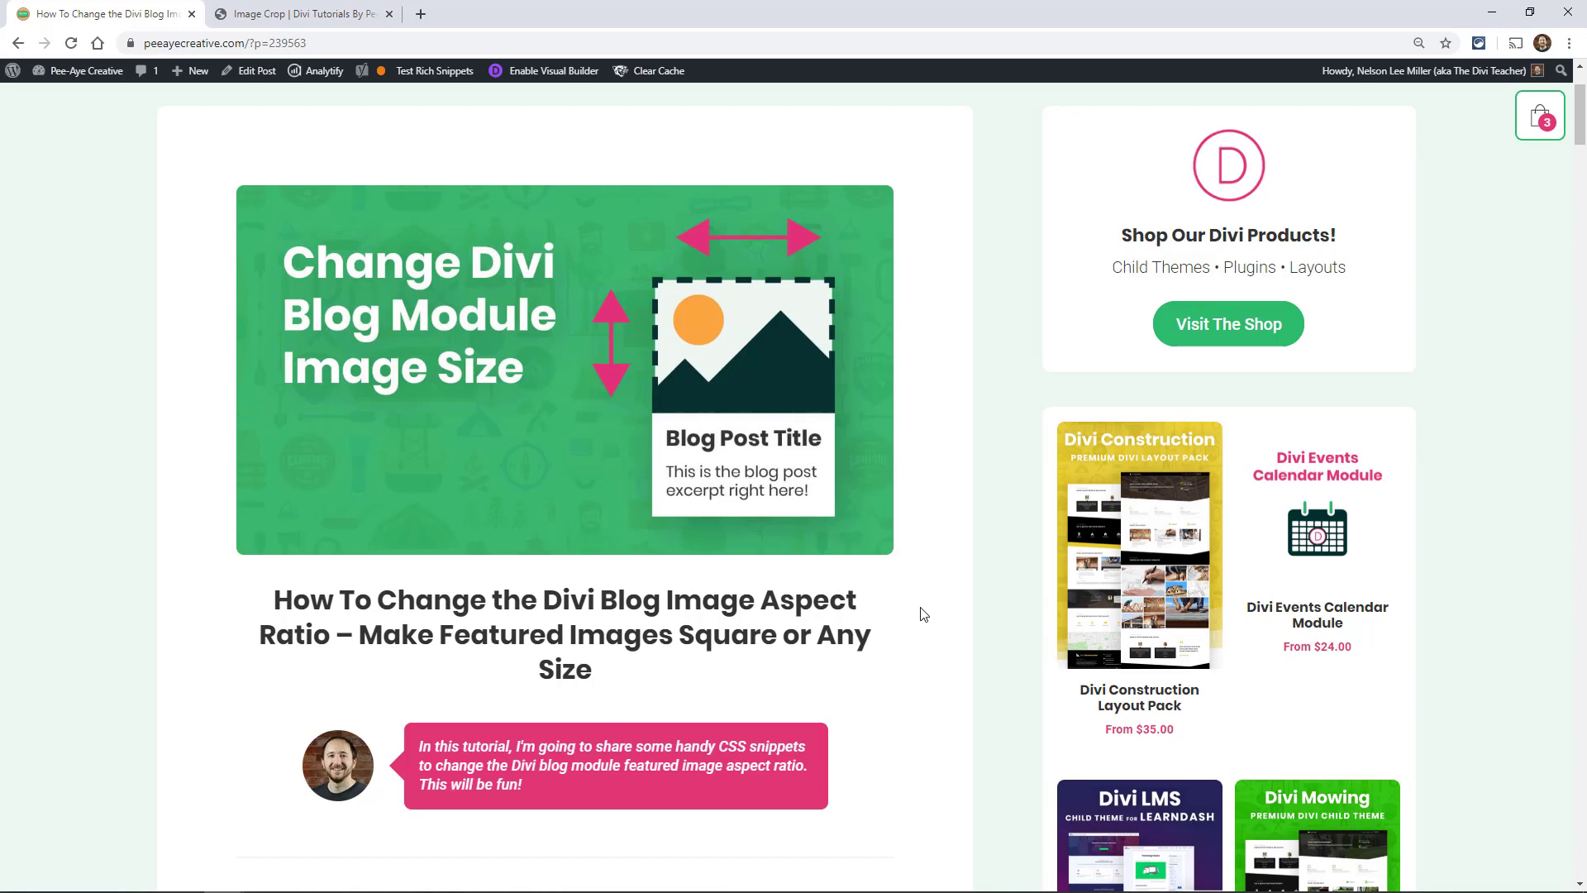
# Scroll past the intro to the Explanation & Calculations aspect-ratio percentage formulas.
pyautogui.scroll(-3)
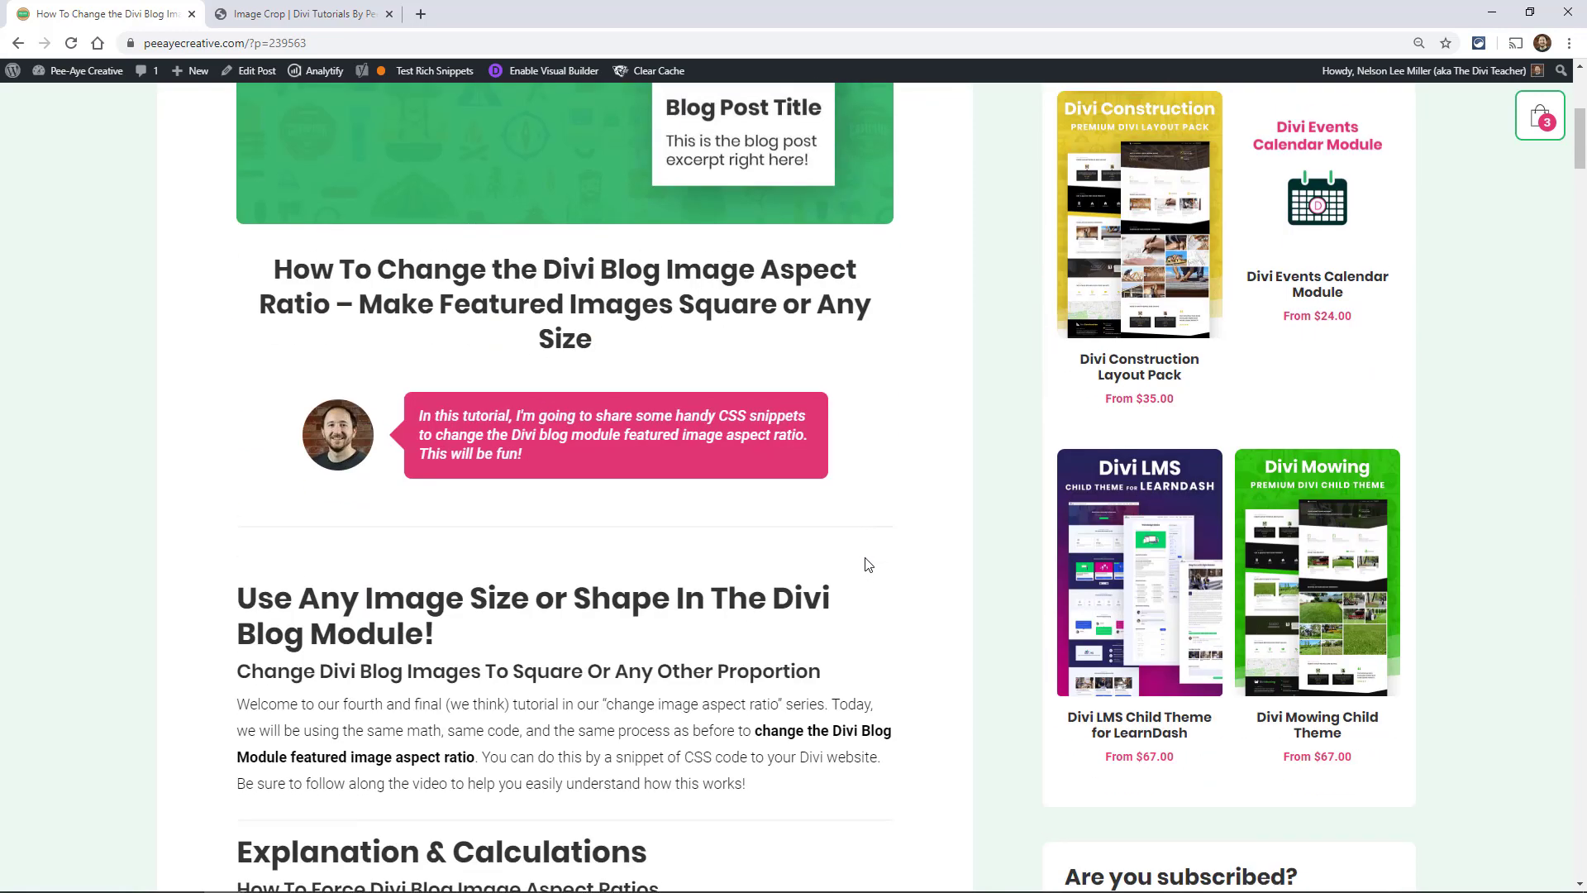
pyautogui.scroll(-3)
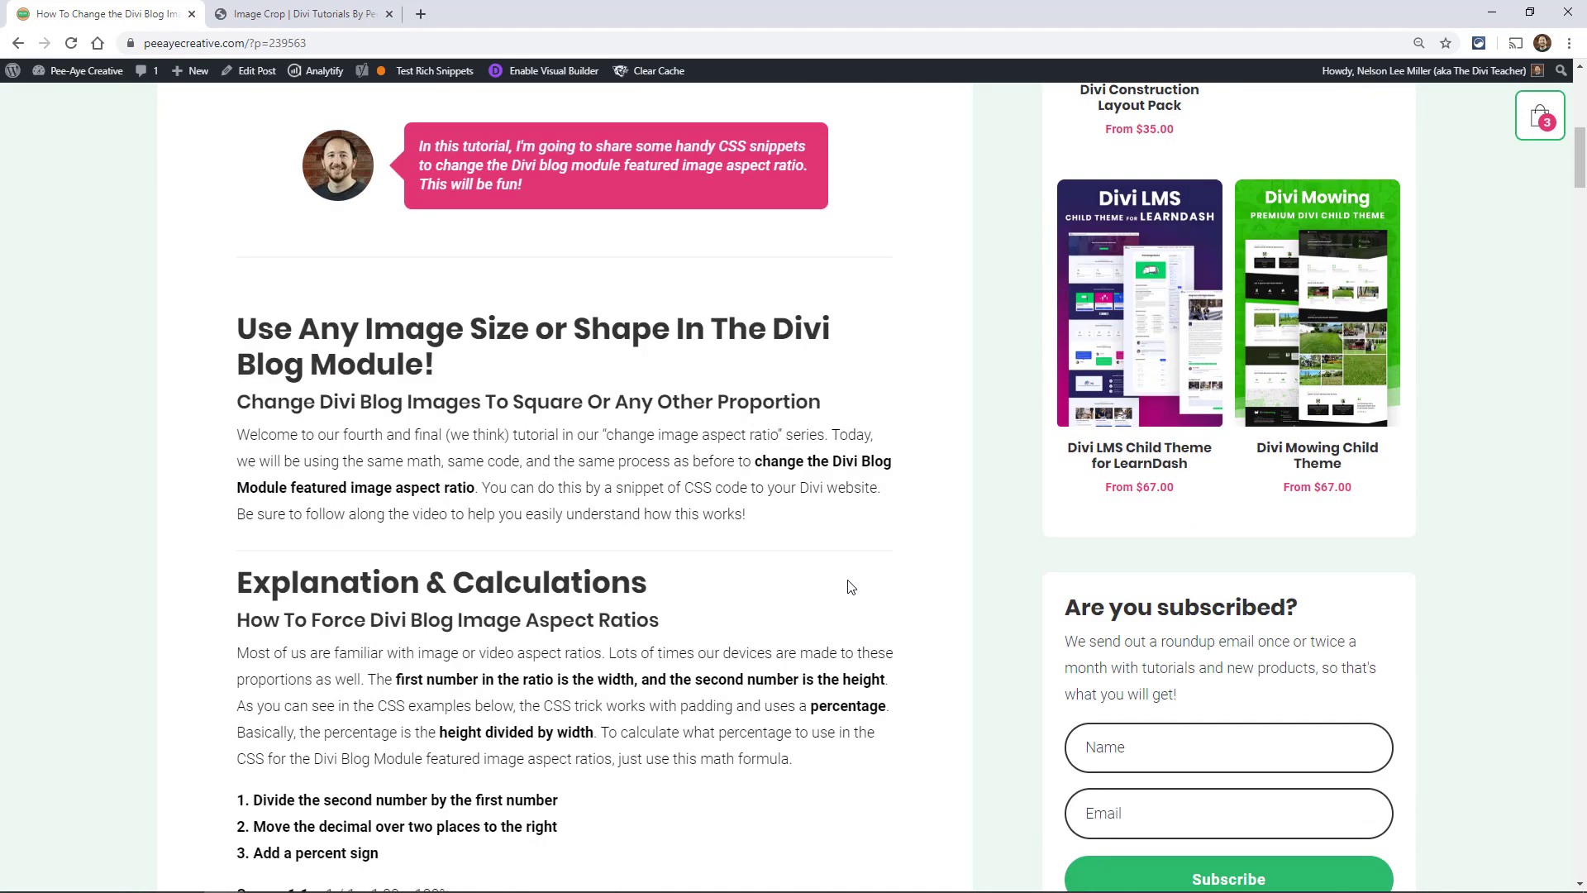
pyautogui.scroll(-3)
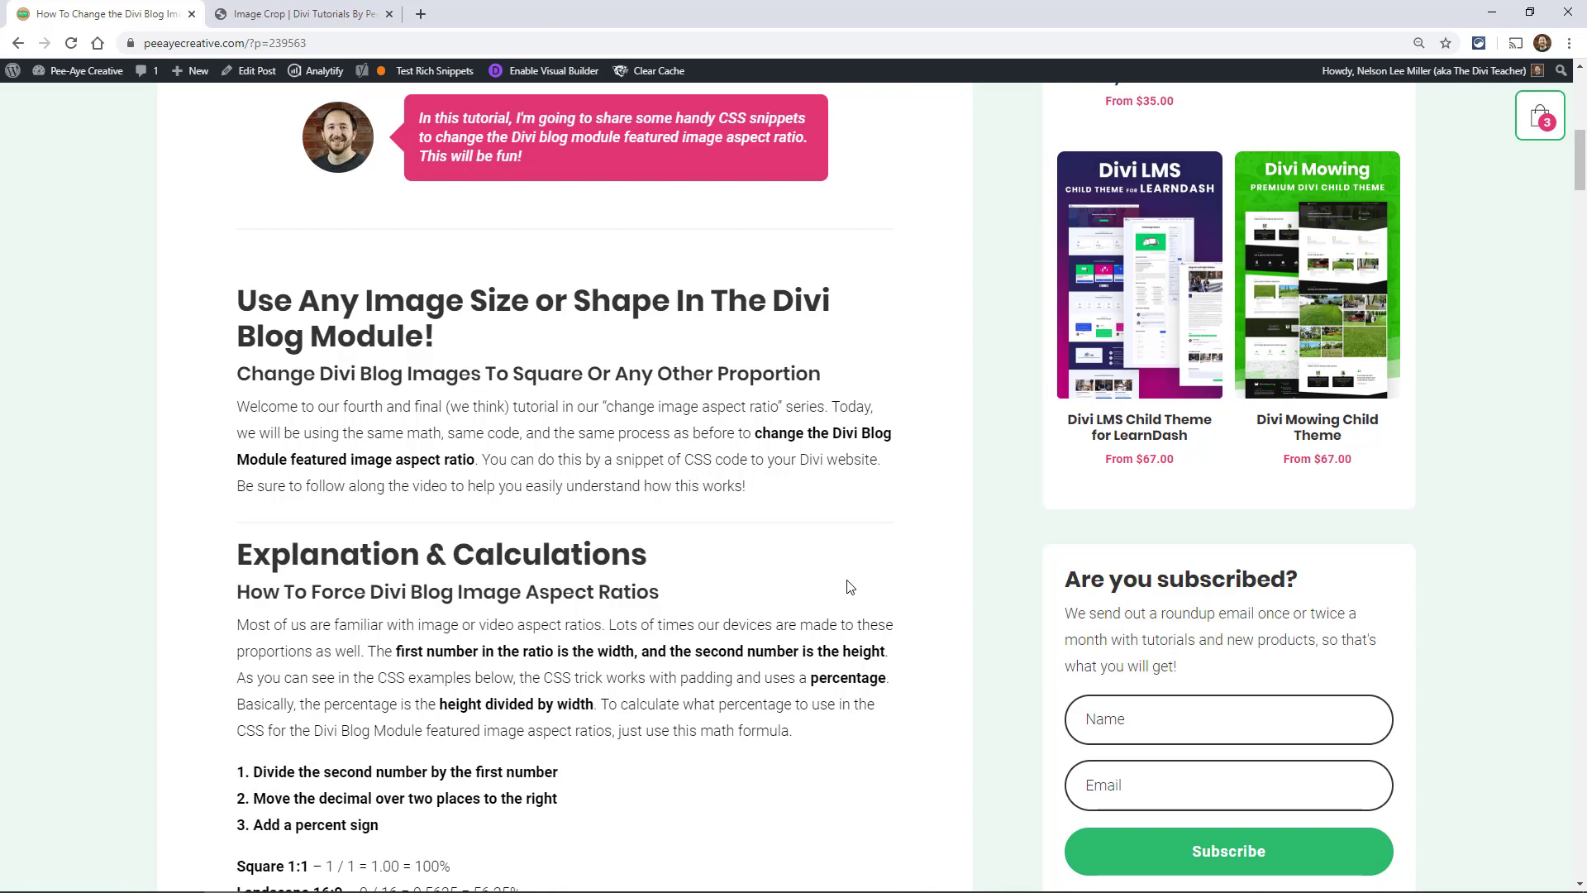
pyautogui.moveTo(626, 569)
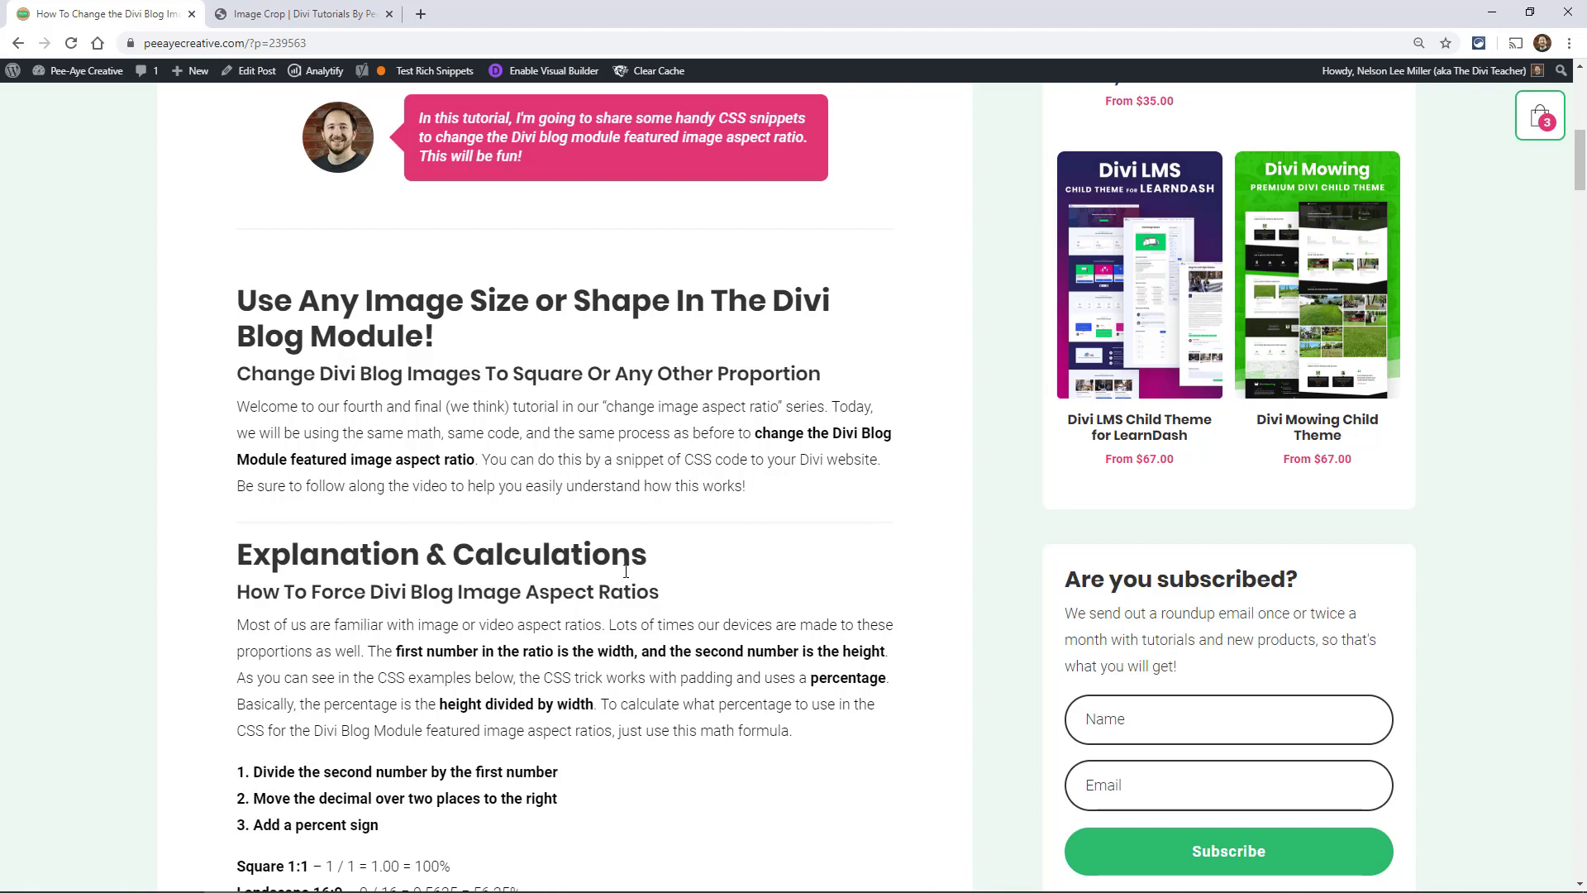
pyautogui.scroll(-3)
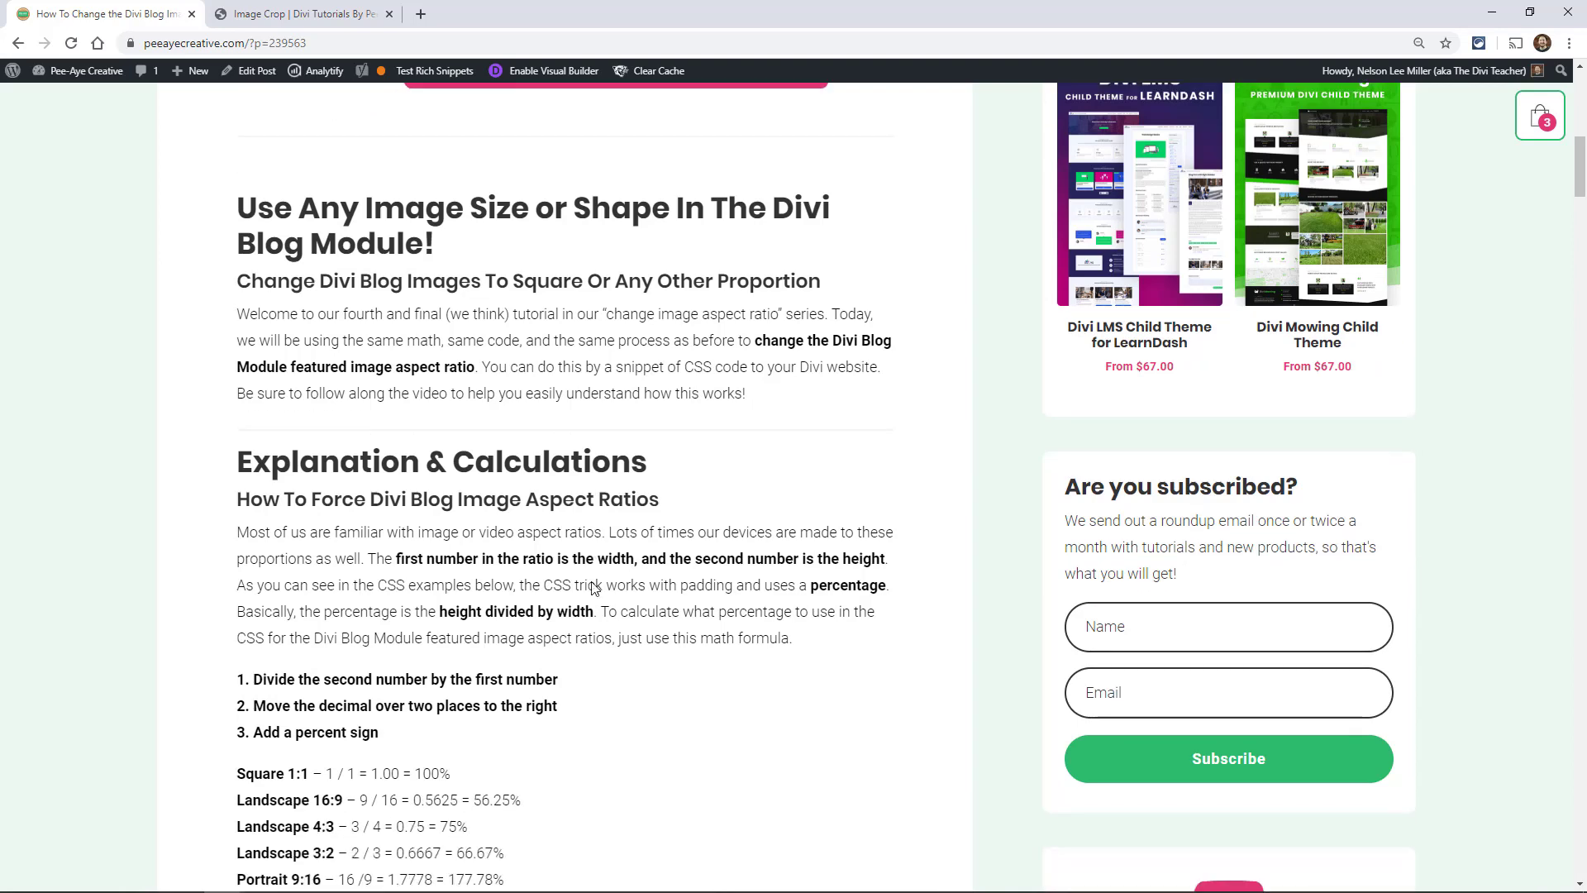
pyautogui.scroll(-3)
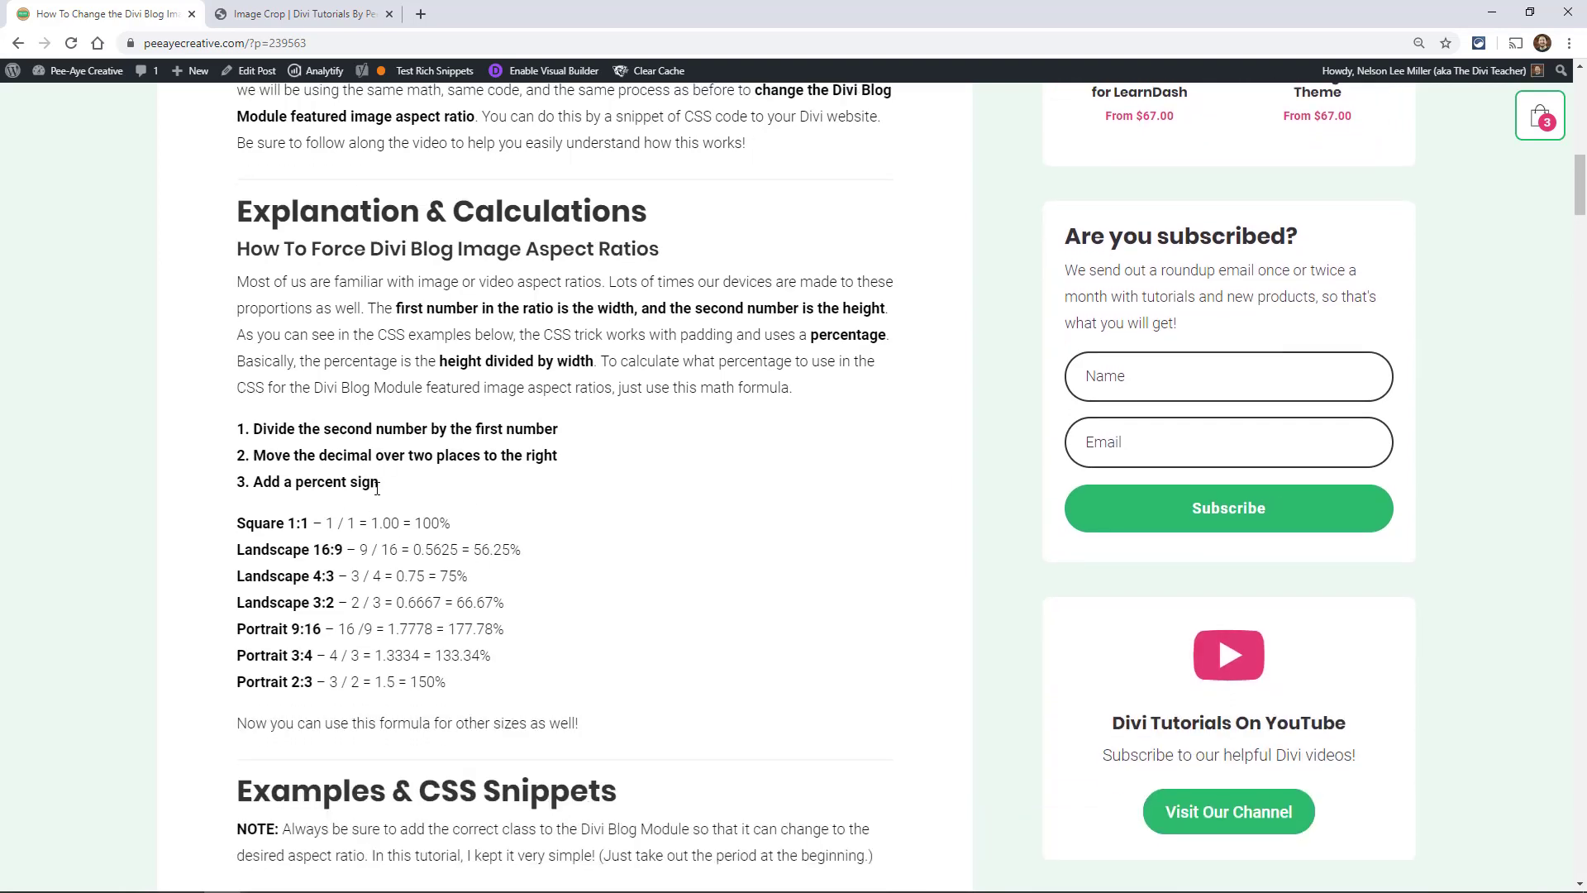
pyautogui.moveTo(390, 521)
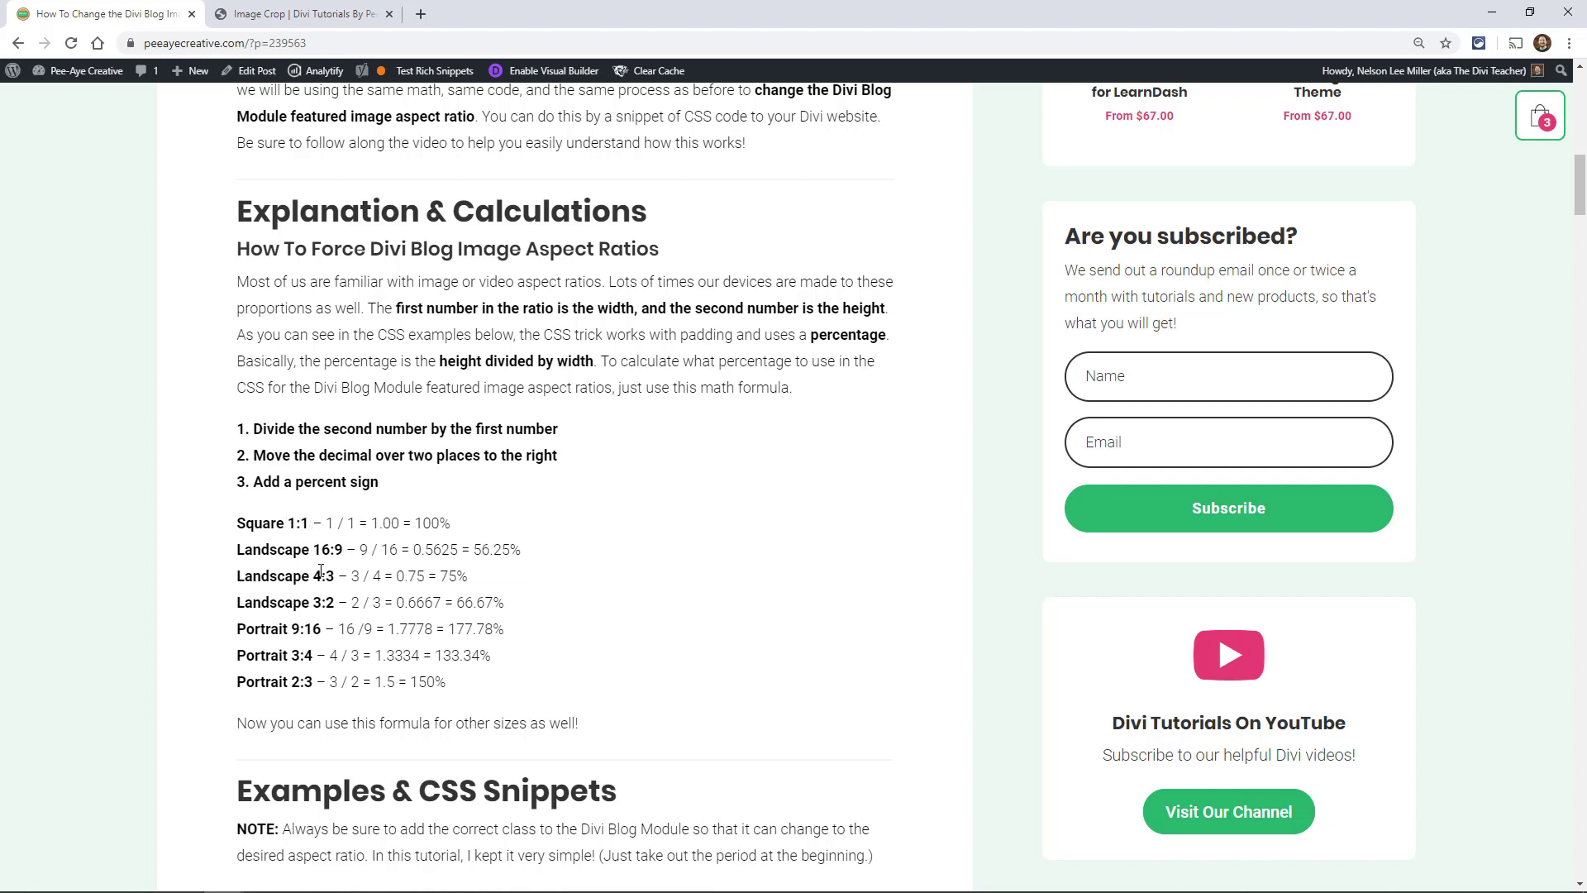
pyautogui.moveTo(448, 628)
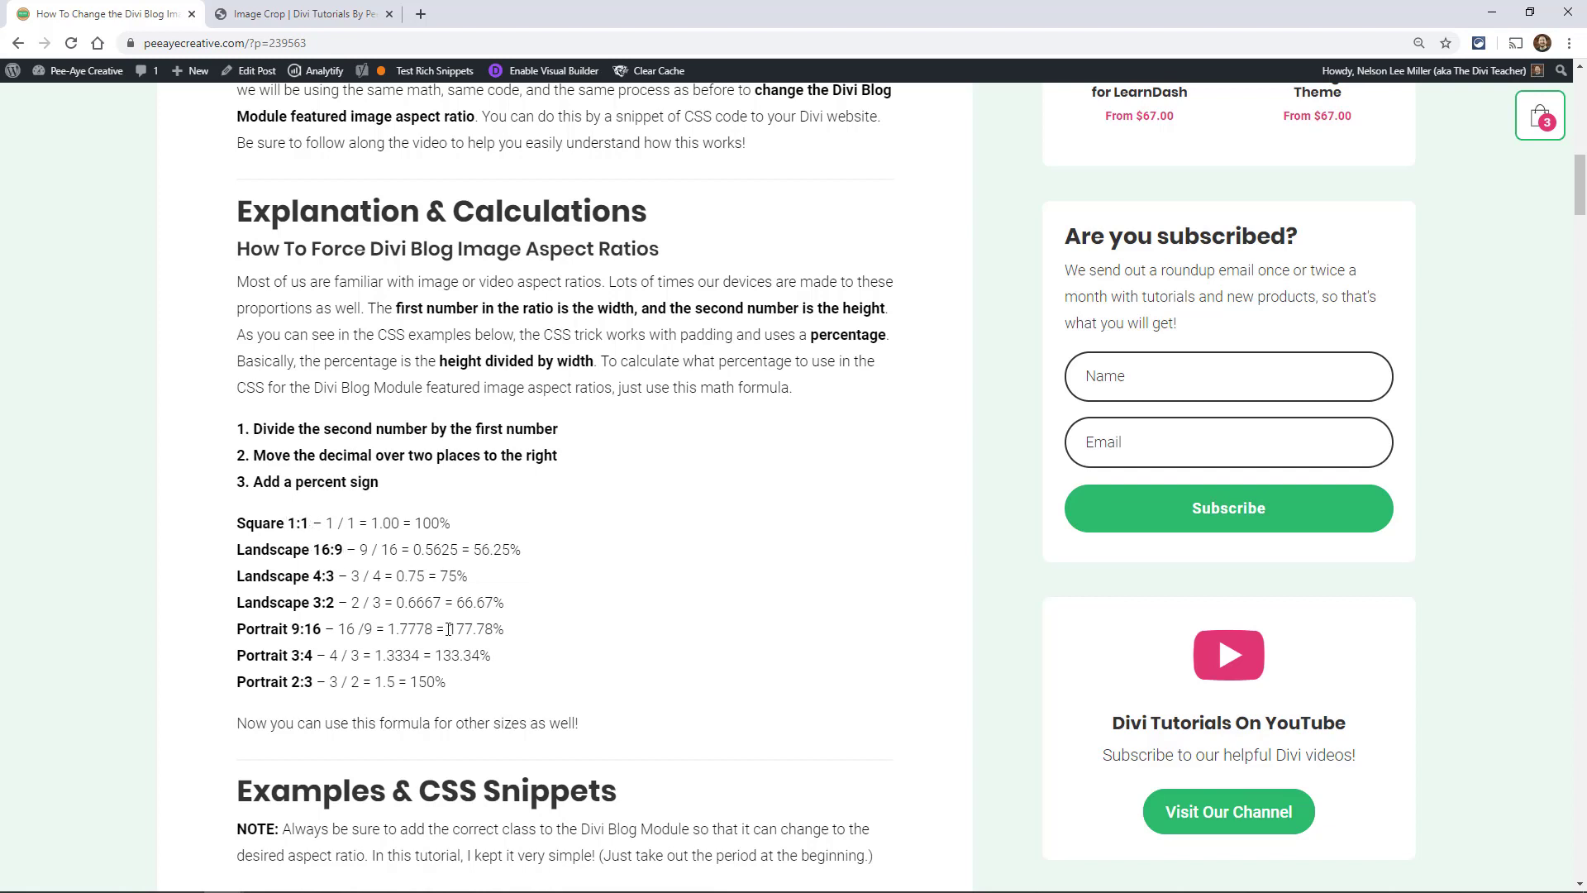
# Scroll past the Blog Settings CSS Class screenshot to the Square 1:1 example and snippet.
pyautogui.scroll(-3)
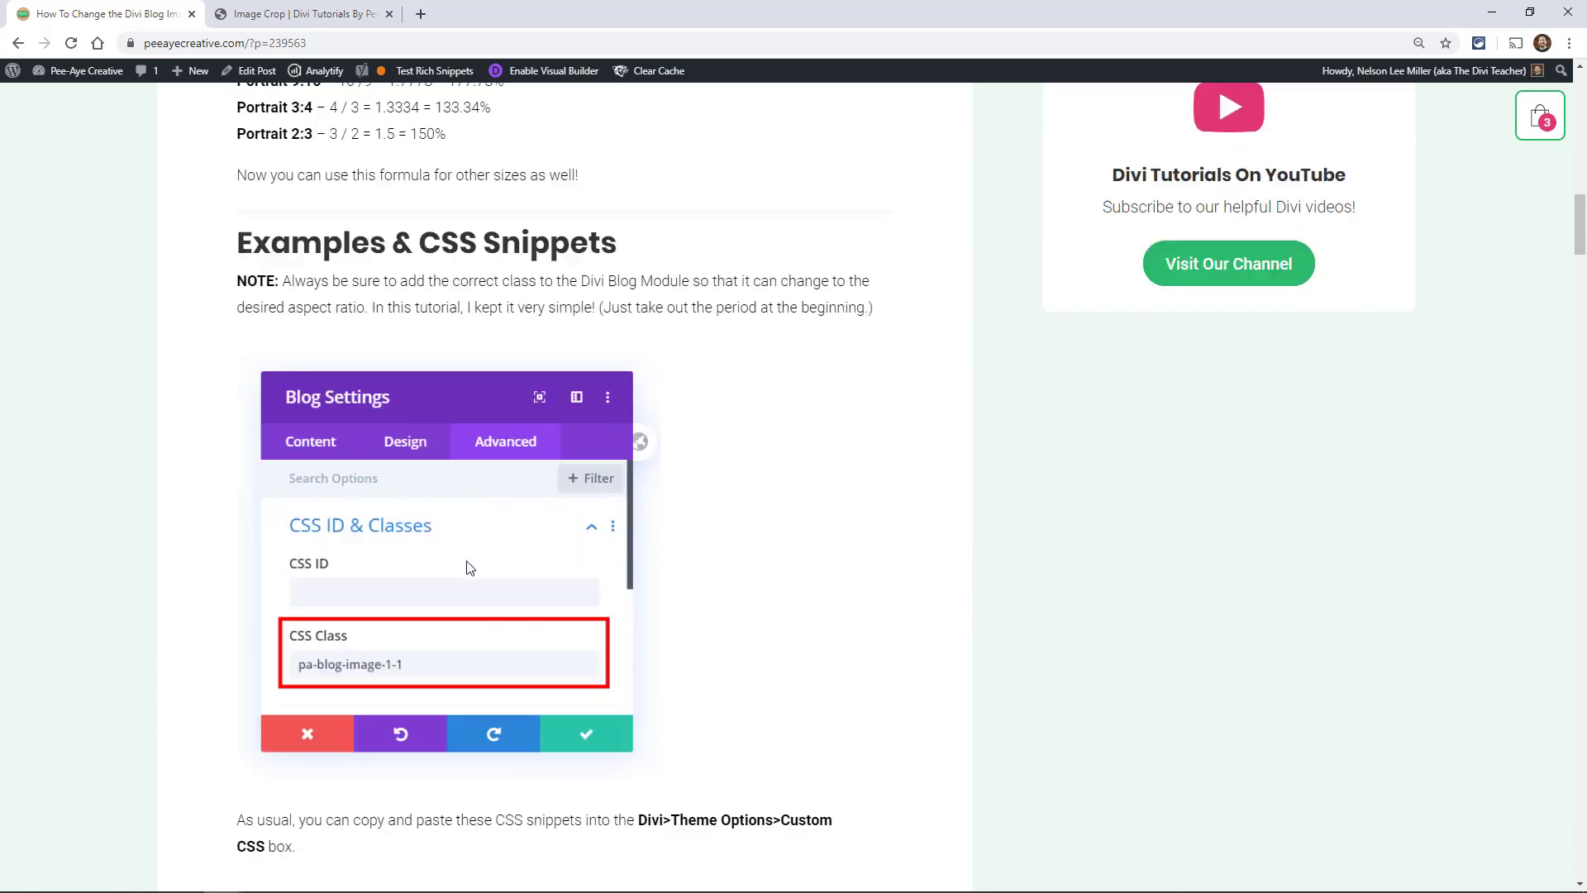
pyautogui.scroll(-3)
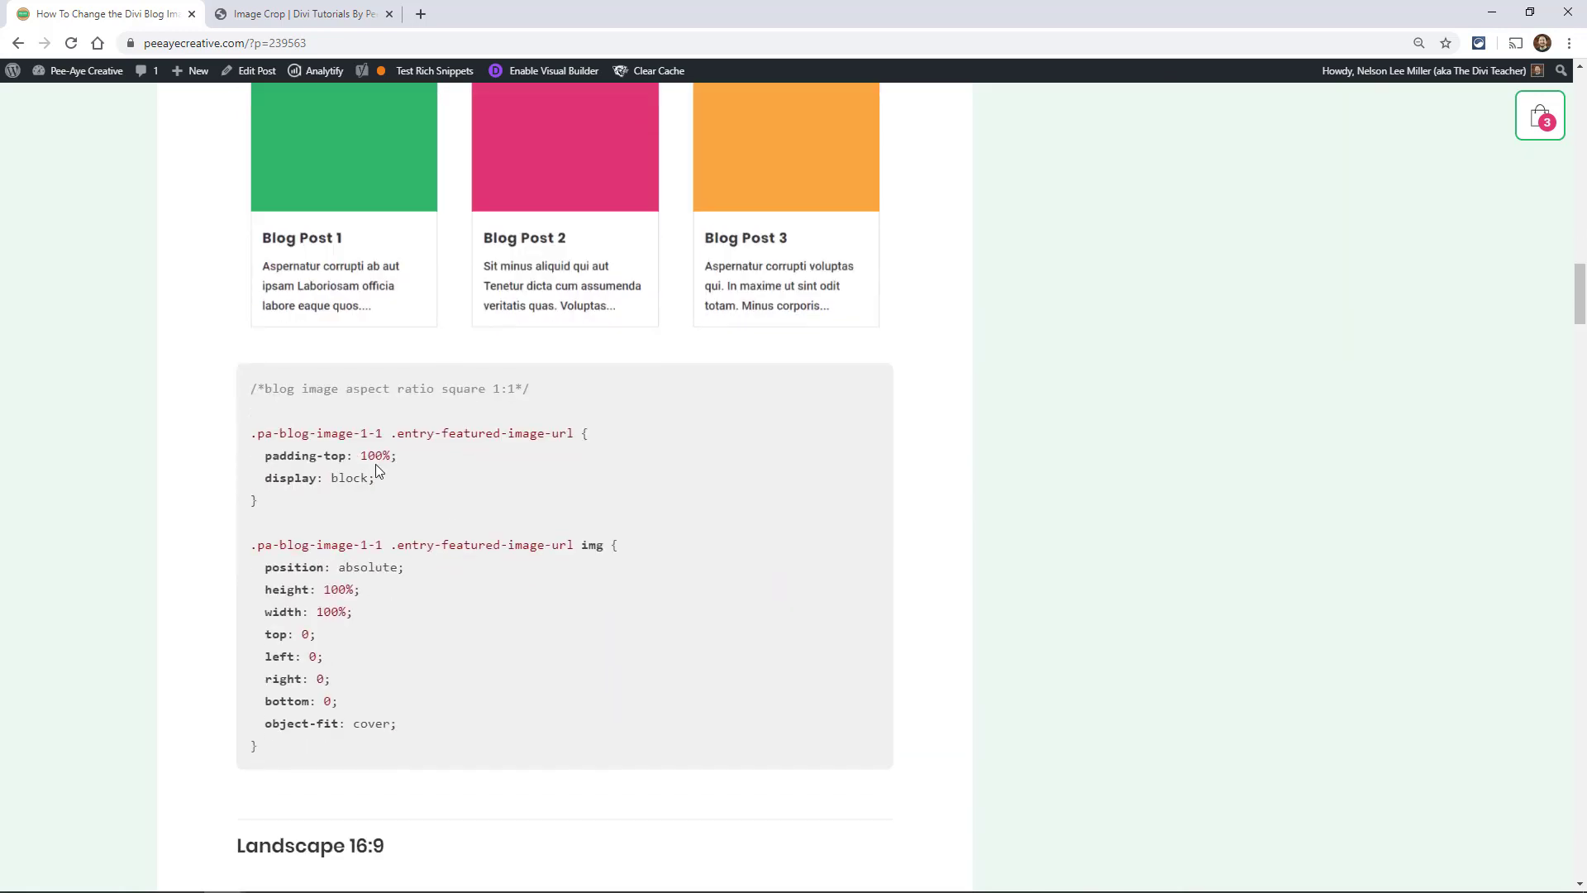
pyautogui.doubleClick(324, 456)
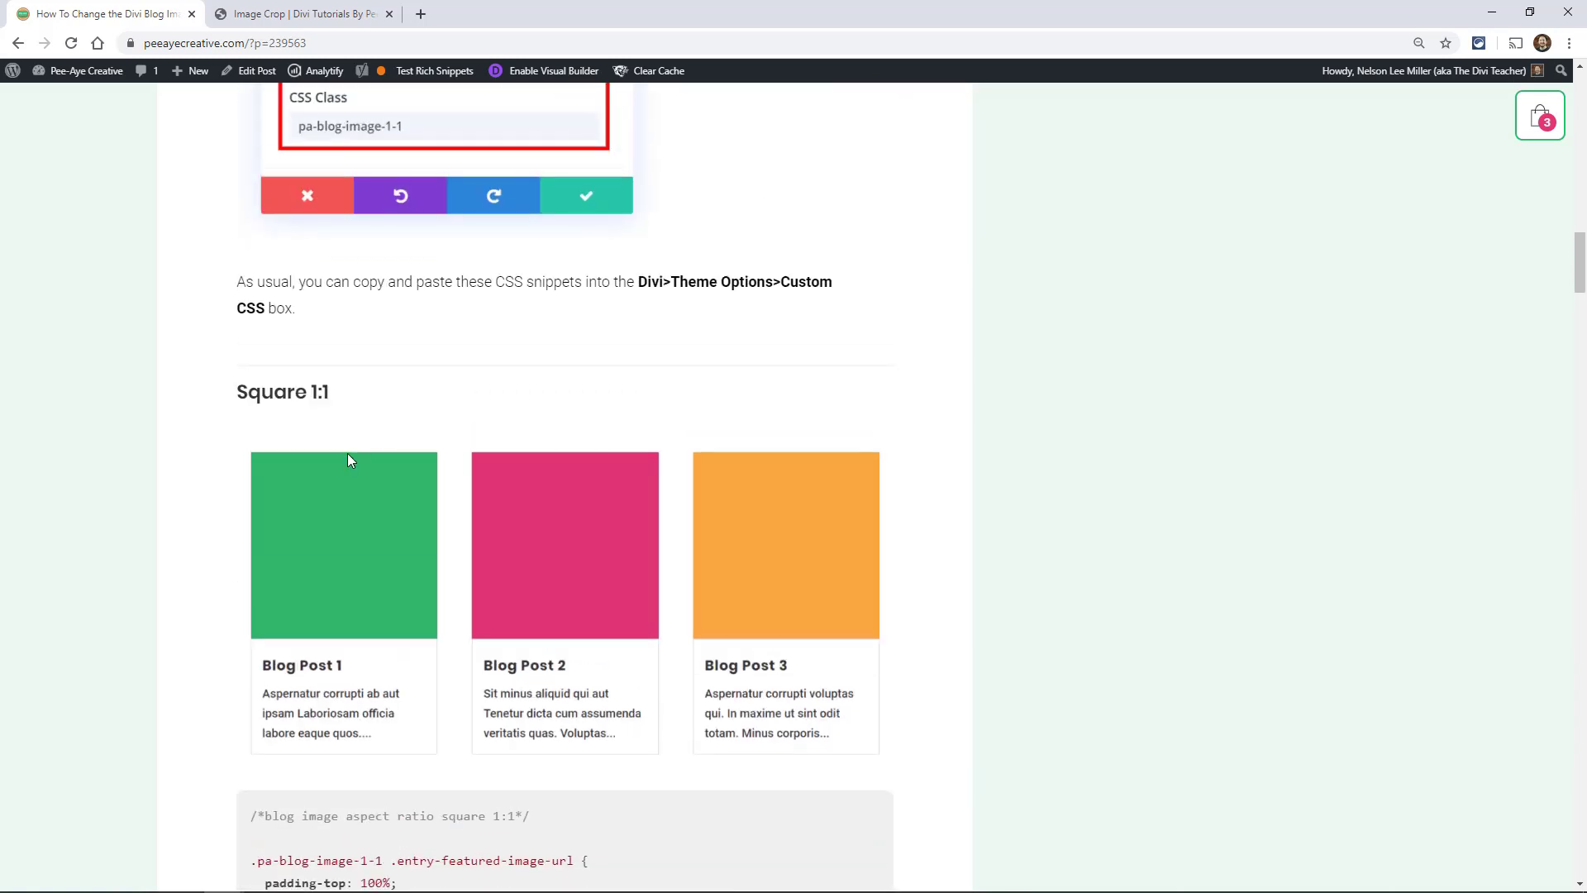
pyautogui.scroll(-3)
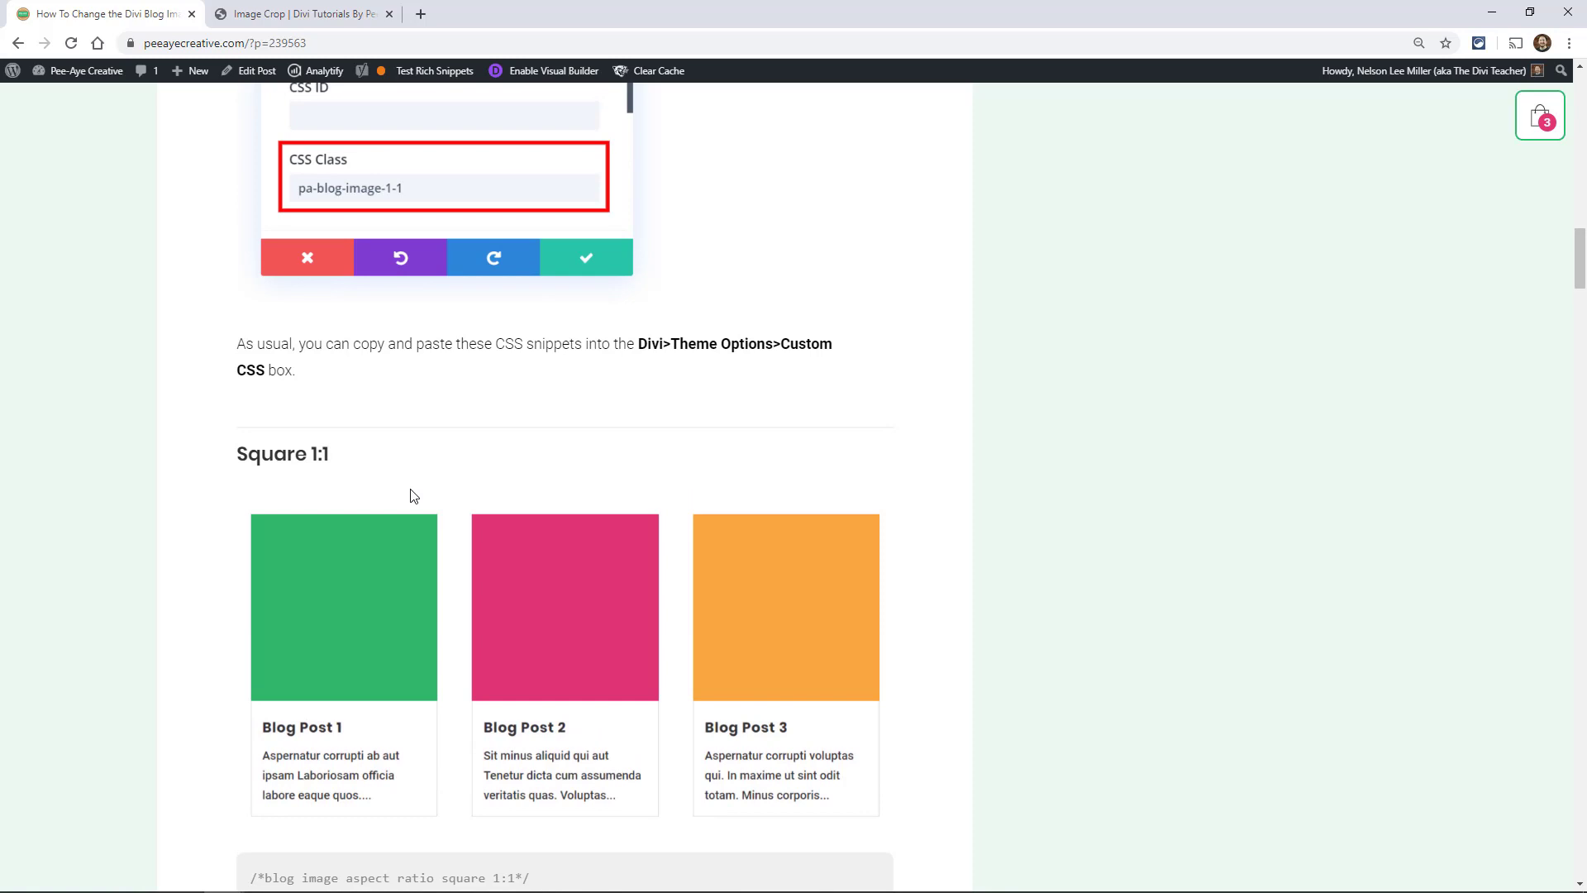
pyautogui.moveTo(509, 562)
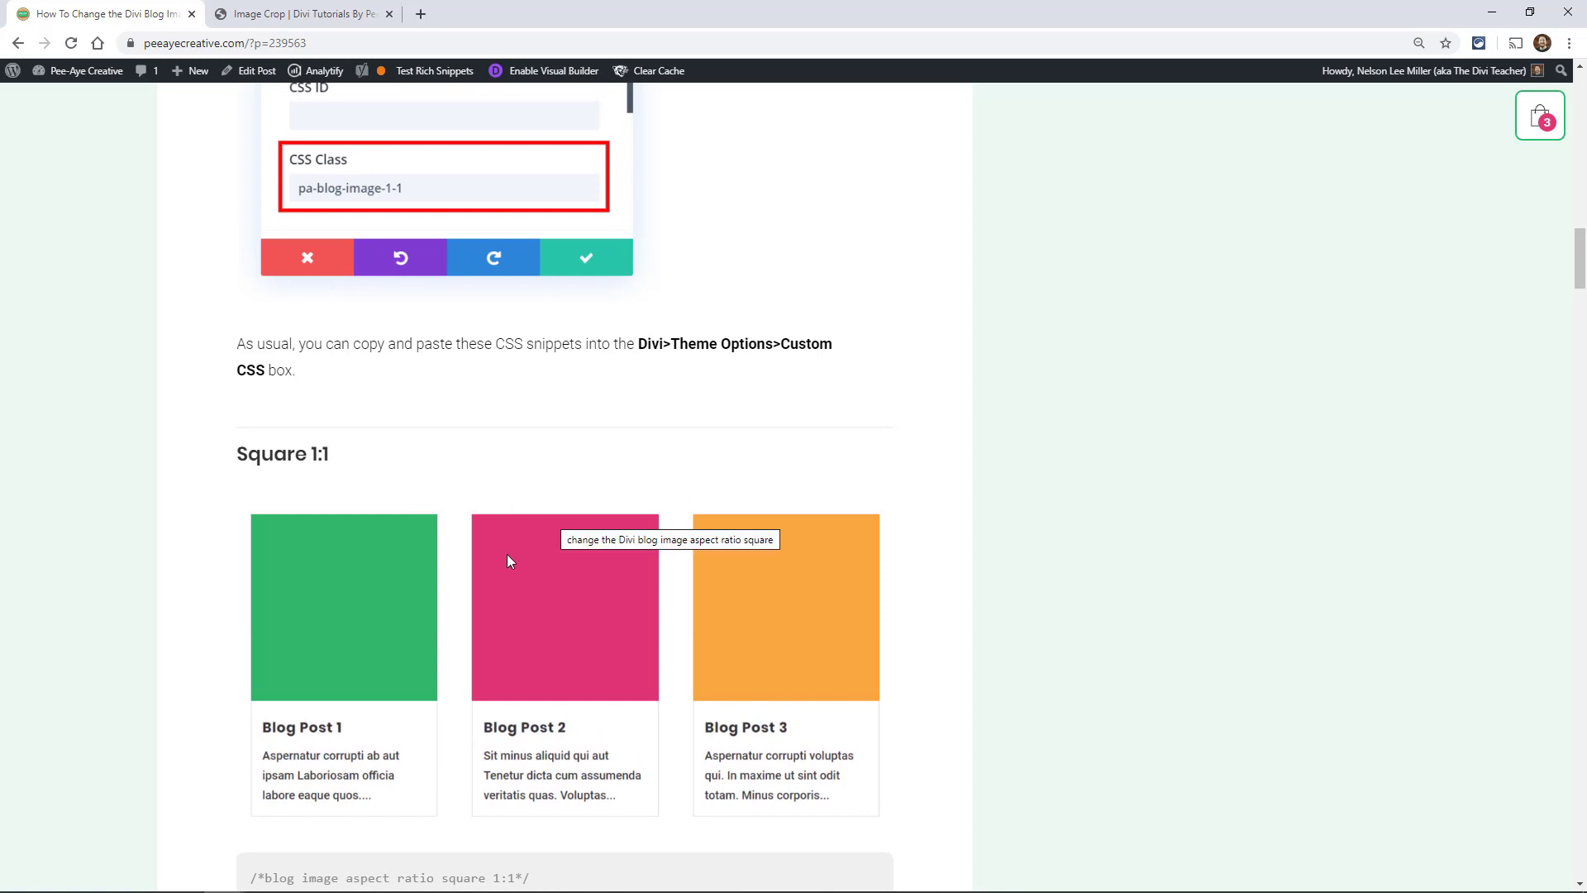
pyautogui.moveTo(513, 584)
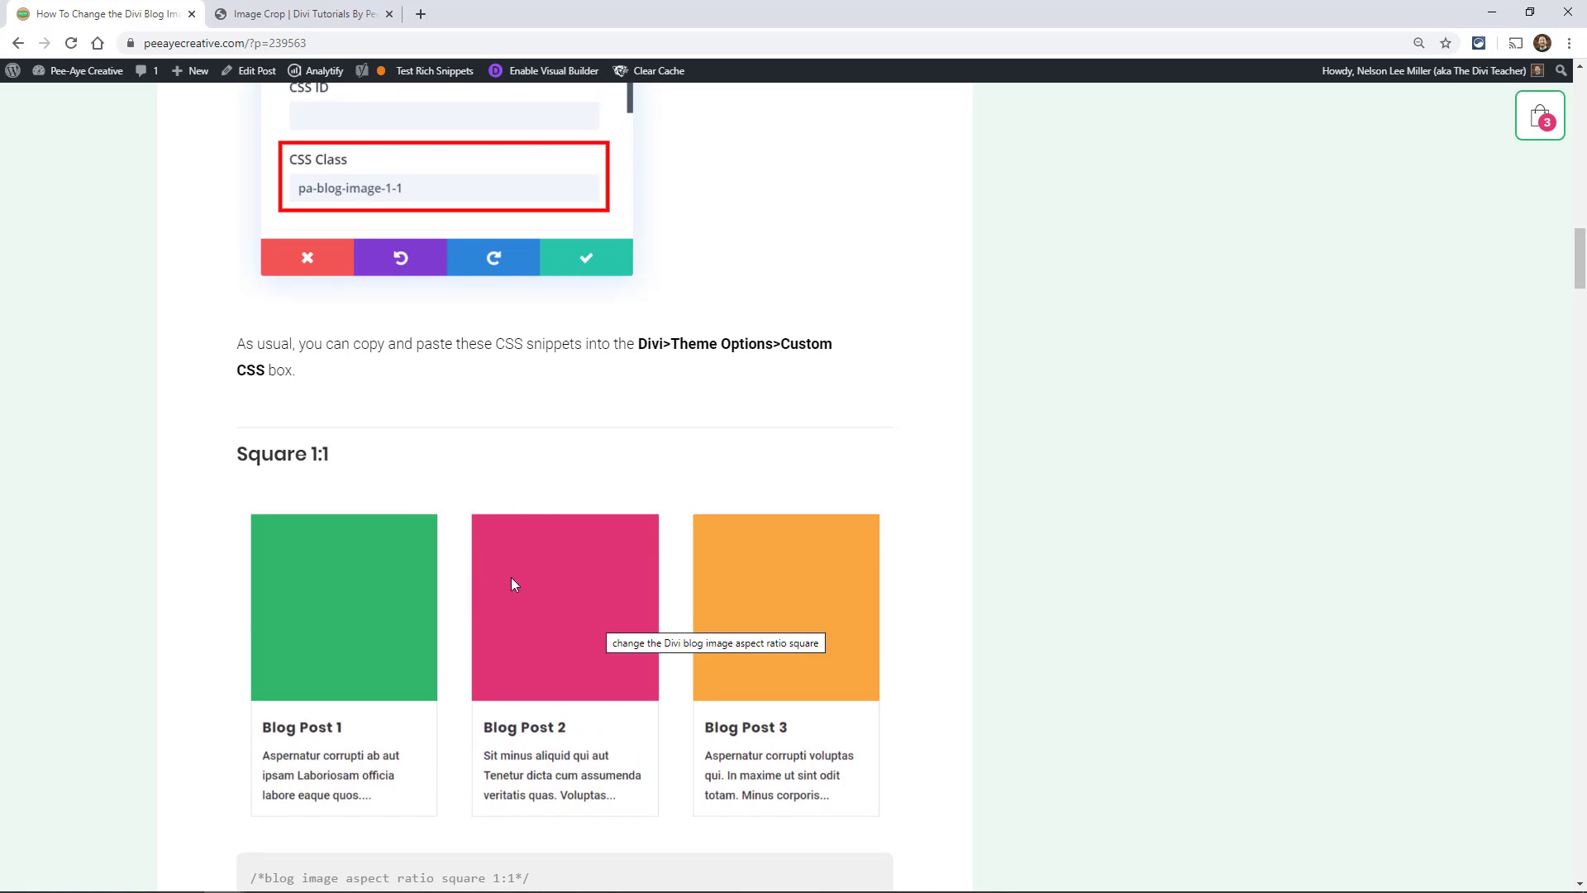
pyautogui.moveTo(870, 531)
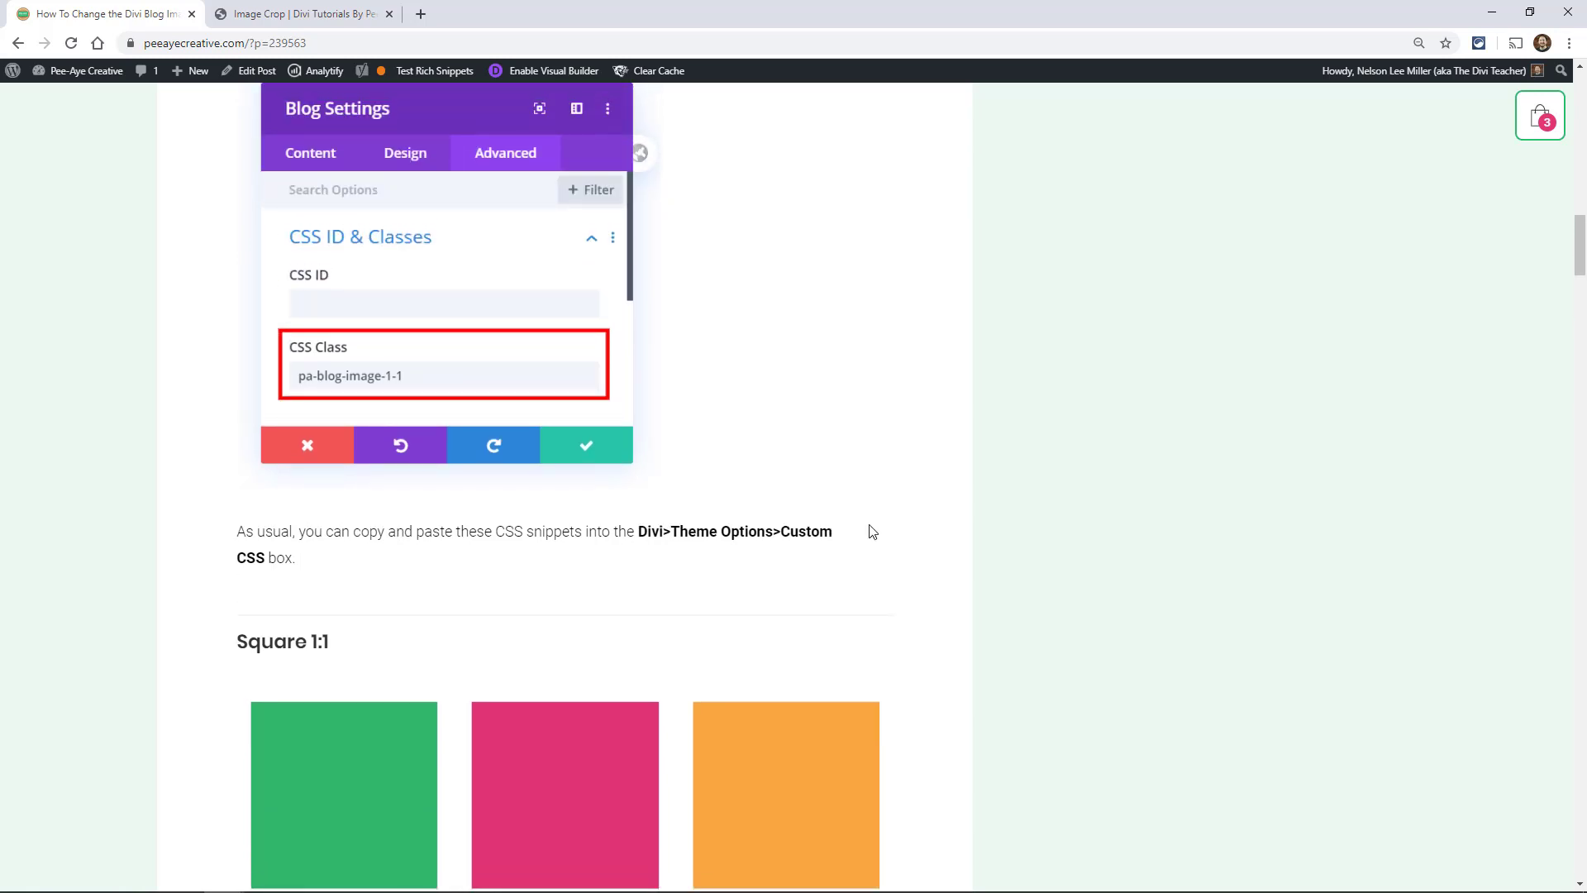
pyautogui.scroll(-3)
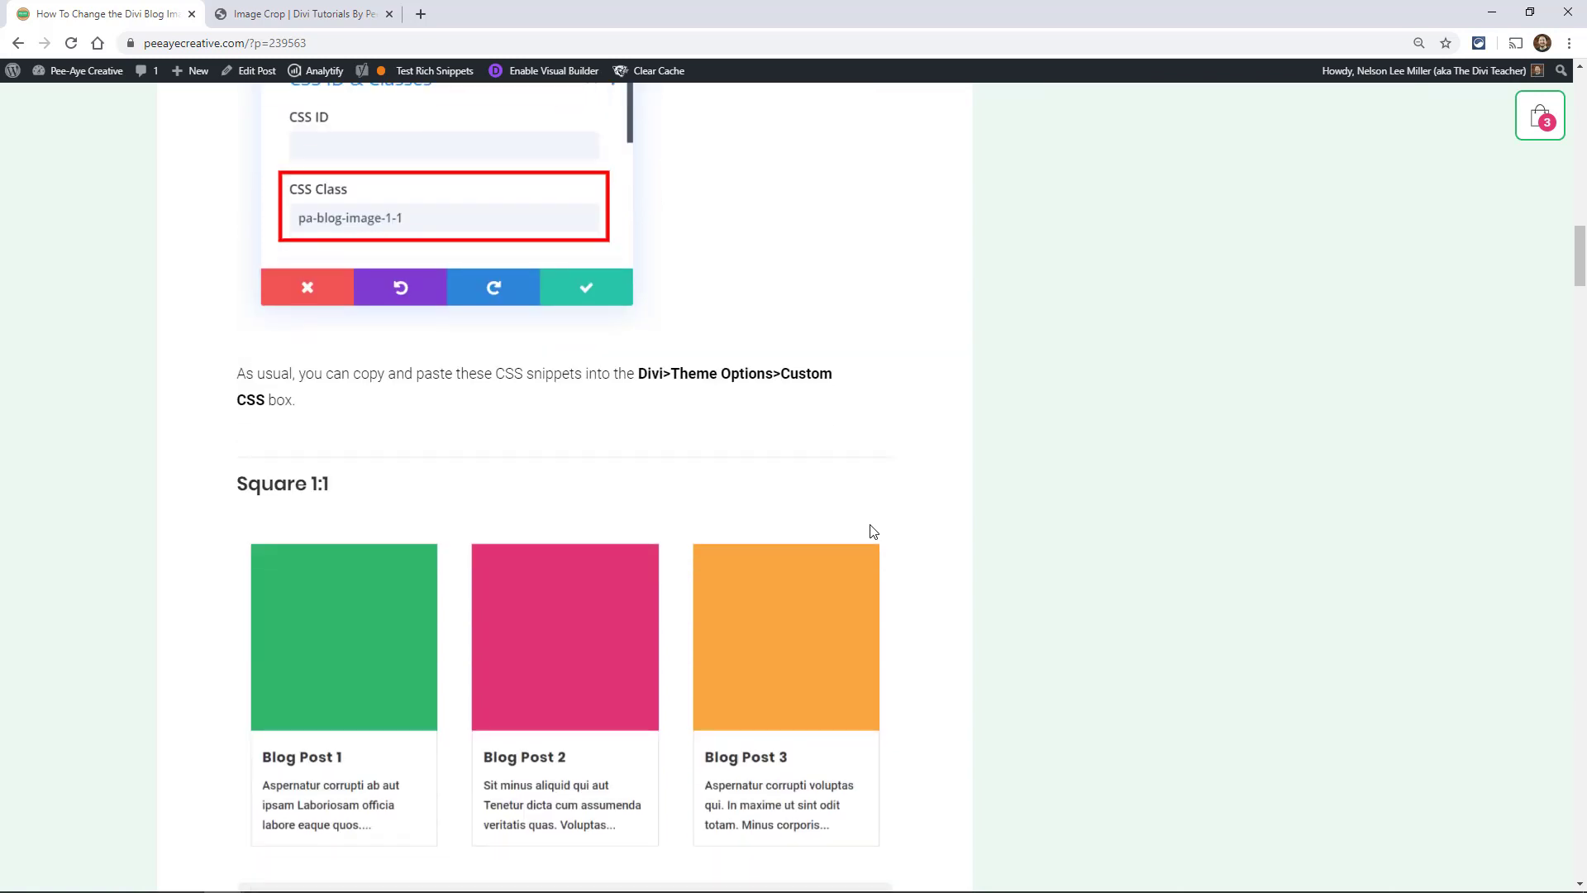
pyautogui.scroll(-3)
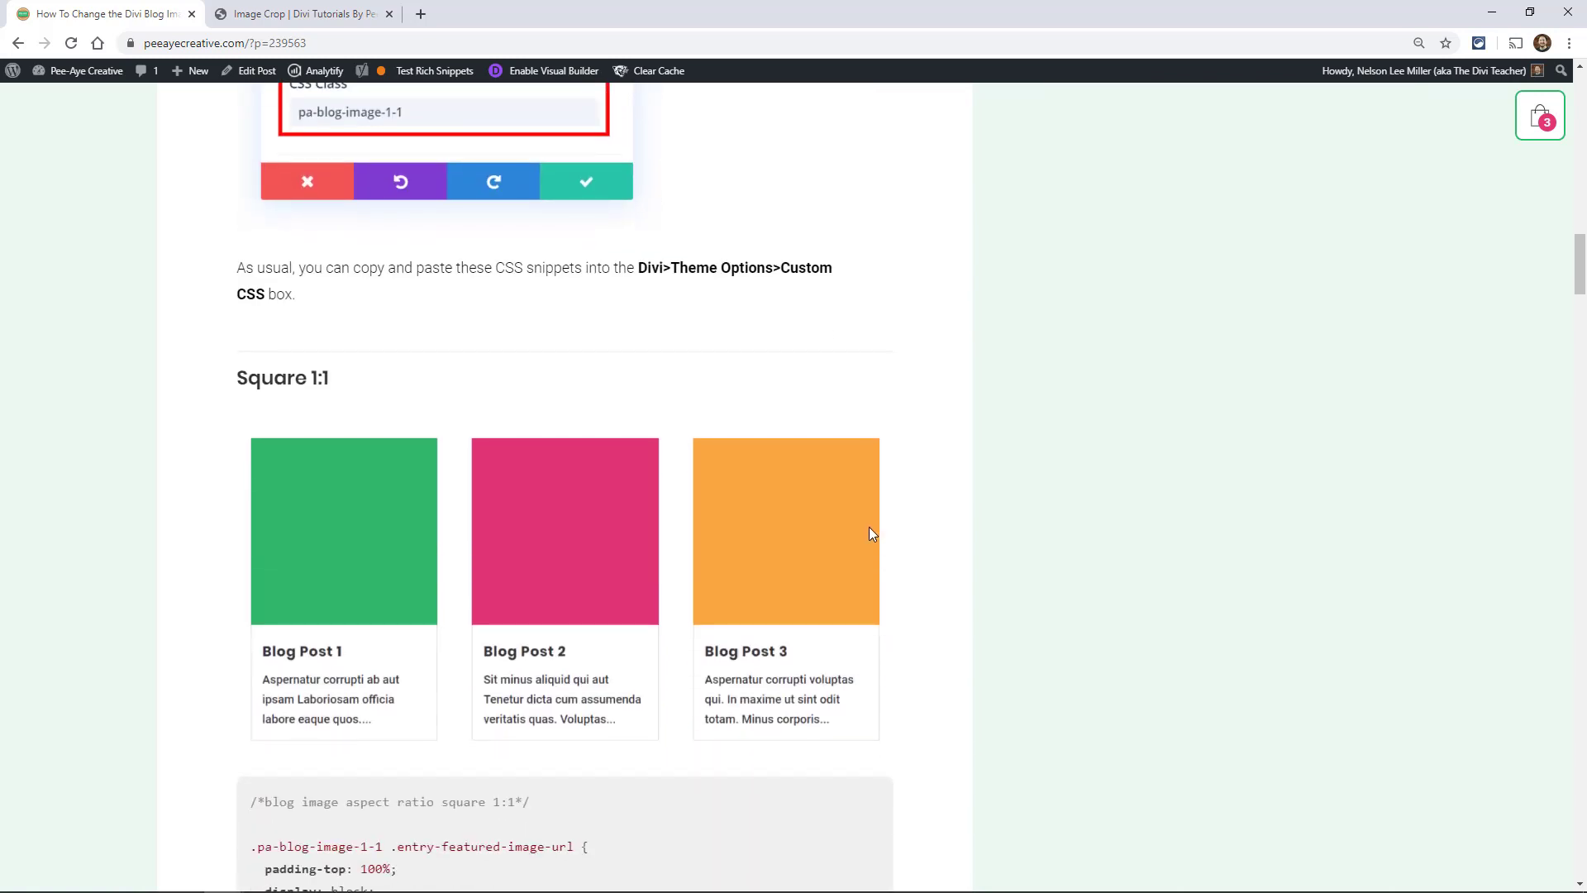
pyautogui.scroll(-3)
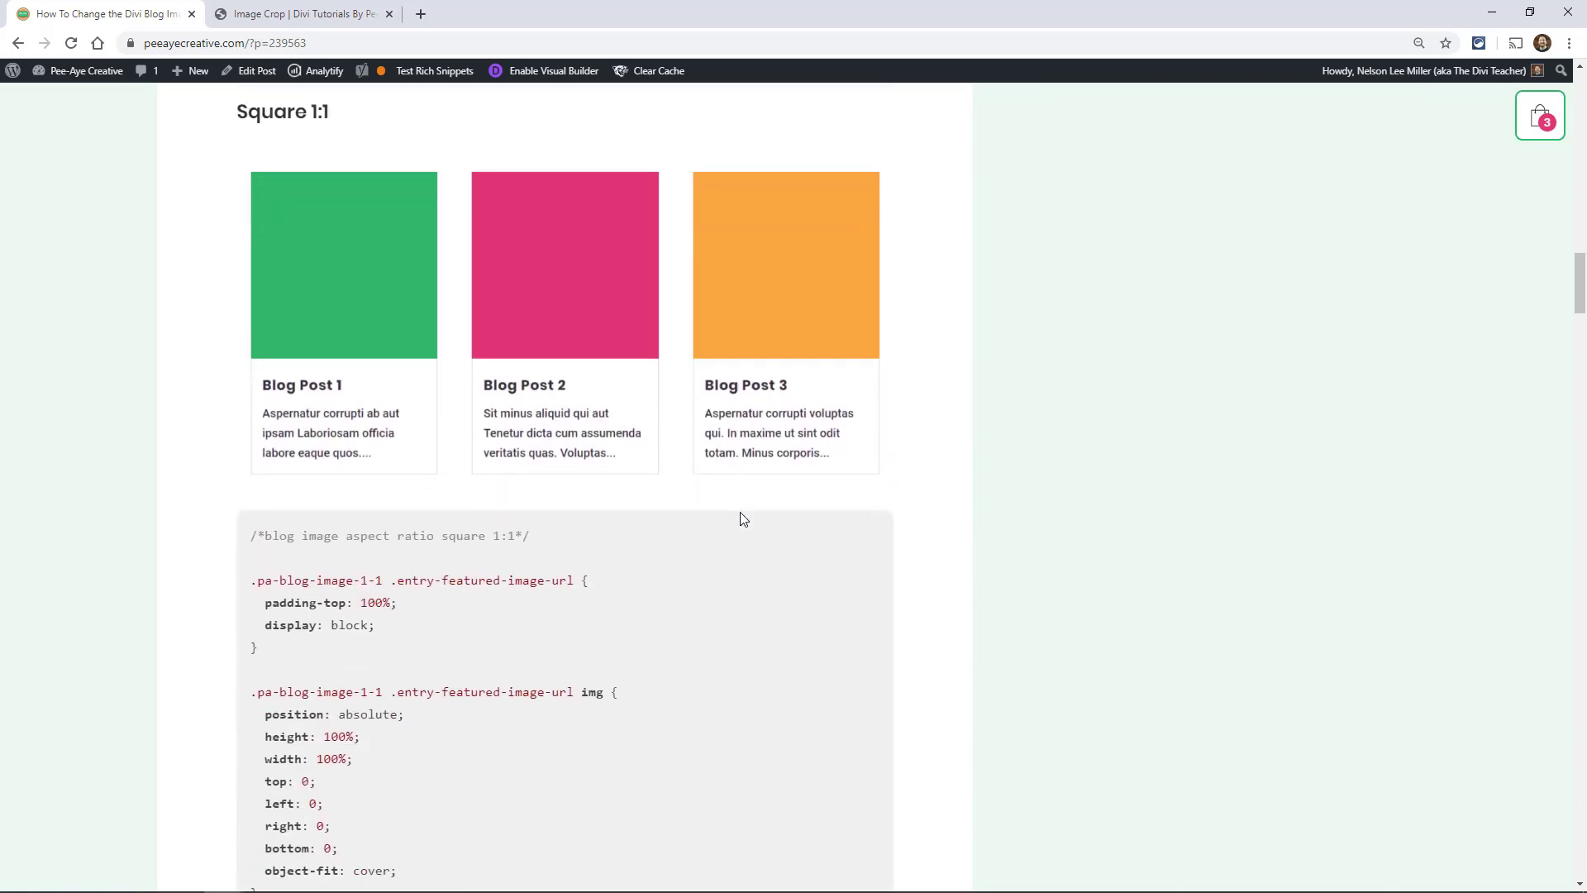
pyautogui.scroll(-3)
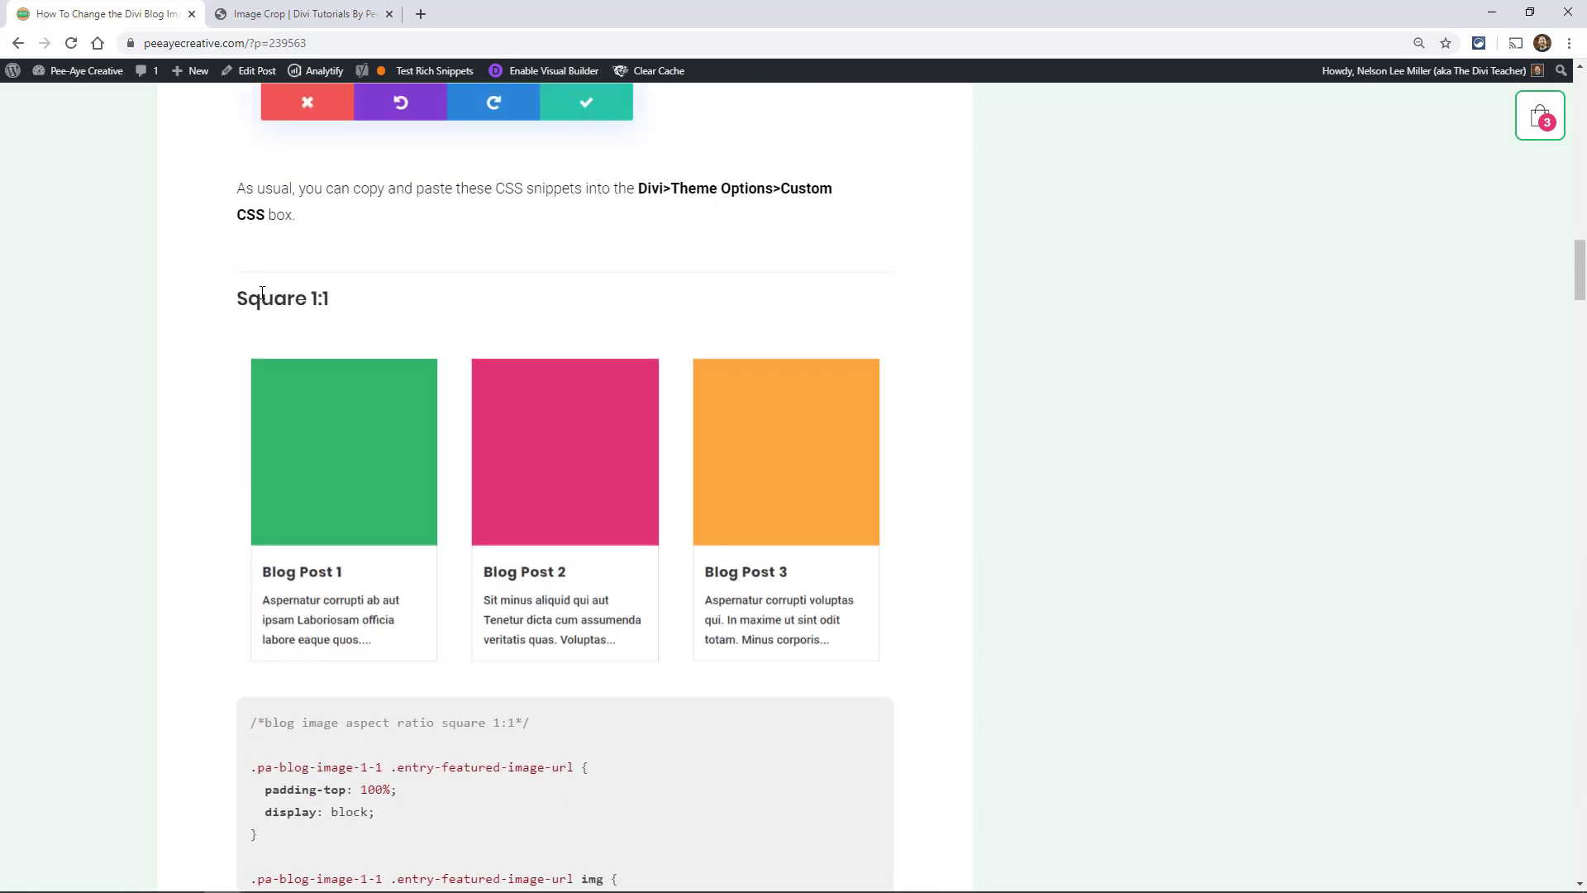
# Scroll through the tutorial's aspect-ratio example grids and their CSS snippets.
pyautogui.scroll(-3)
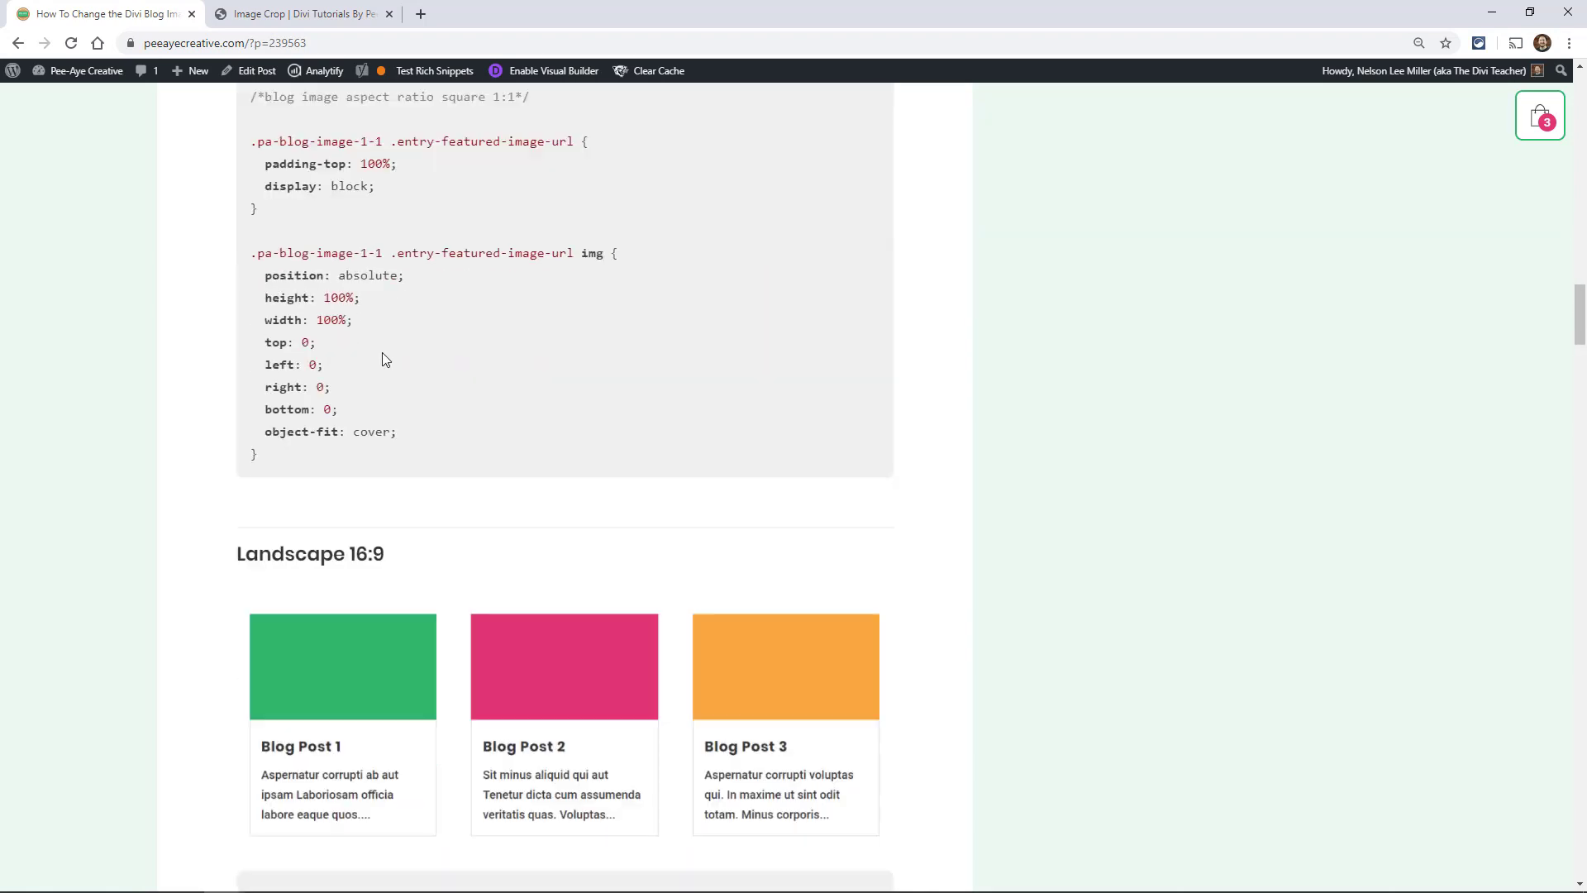
pyautogui.scroll(-3)
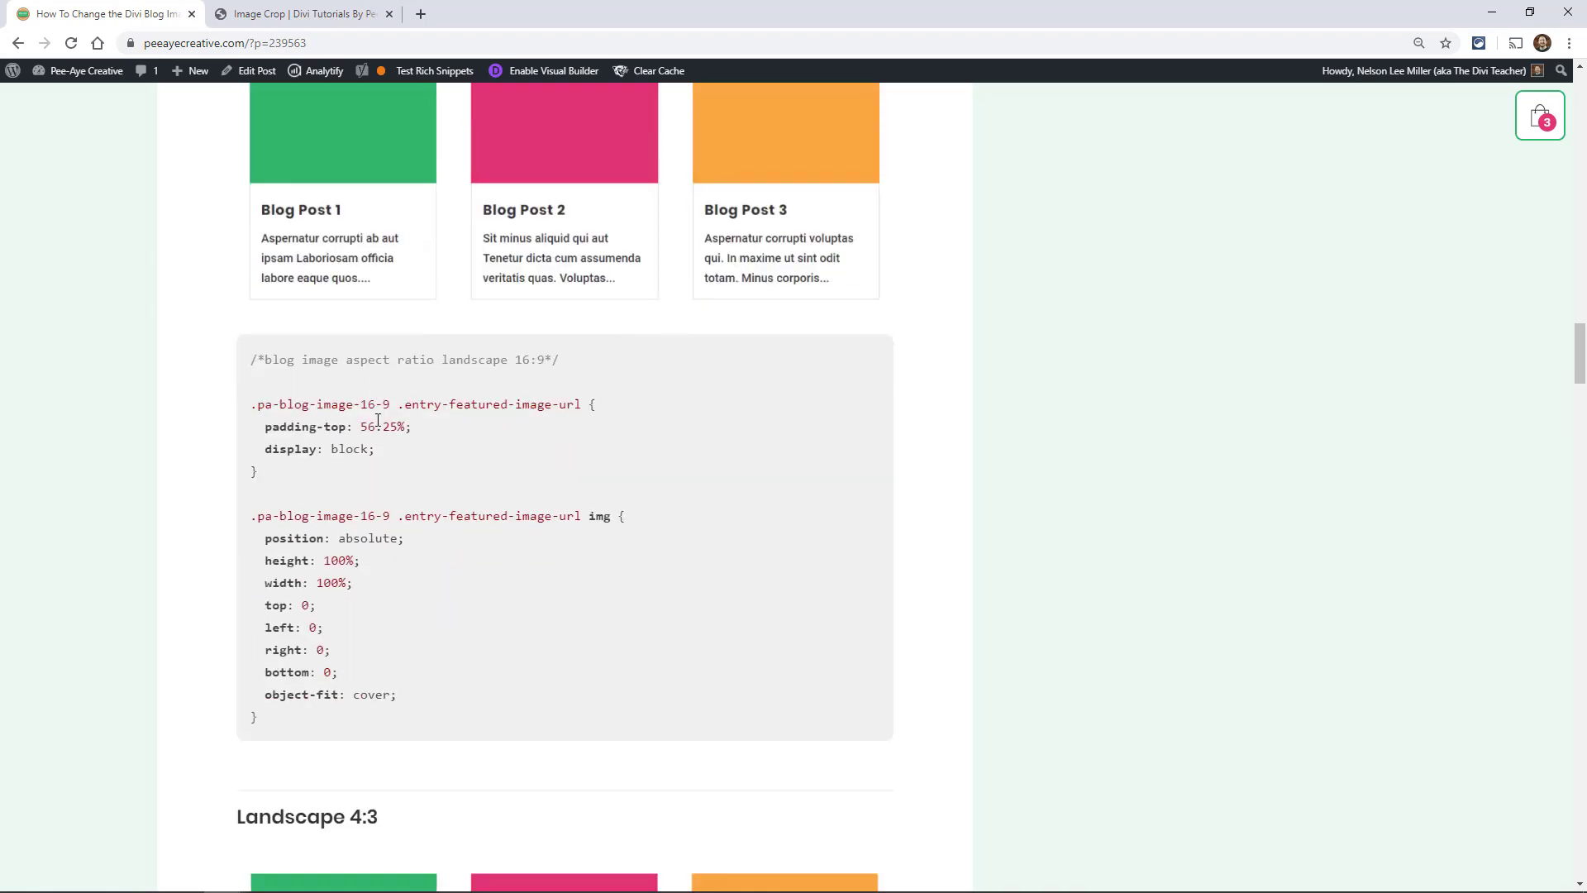
pyautogui.scroll(-3)
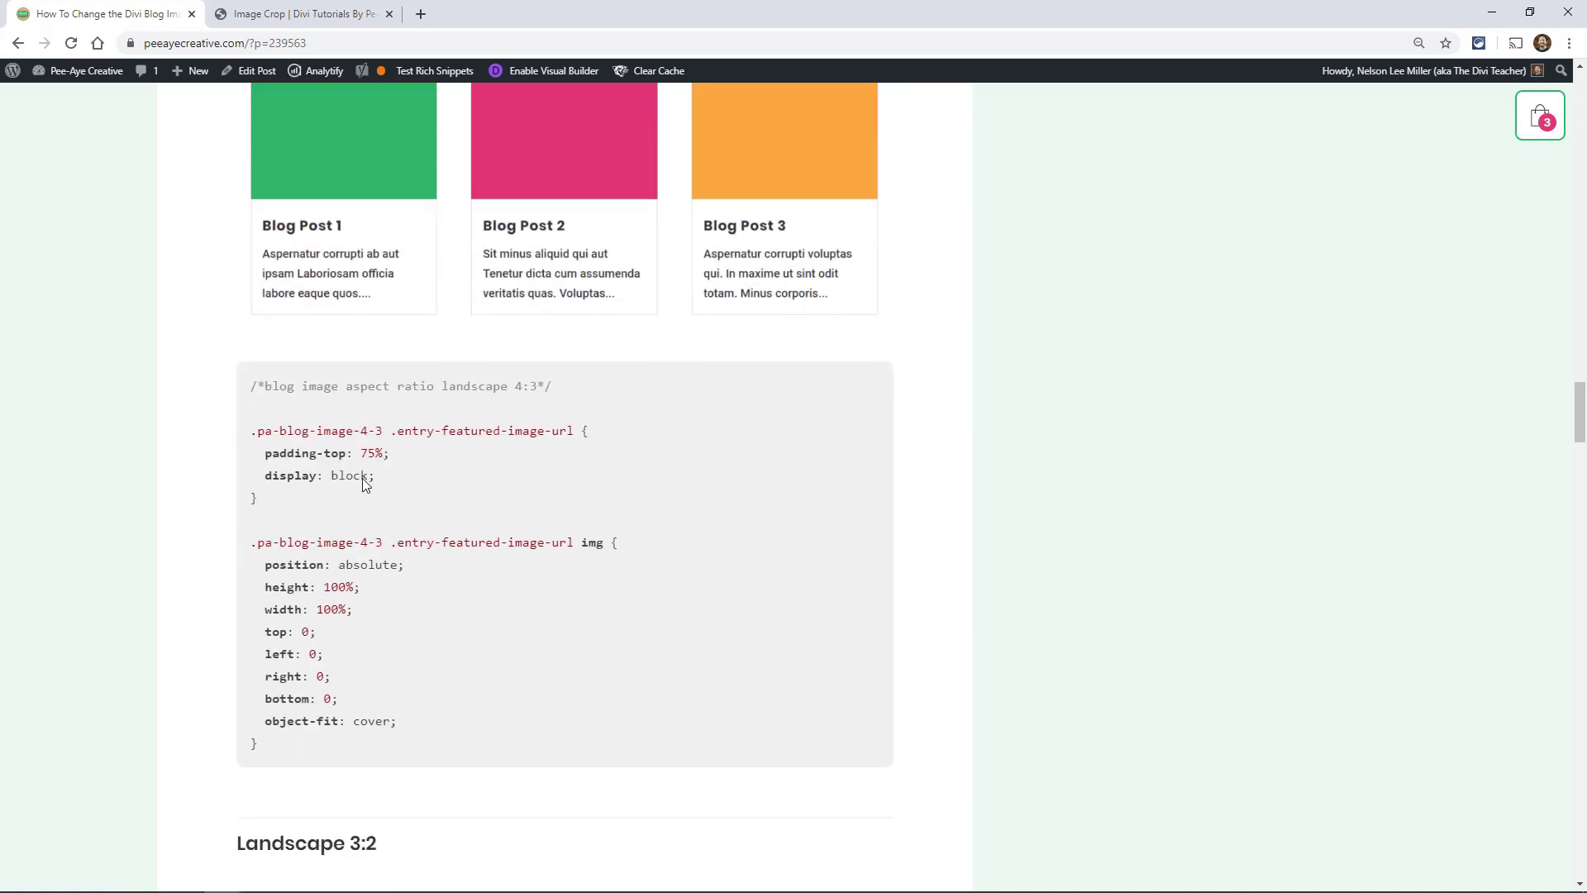
pyautogui.scroll(-3)
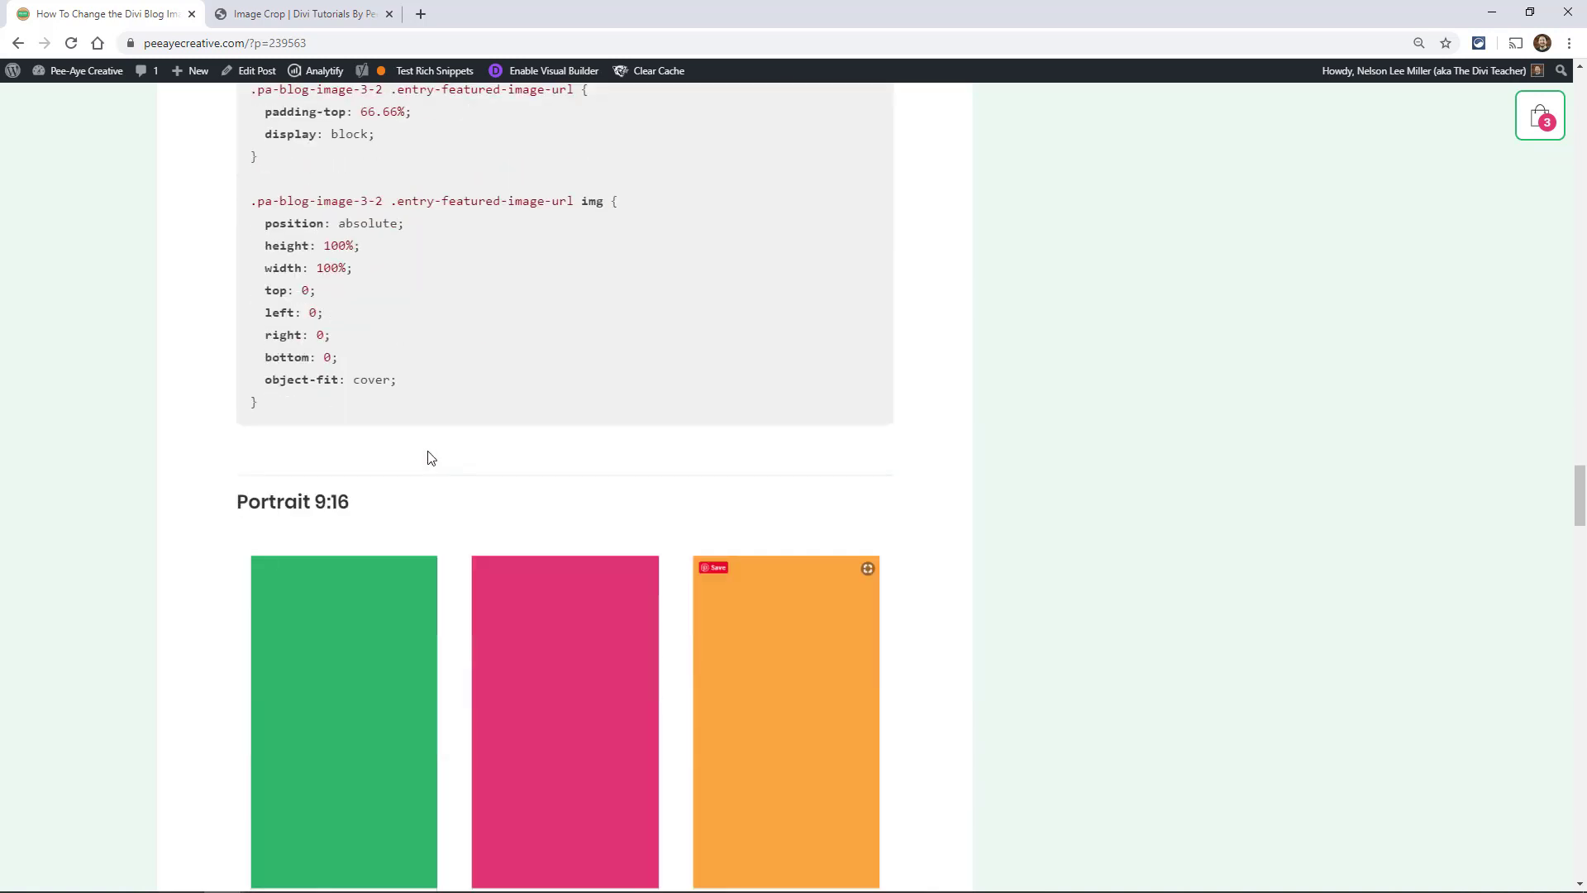
pyautogui.scroll(-3)
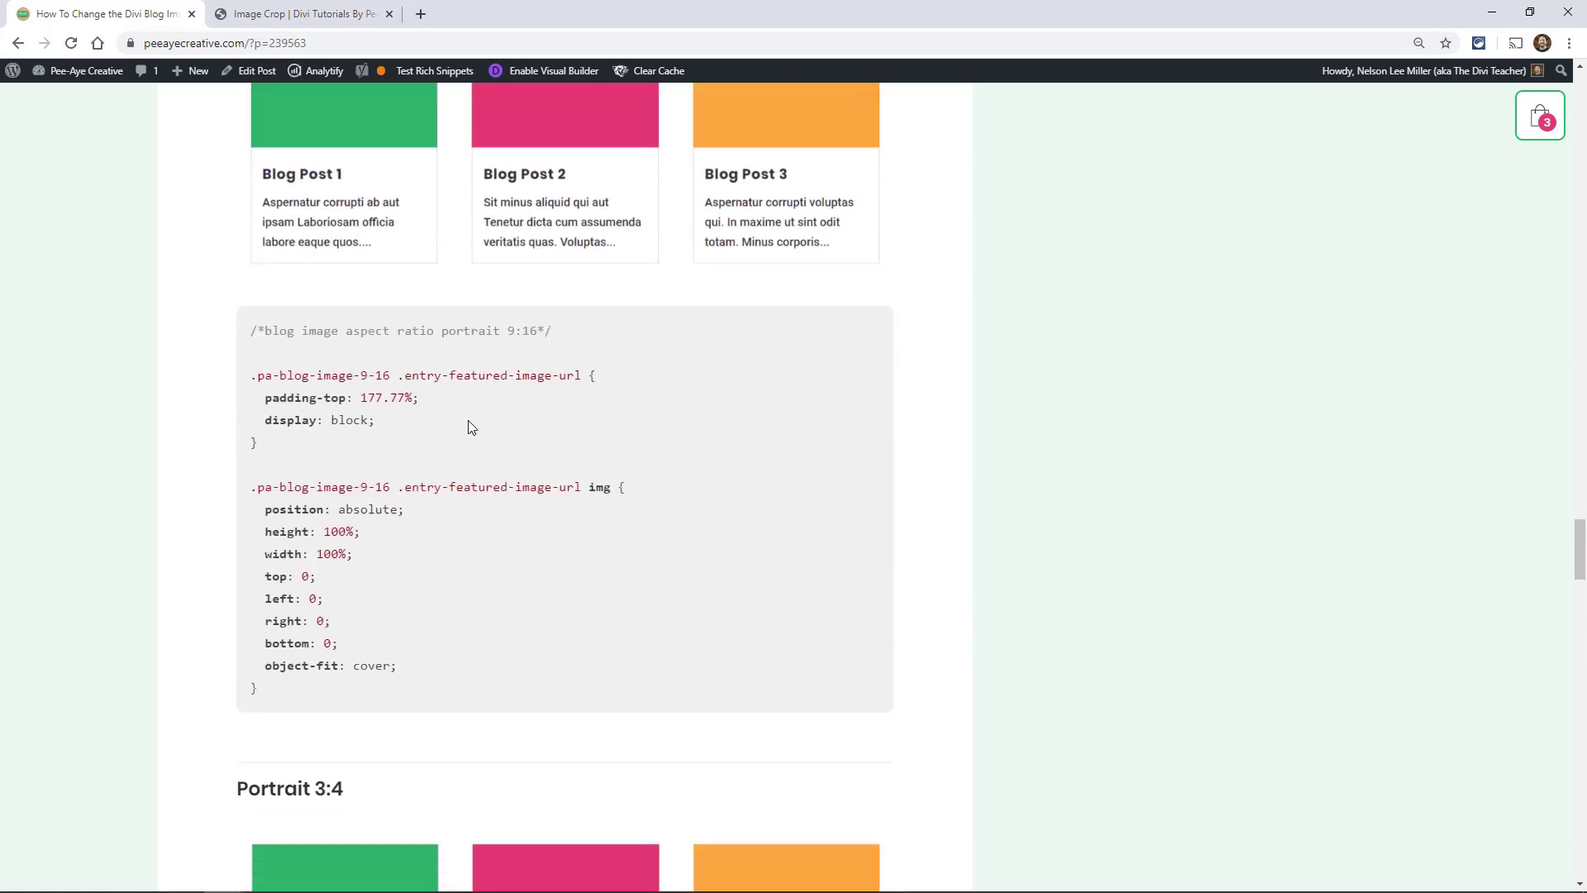
pyautogui.scroll(-3)
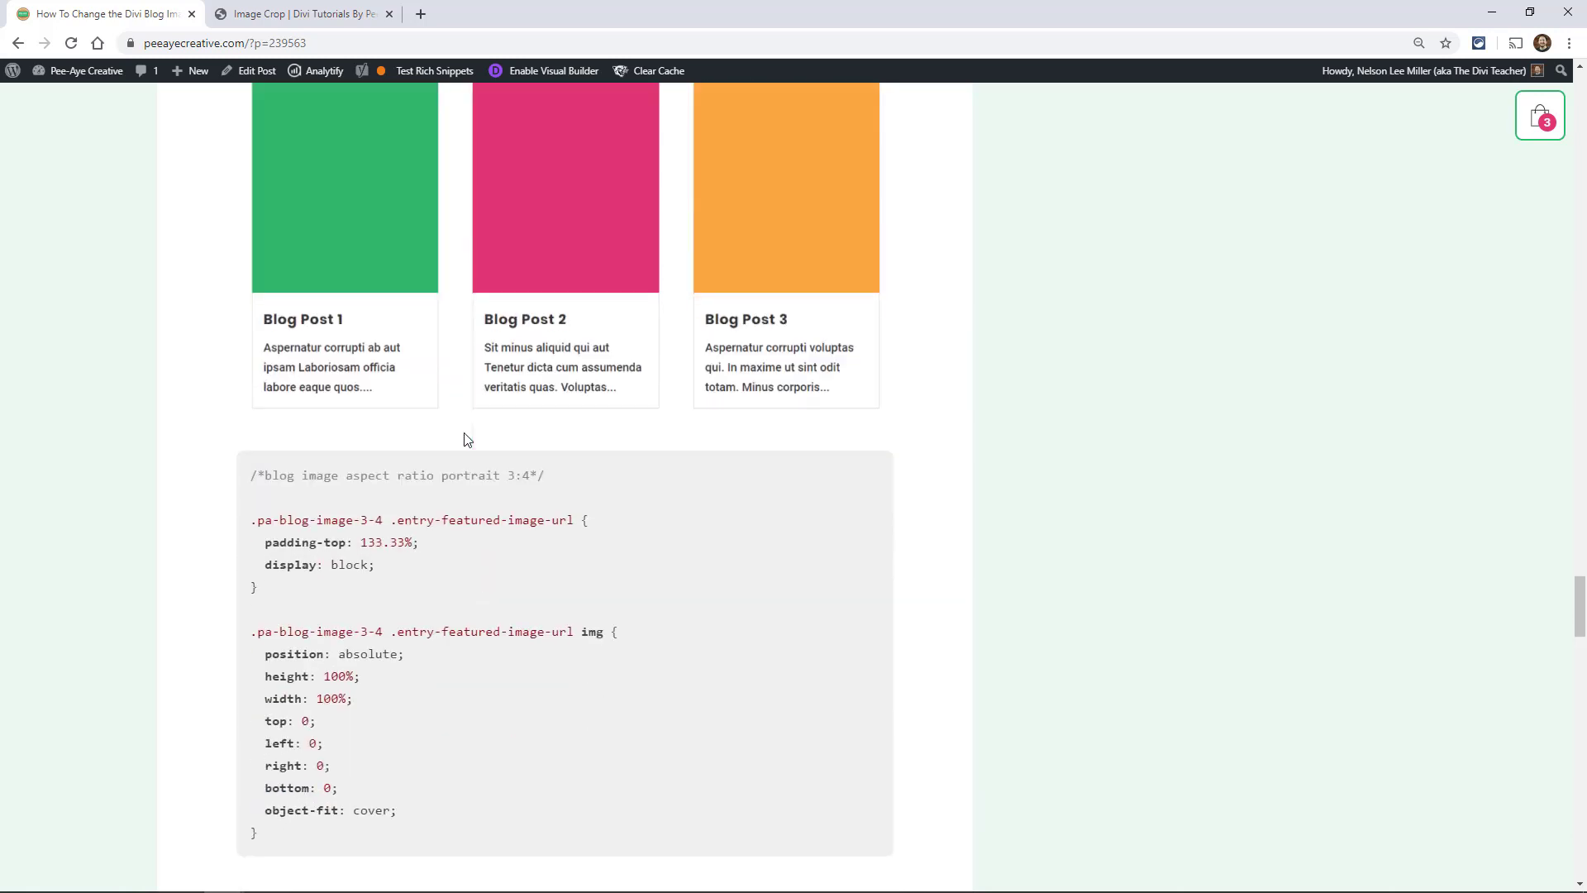
pyautogui.scroll(-3)
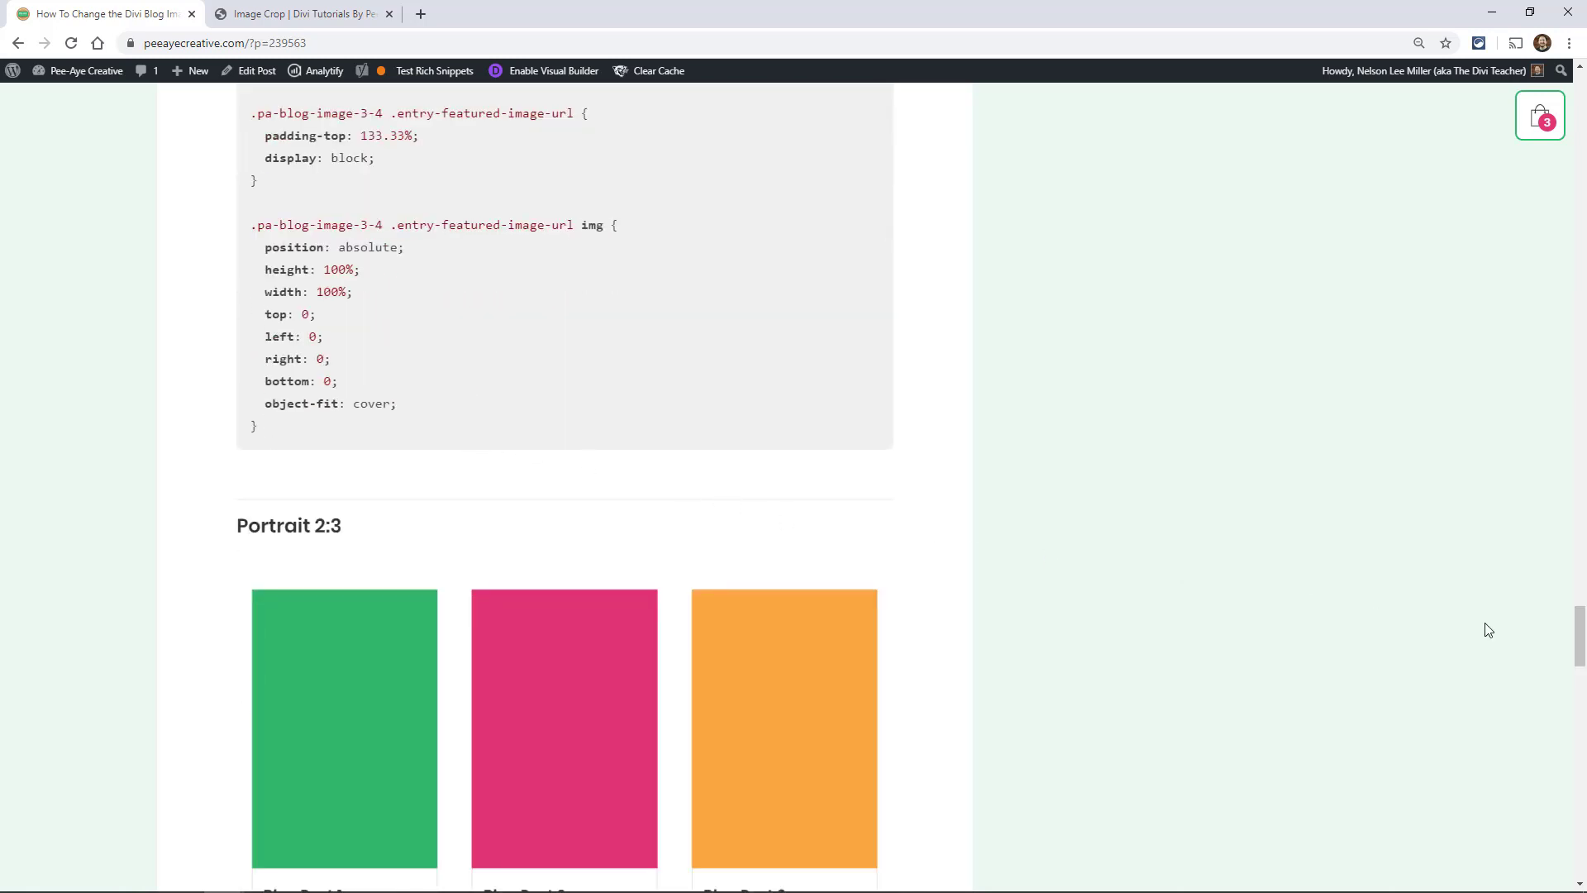
pyautogui.scroll(-3)
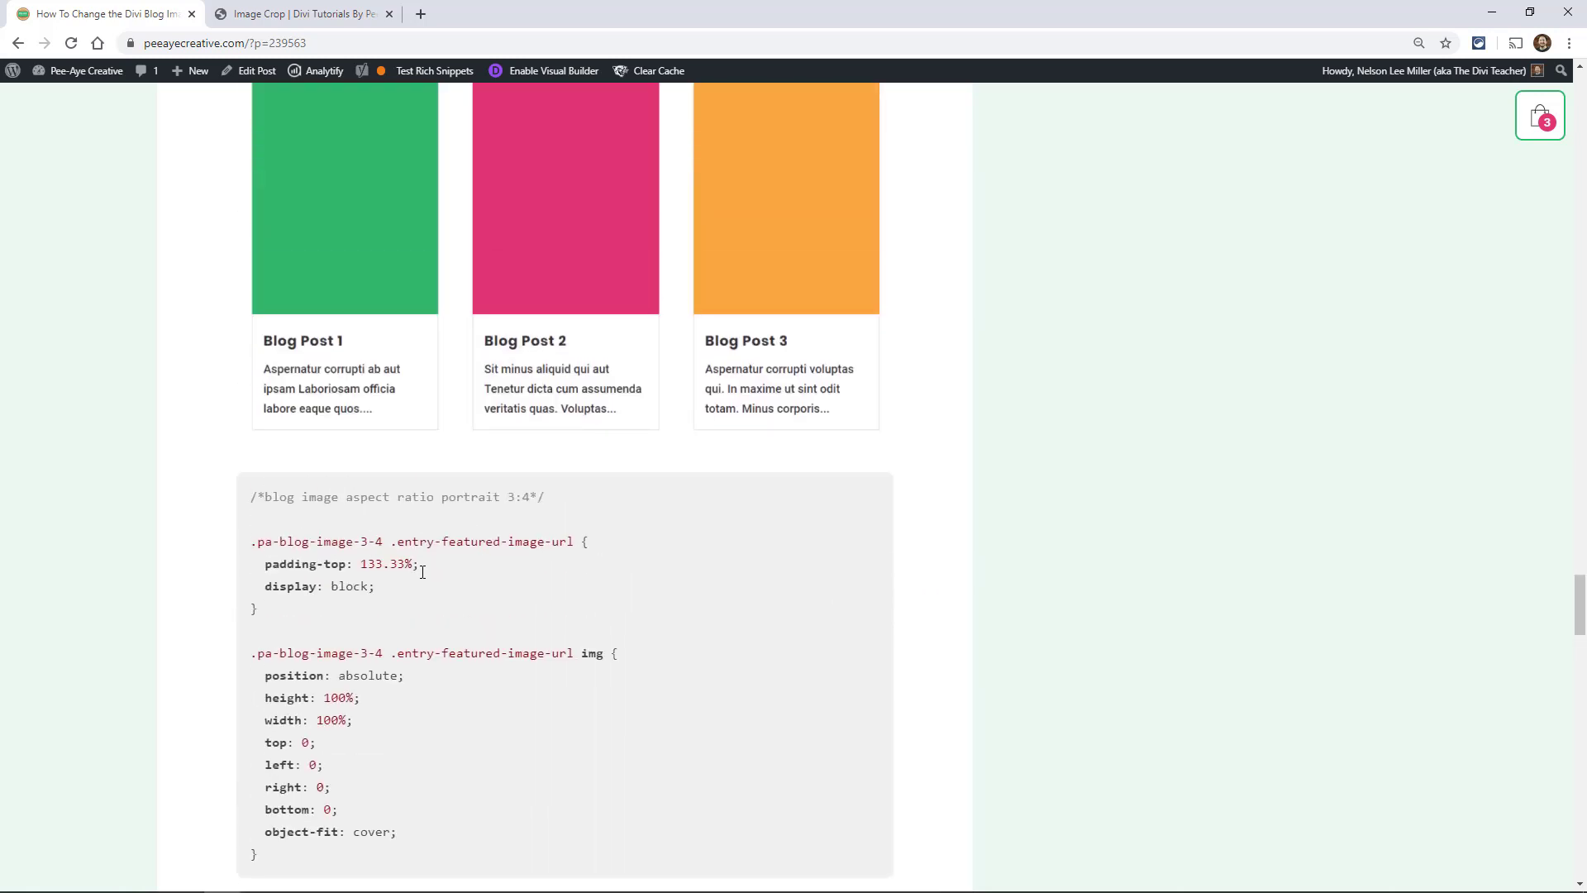
pyautogui.scroll(-3)
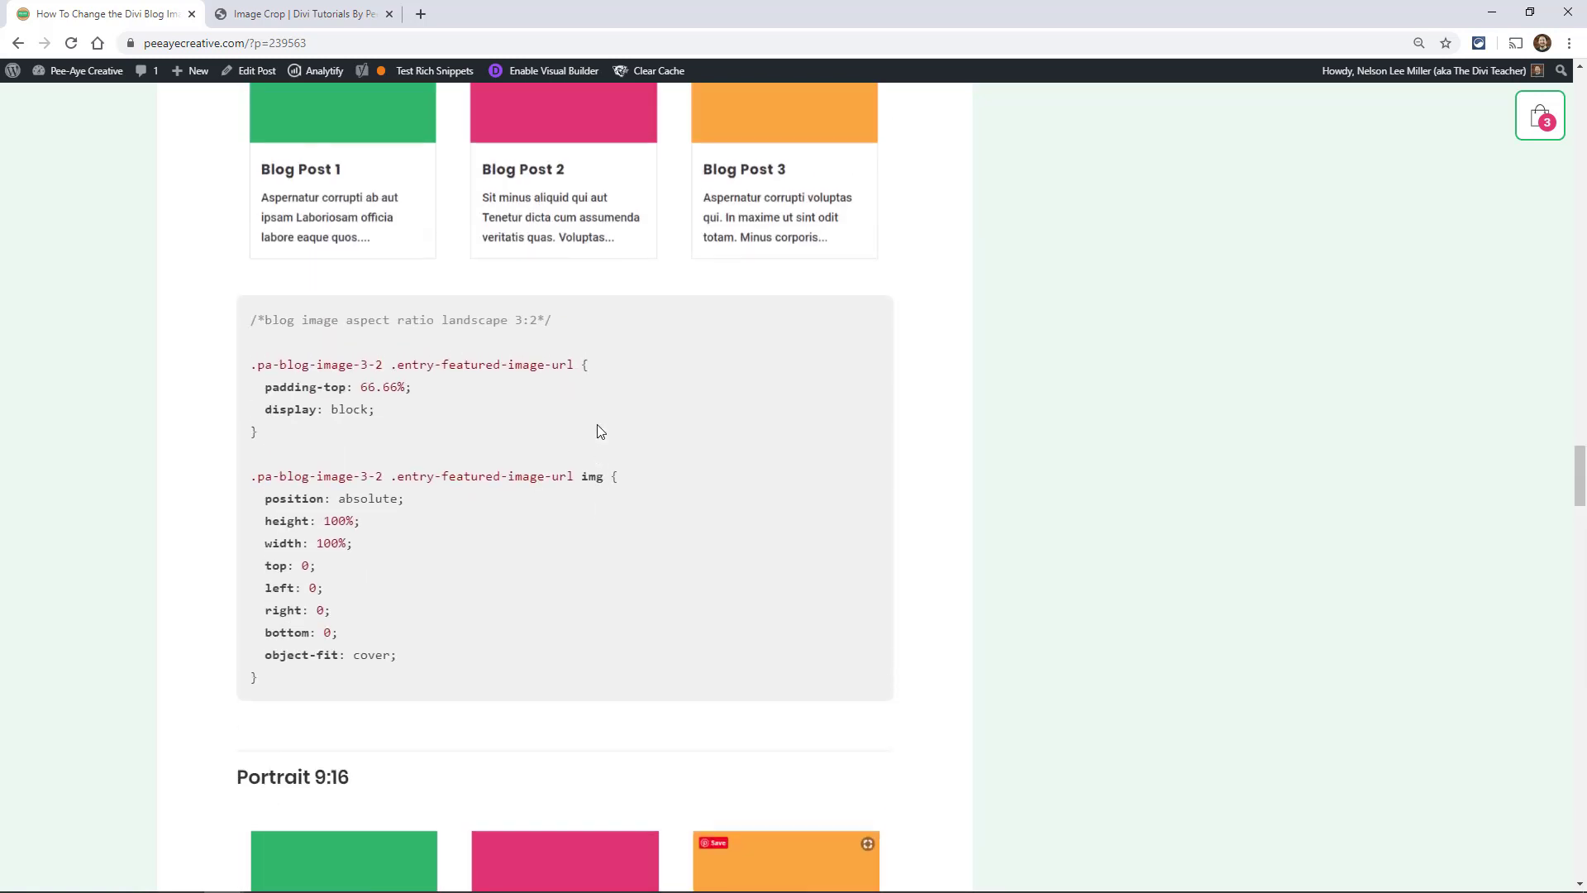
pyautogui.scroll(-3)
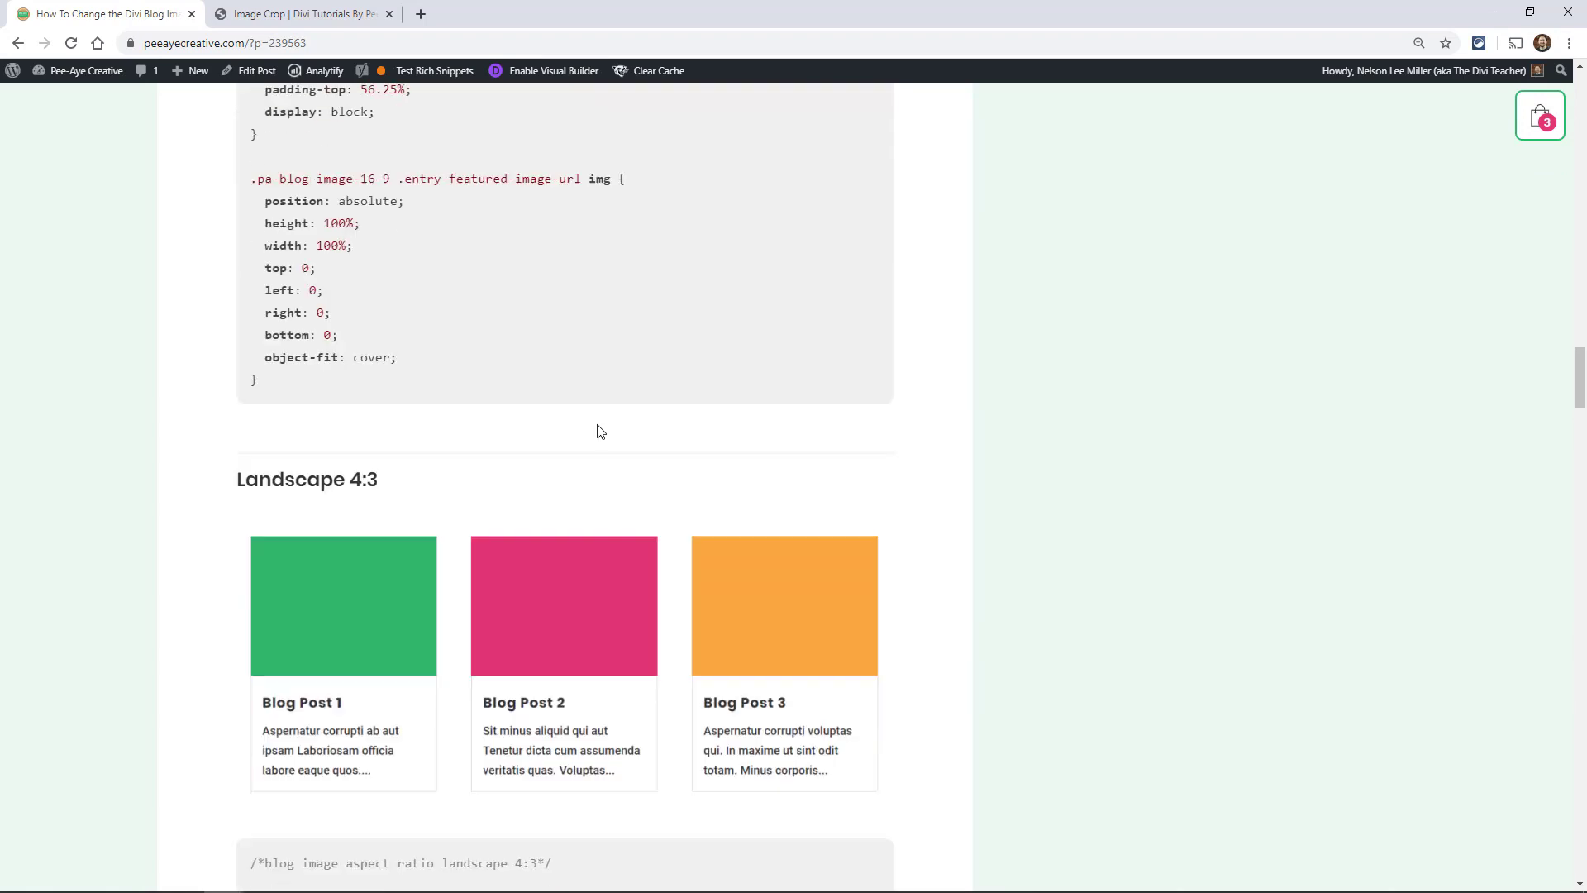
pyautogui.scroll(-3)
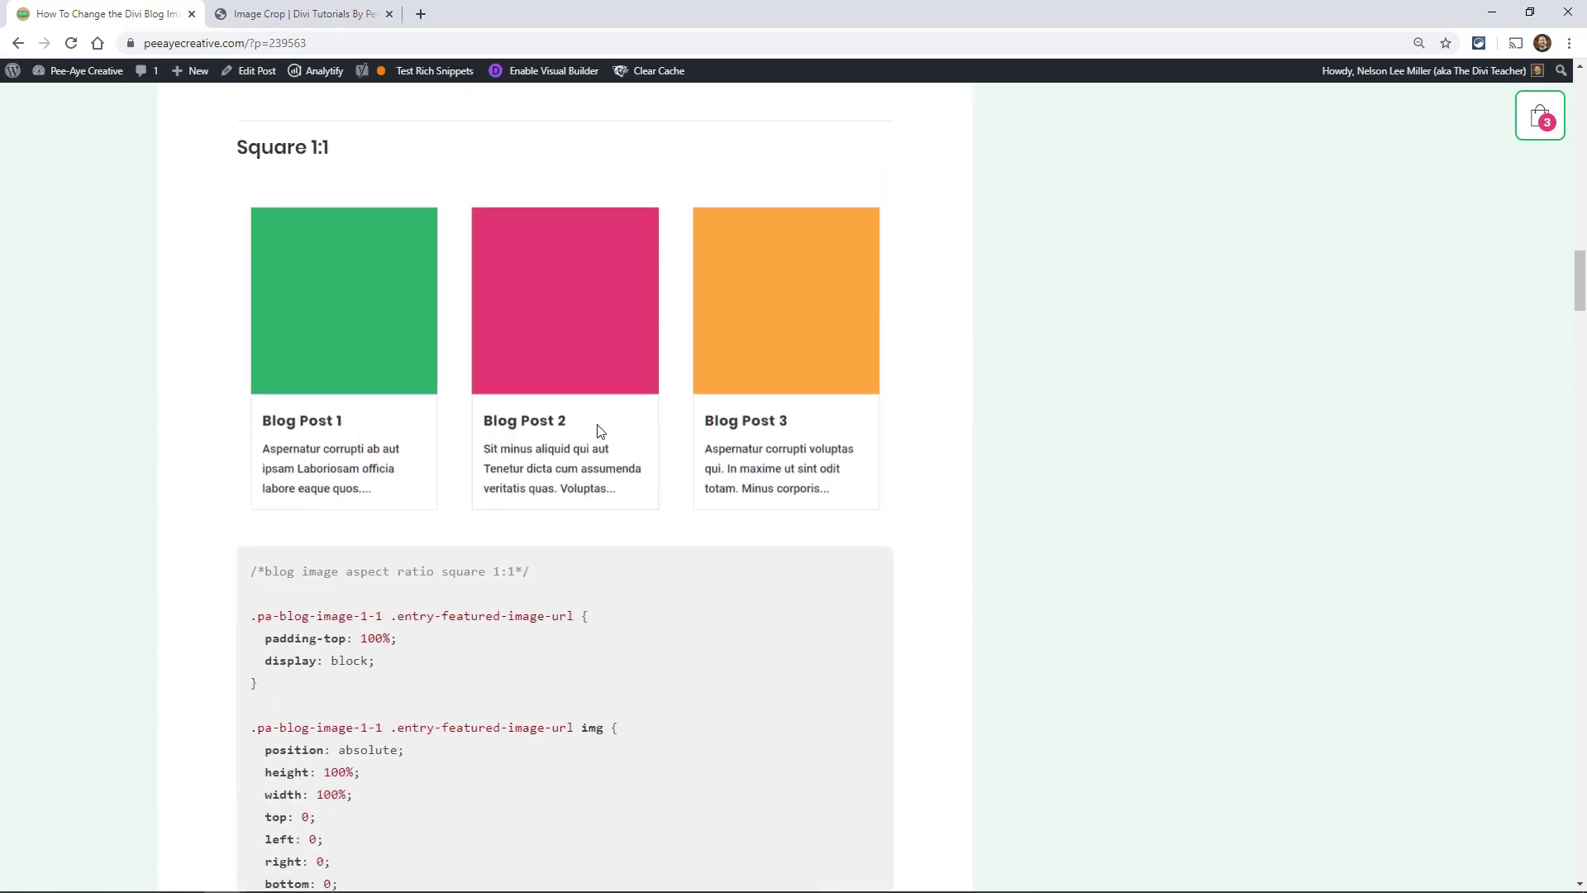
pyautogui.scroll(-3)
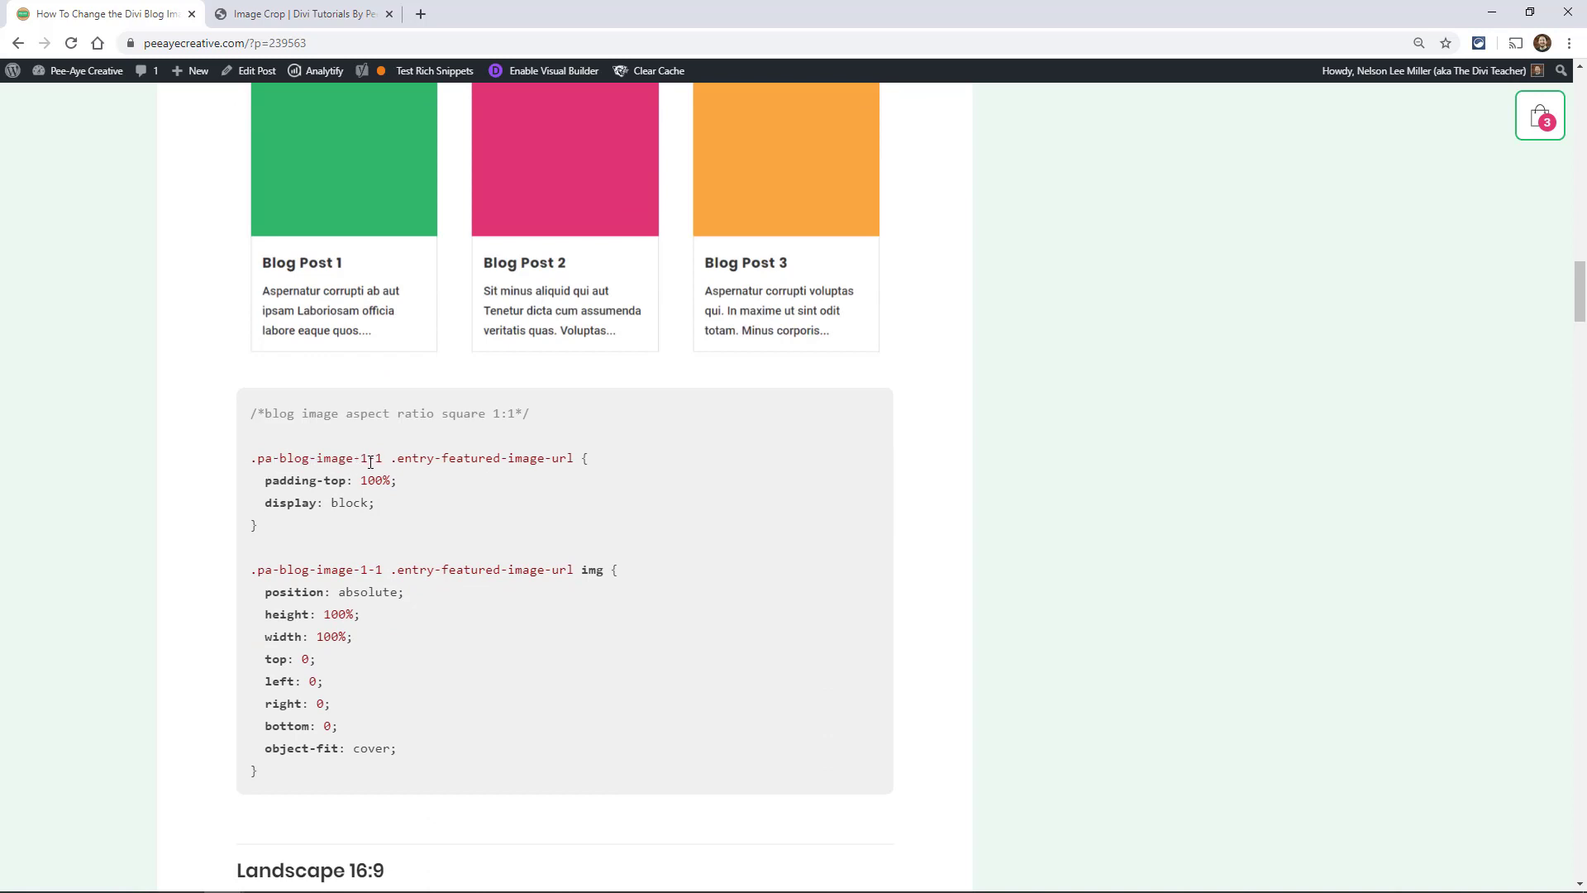
# Copy the pa-blog-image-1-1 class name and switch to the demo site's Image Crop page.
pyautogui.scroll(-3)
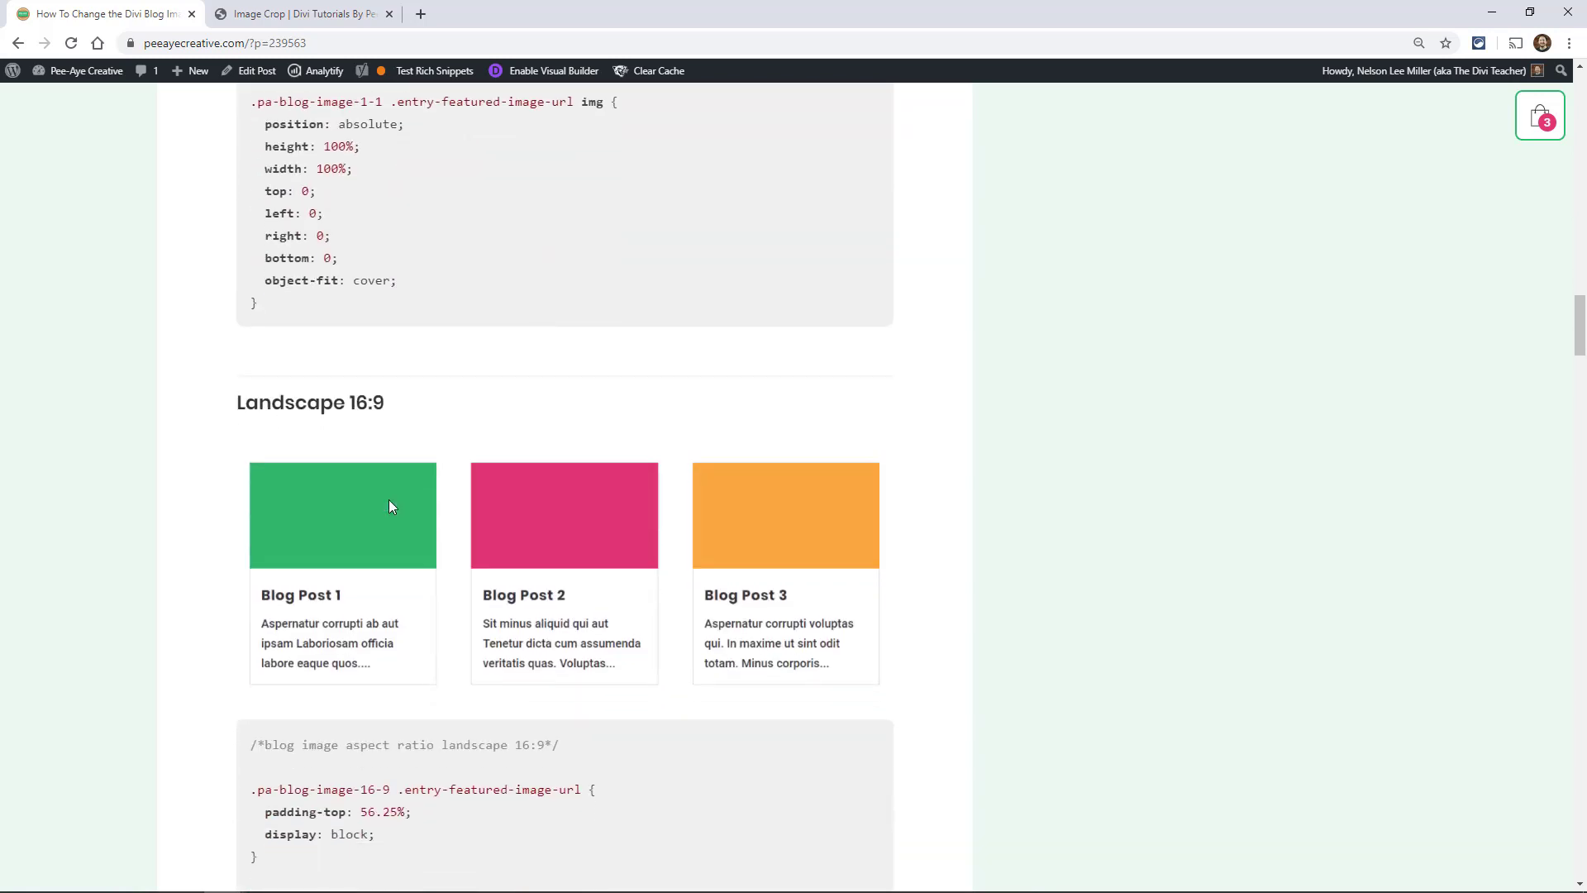
pyautogui.scroll(-3)
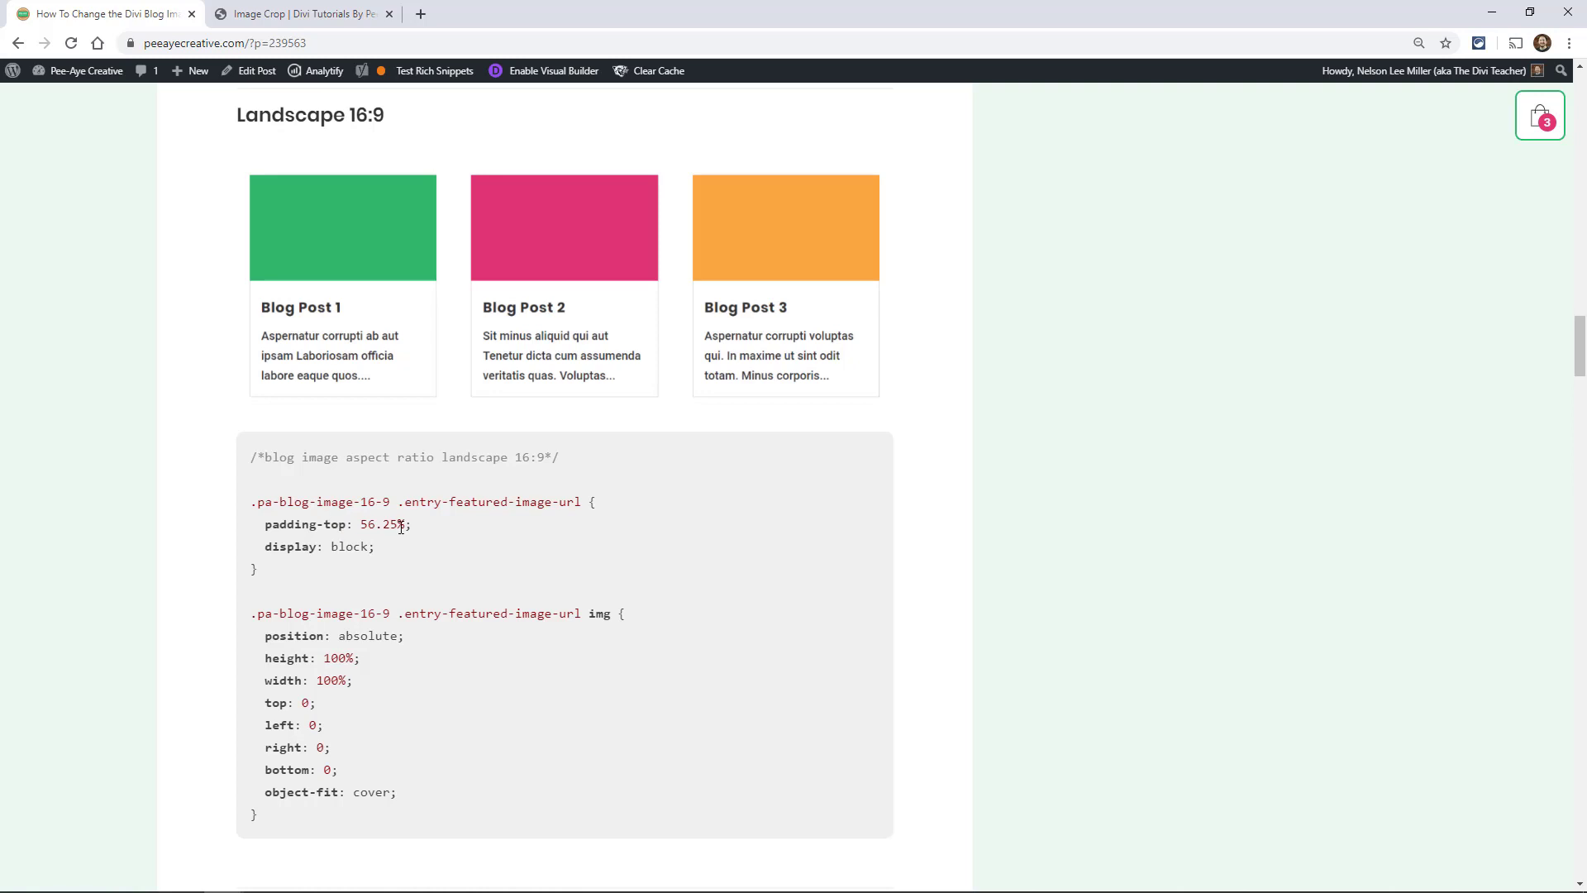
pyautogui.scroll(-3)
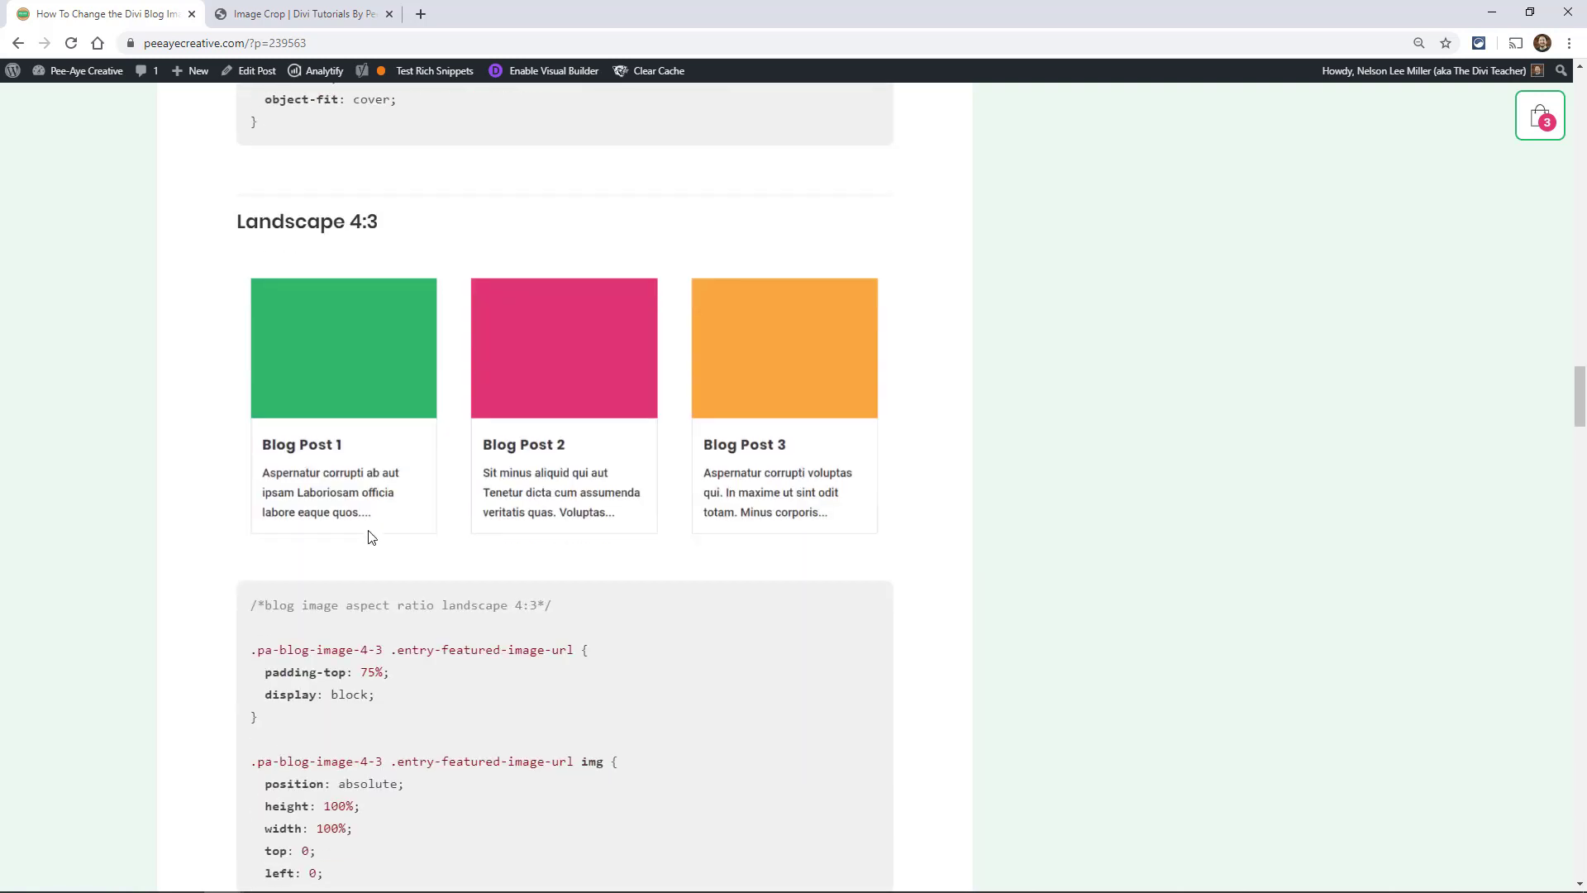
pyautogui.scroll(-3)
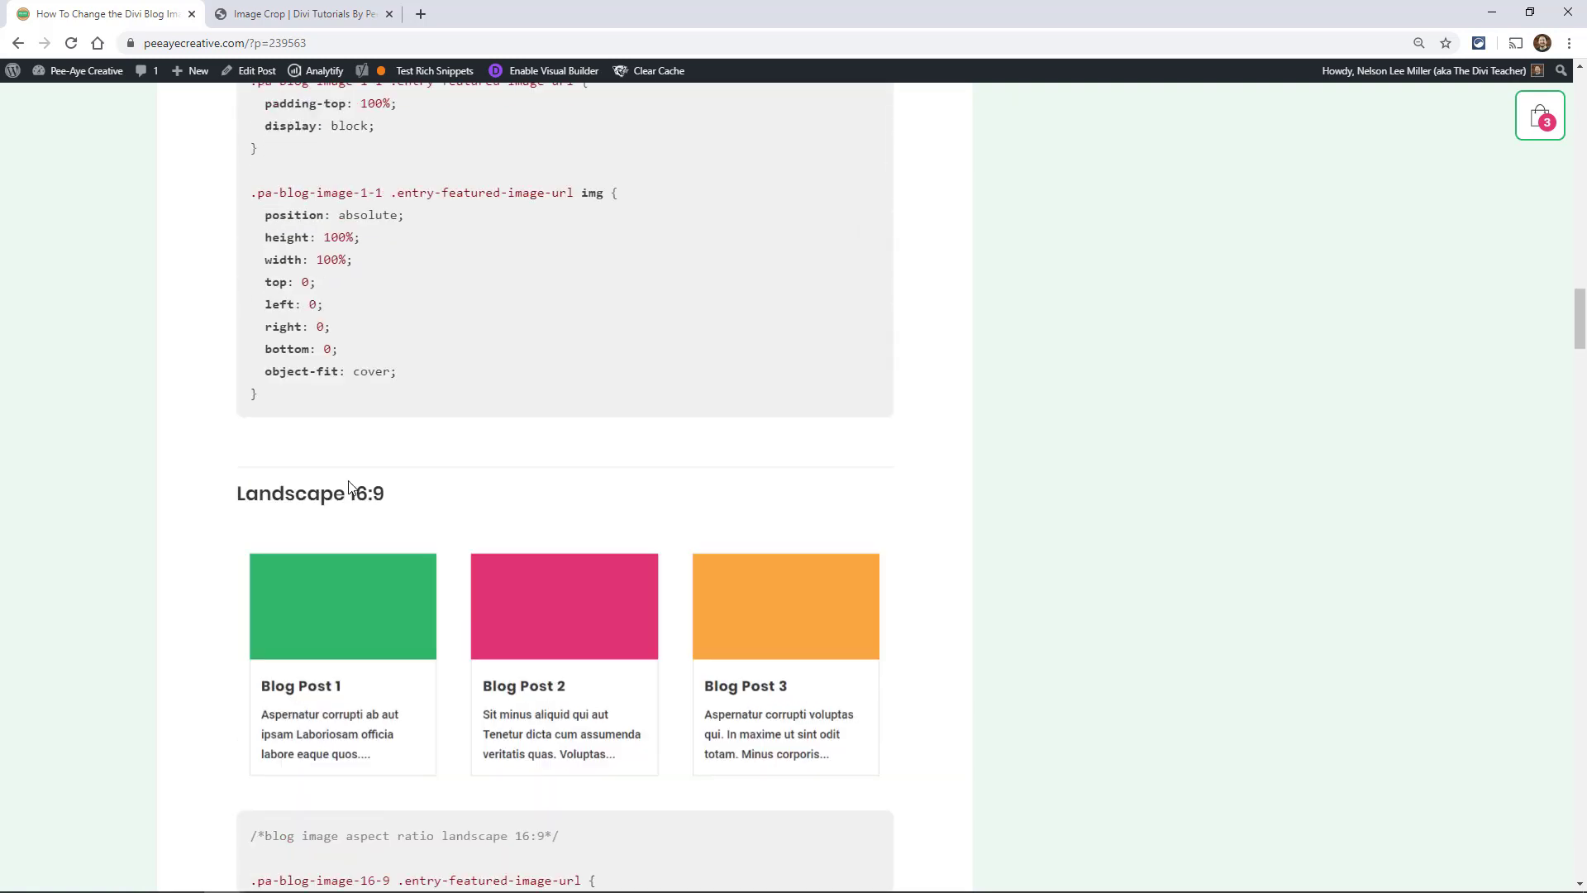
pyautogui.scroll(-3)
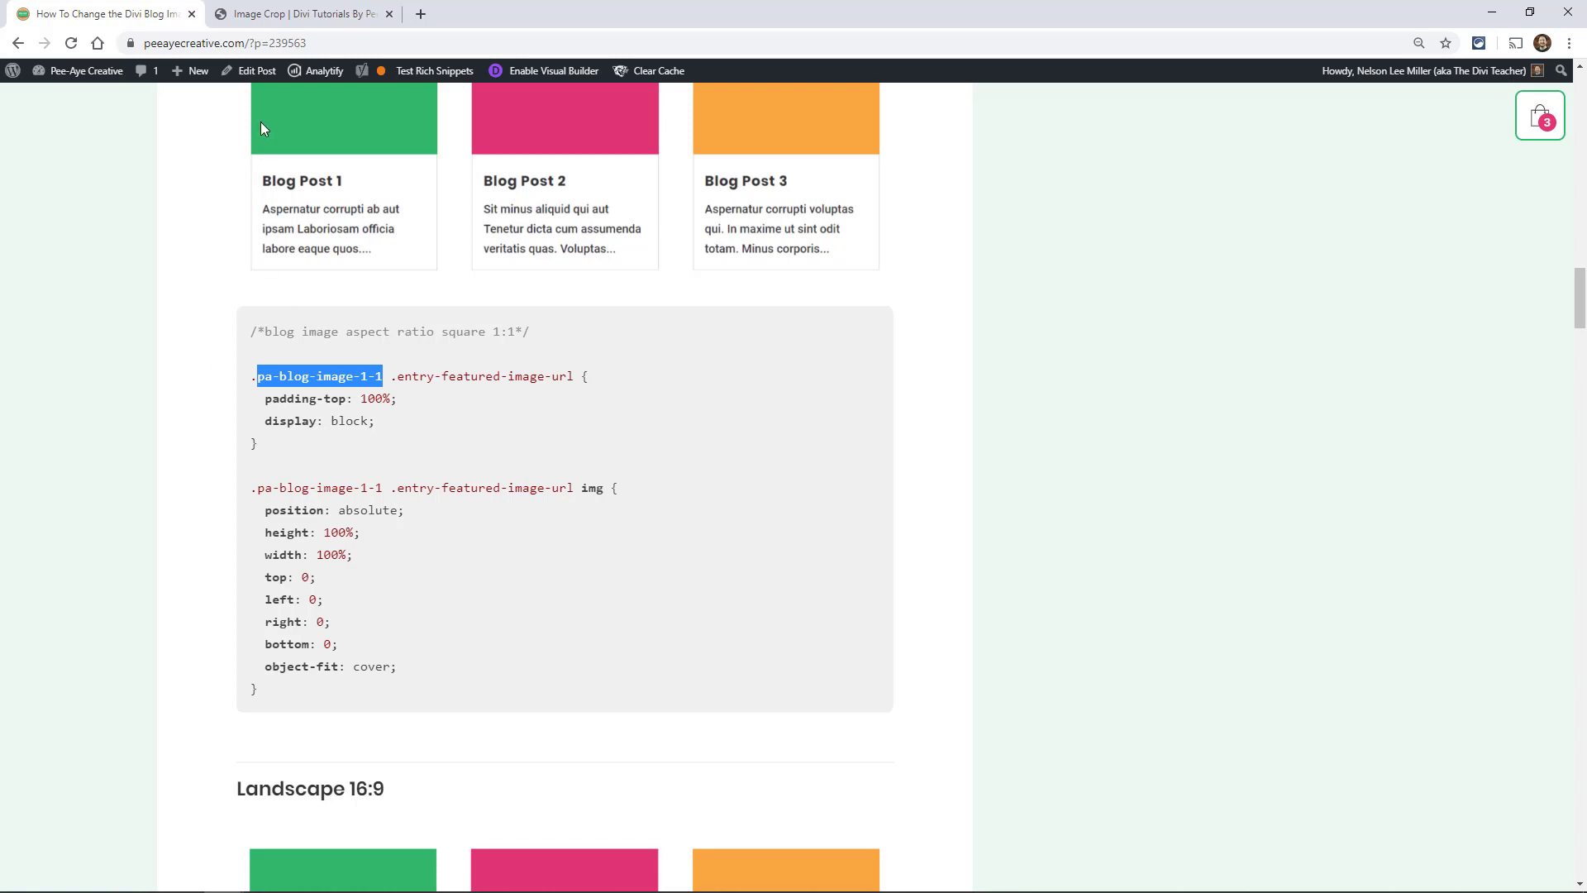
pyautogui.click(299, 14)
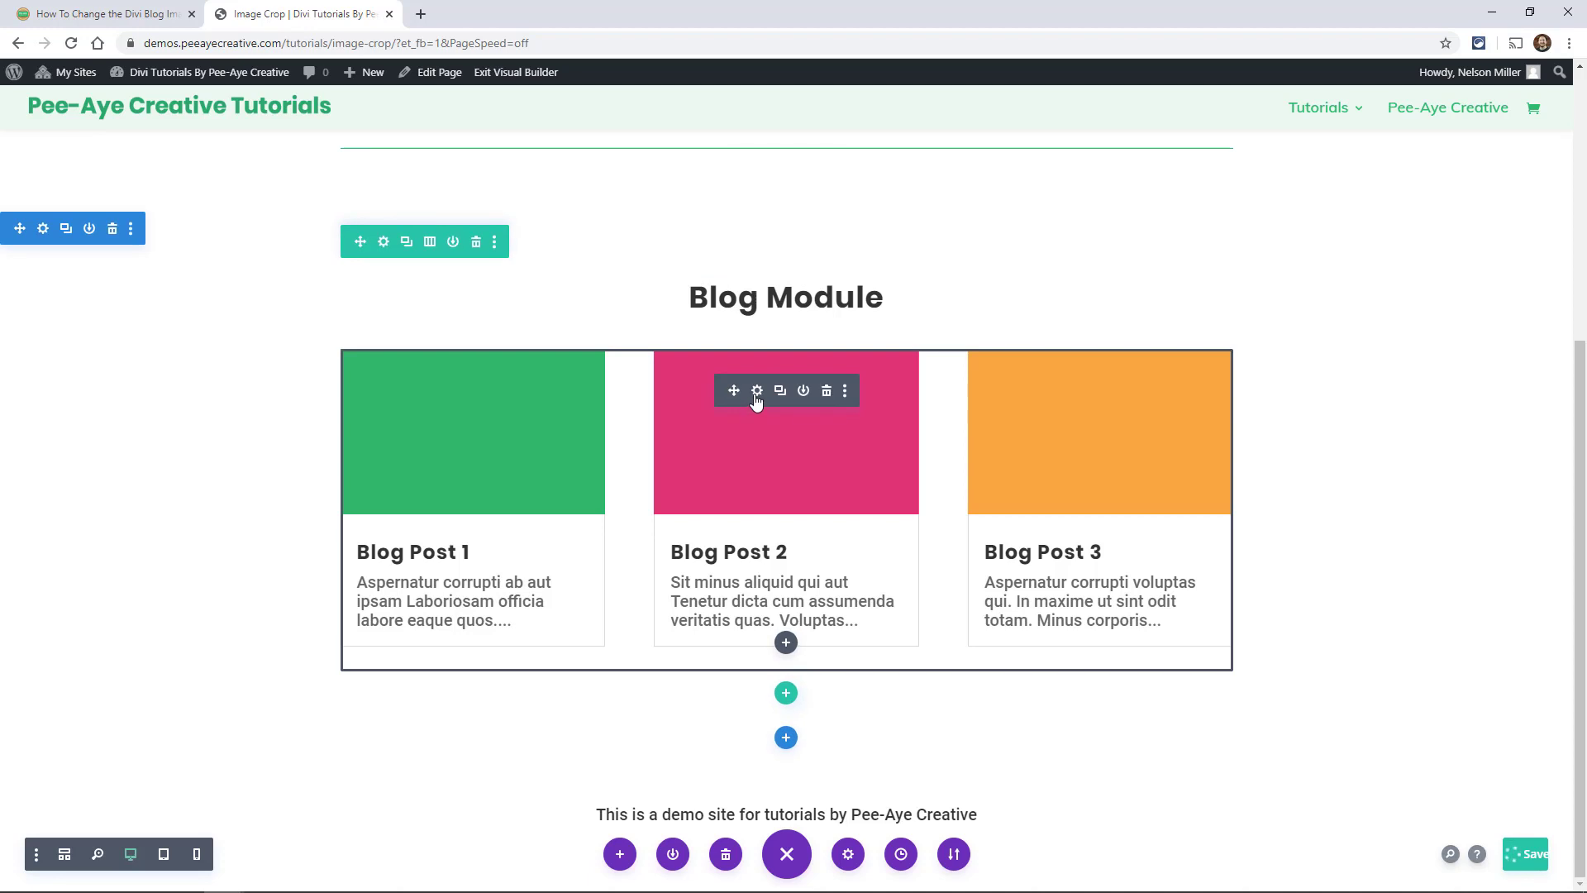
# Set the Blog module's Advanced CSS Class to pa-blog-image-1-1 and save the settings.
pyautogui.click(756, 390)
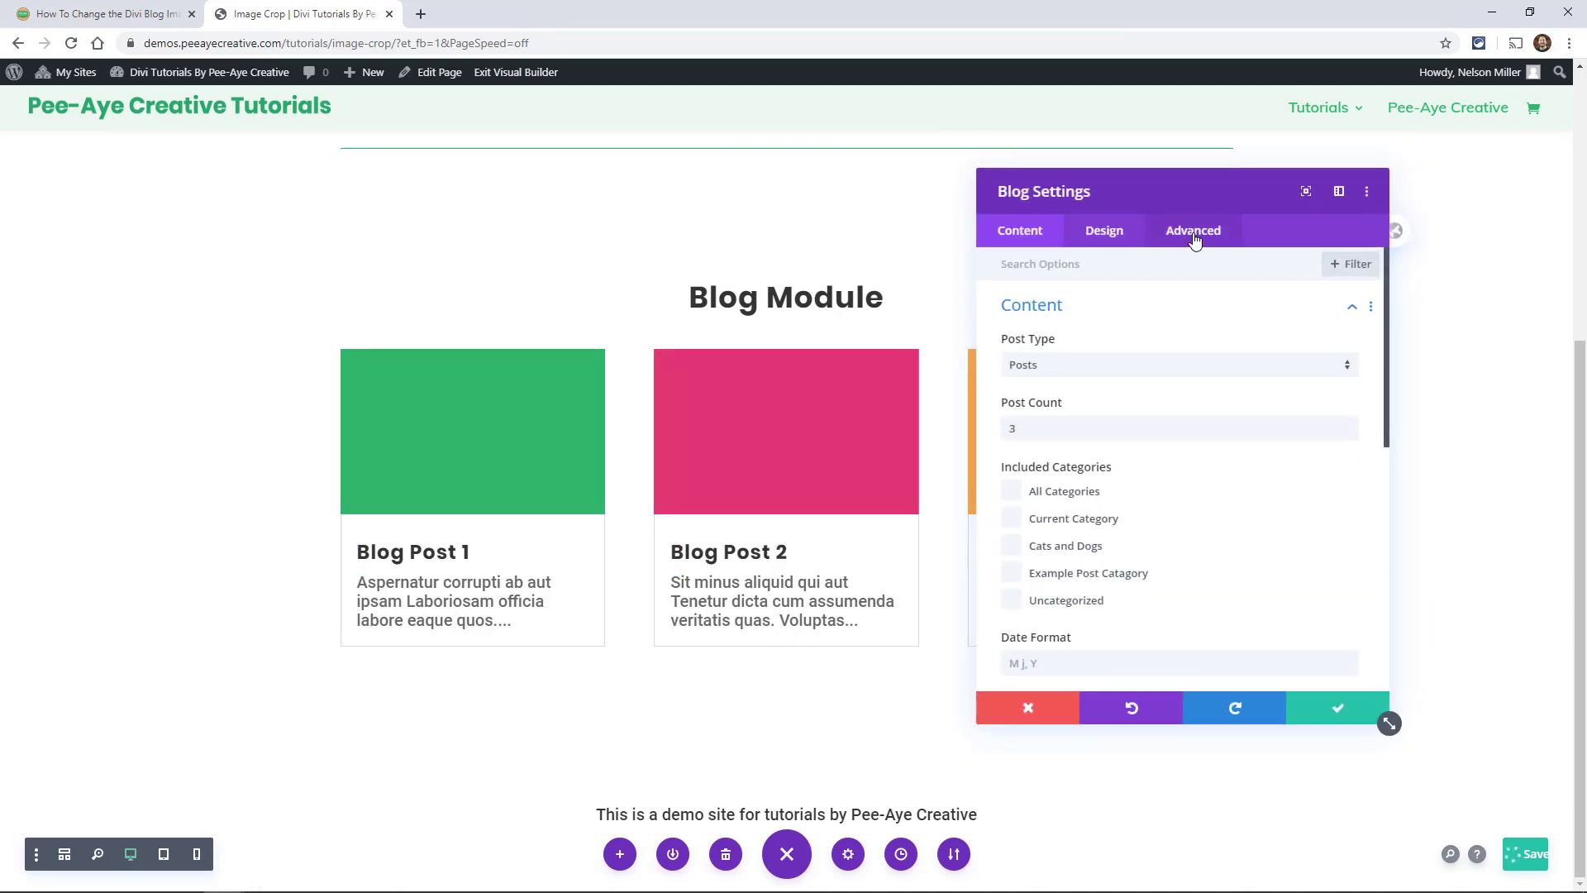
pyautogui.click(1191, 230)
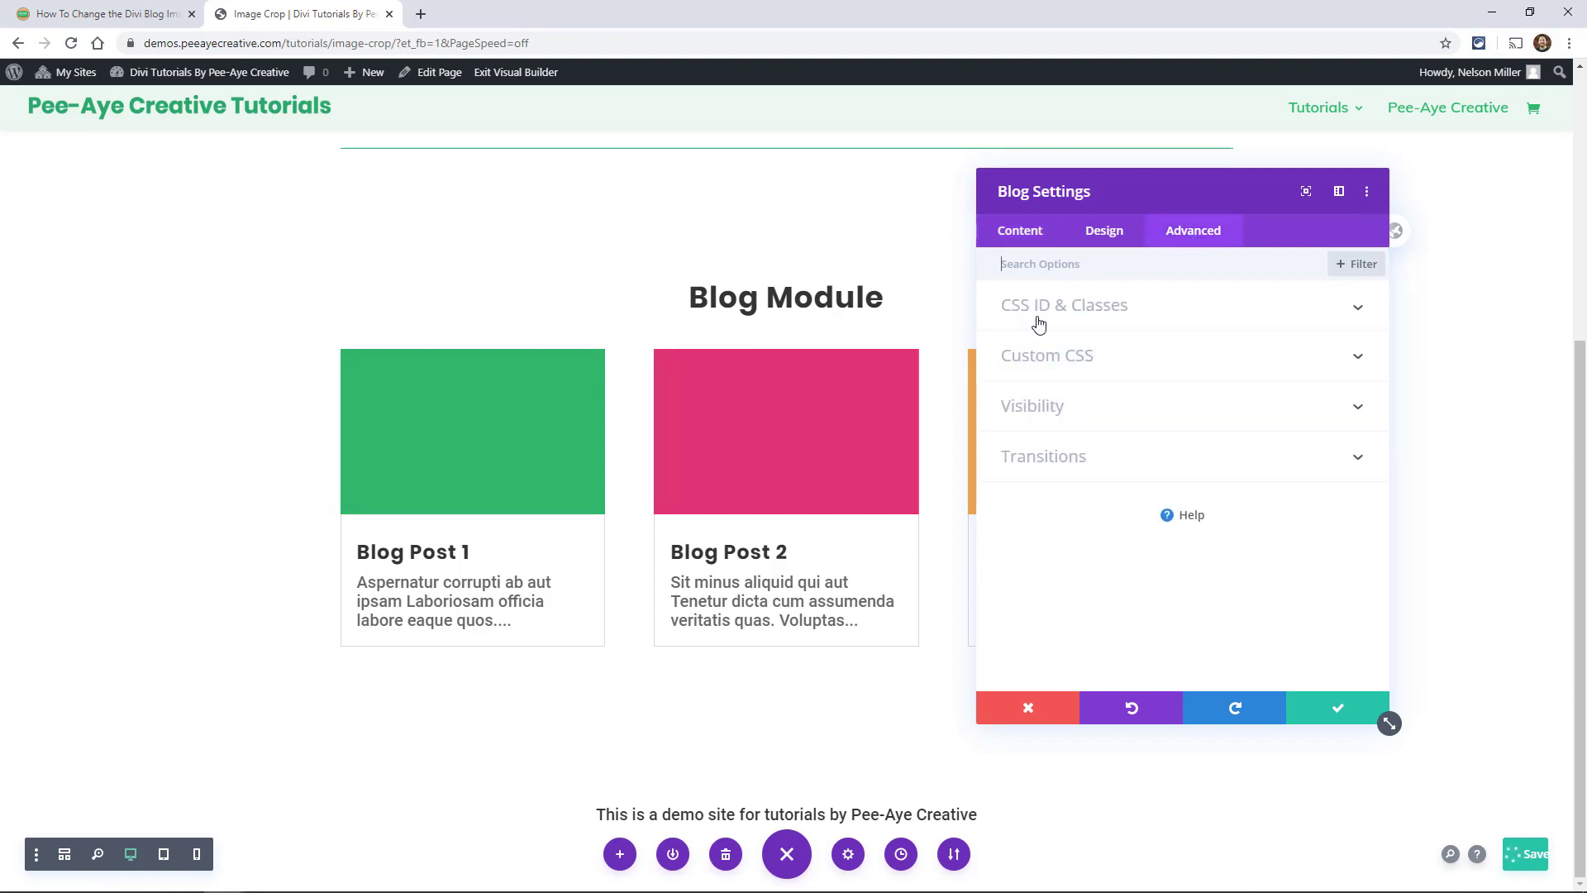
pyautogui.click(1064, 305)
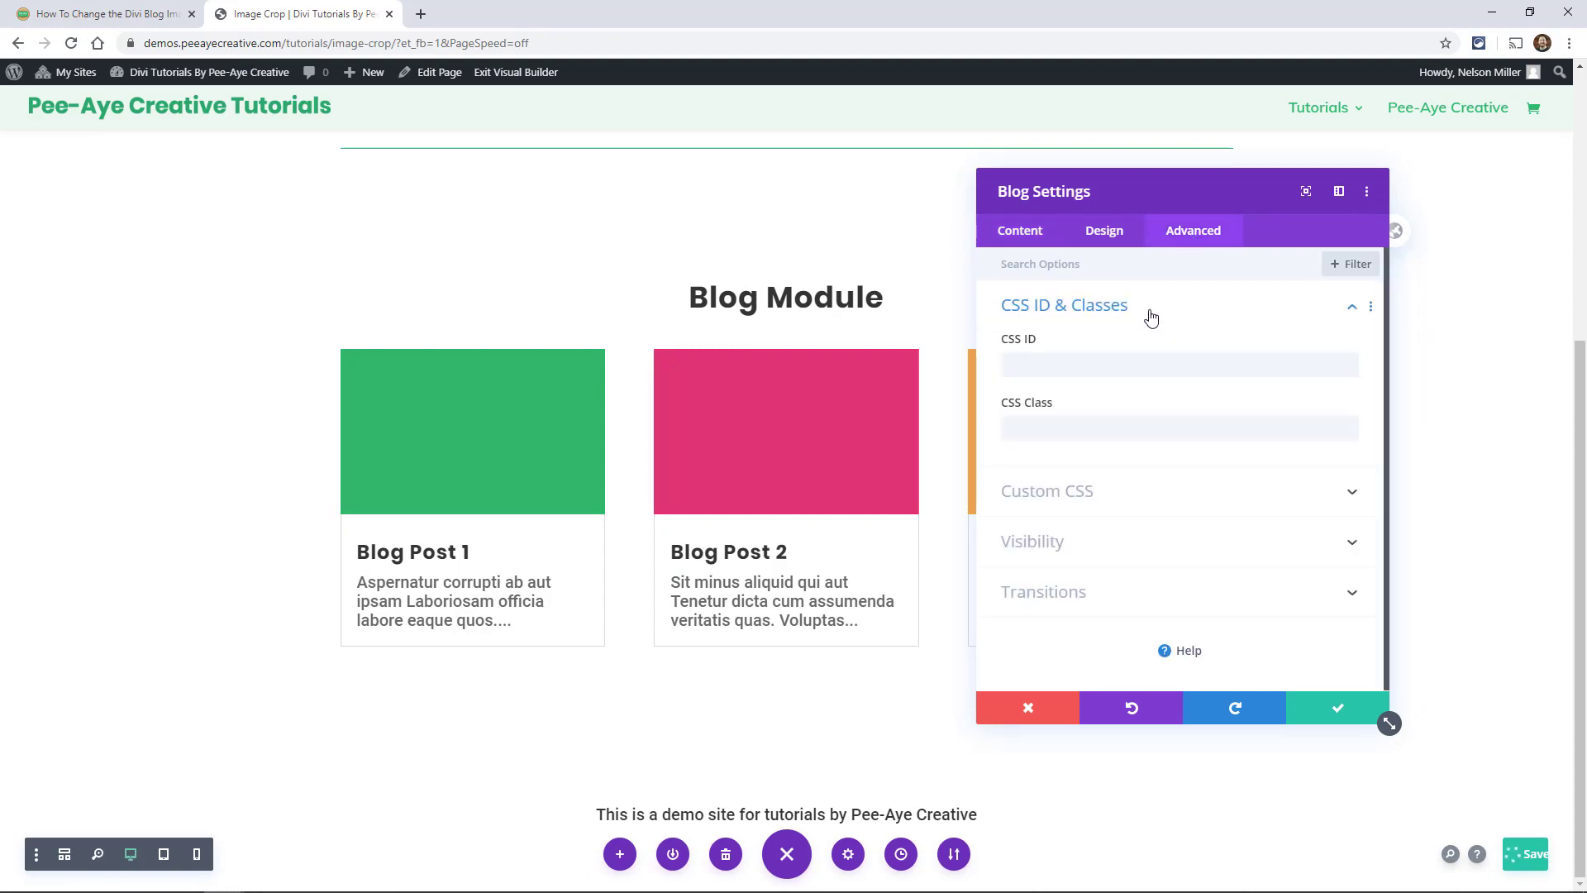
pyautogui.click(1178, 427)
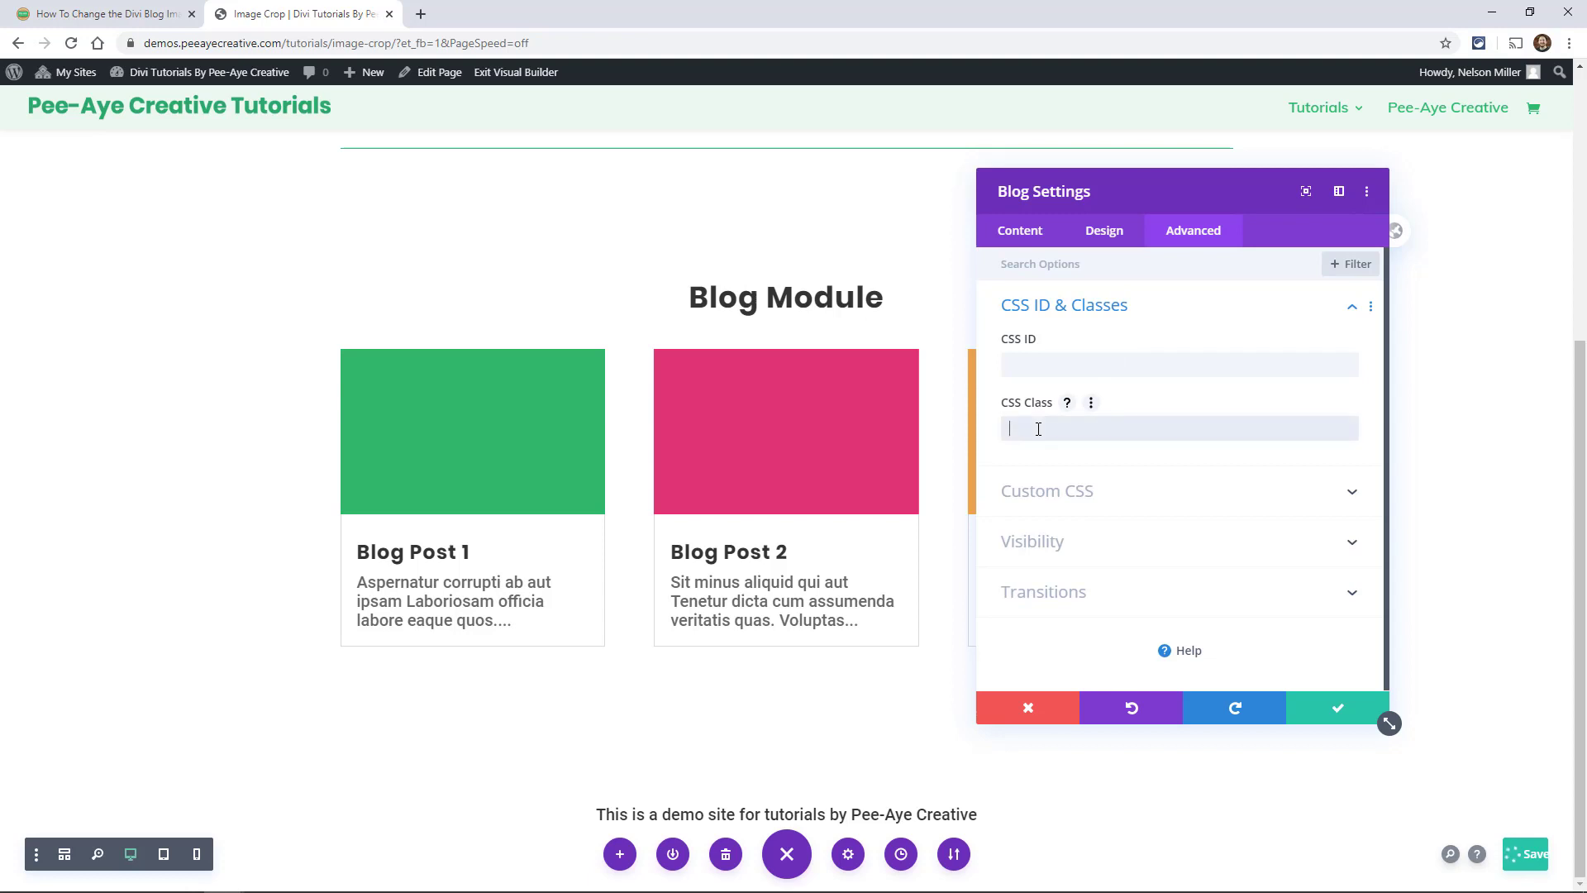
pyautogui.write('pa-blog-image-1-1')
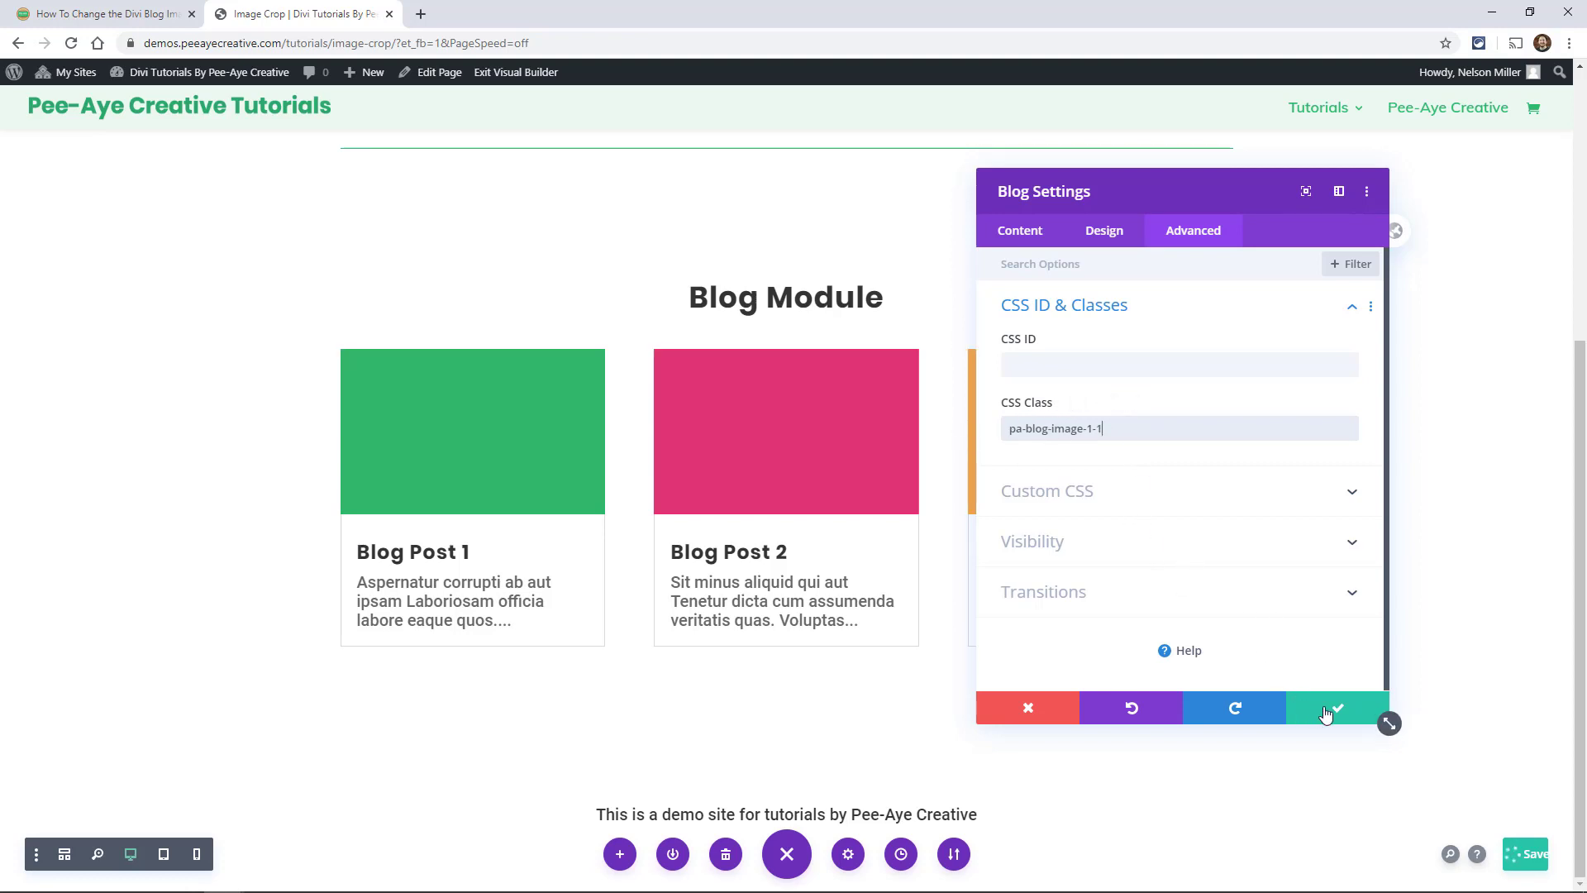
pyautogui.click(1335, 707)
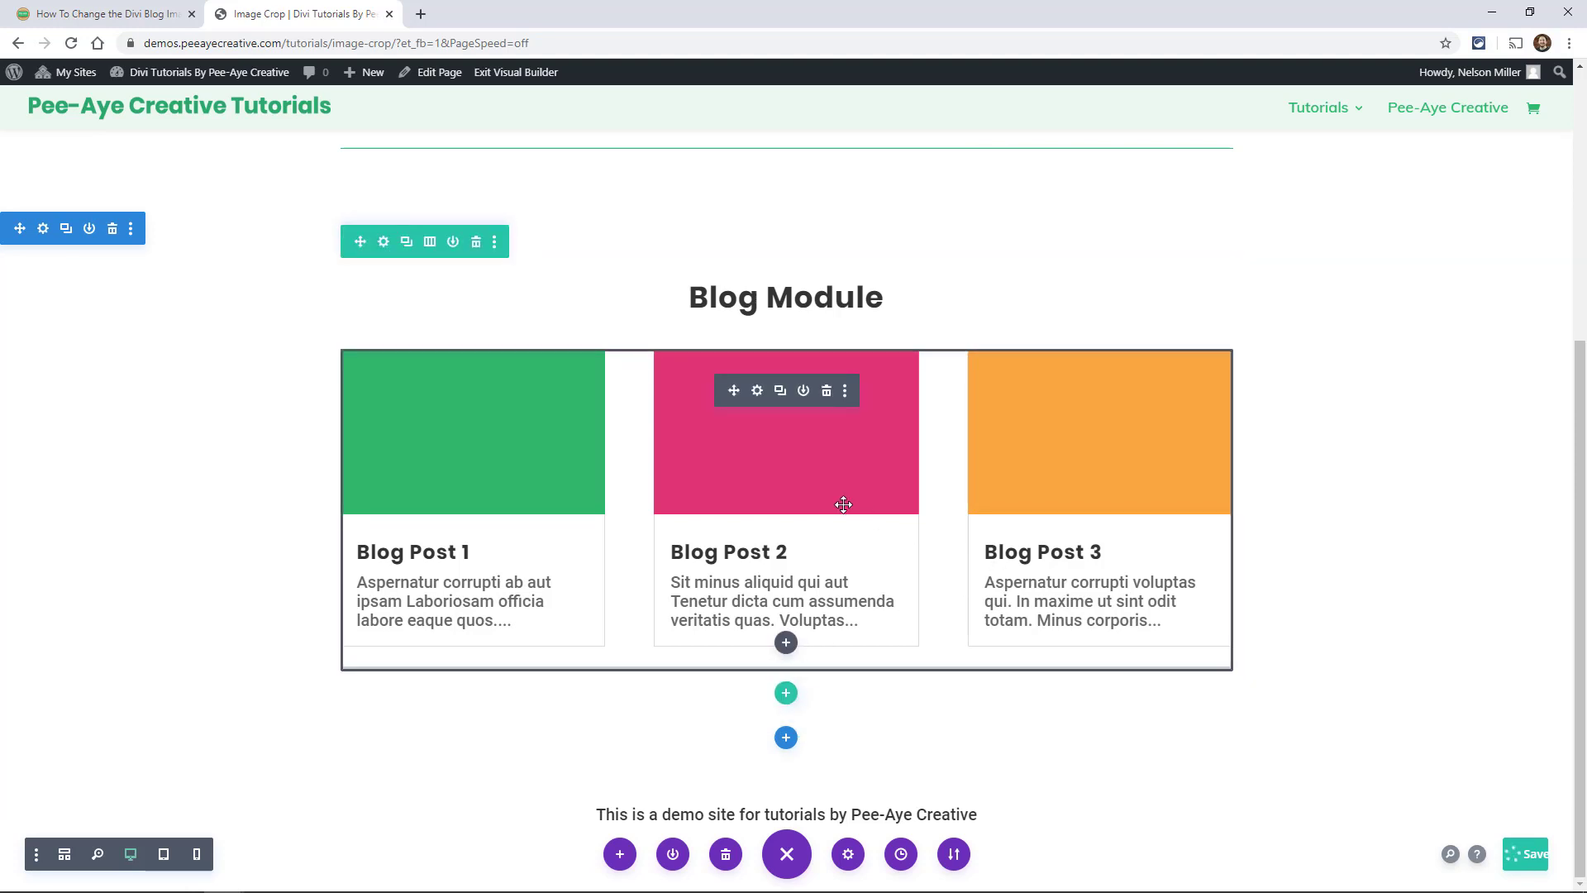
pyautogui.moveTo(777, 413)
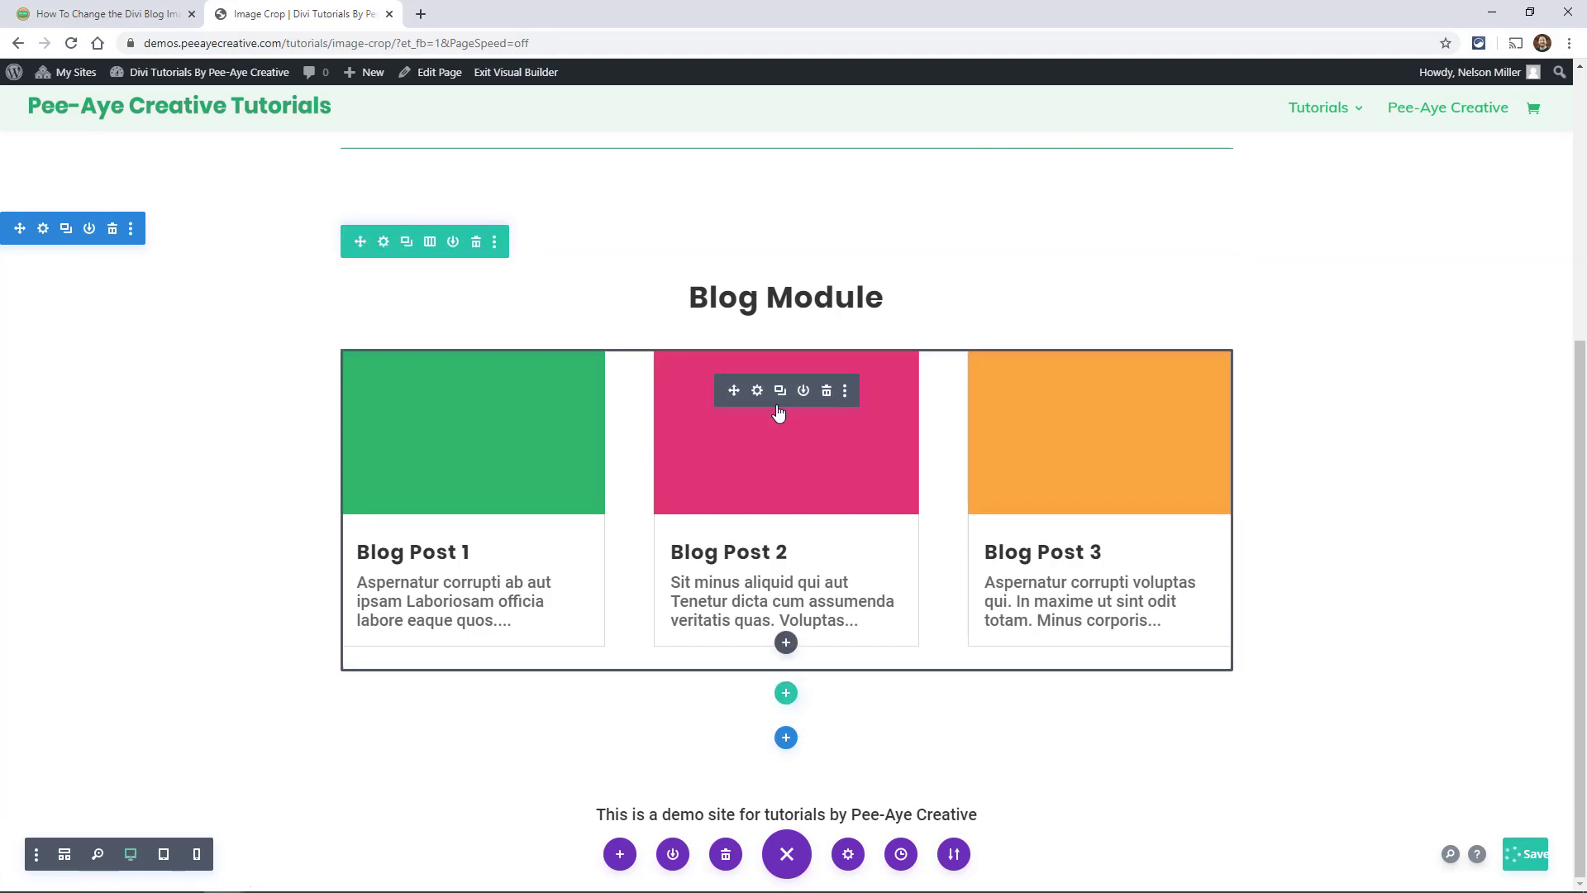
pyautogui.moveTo(684, 476)
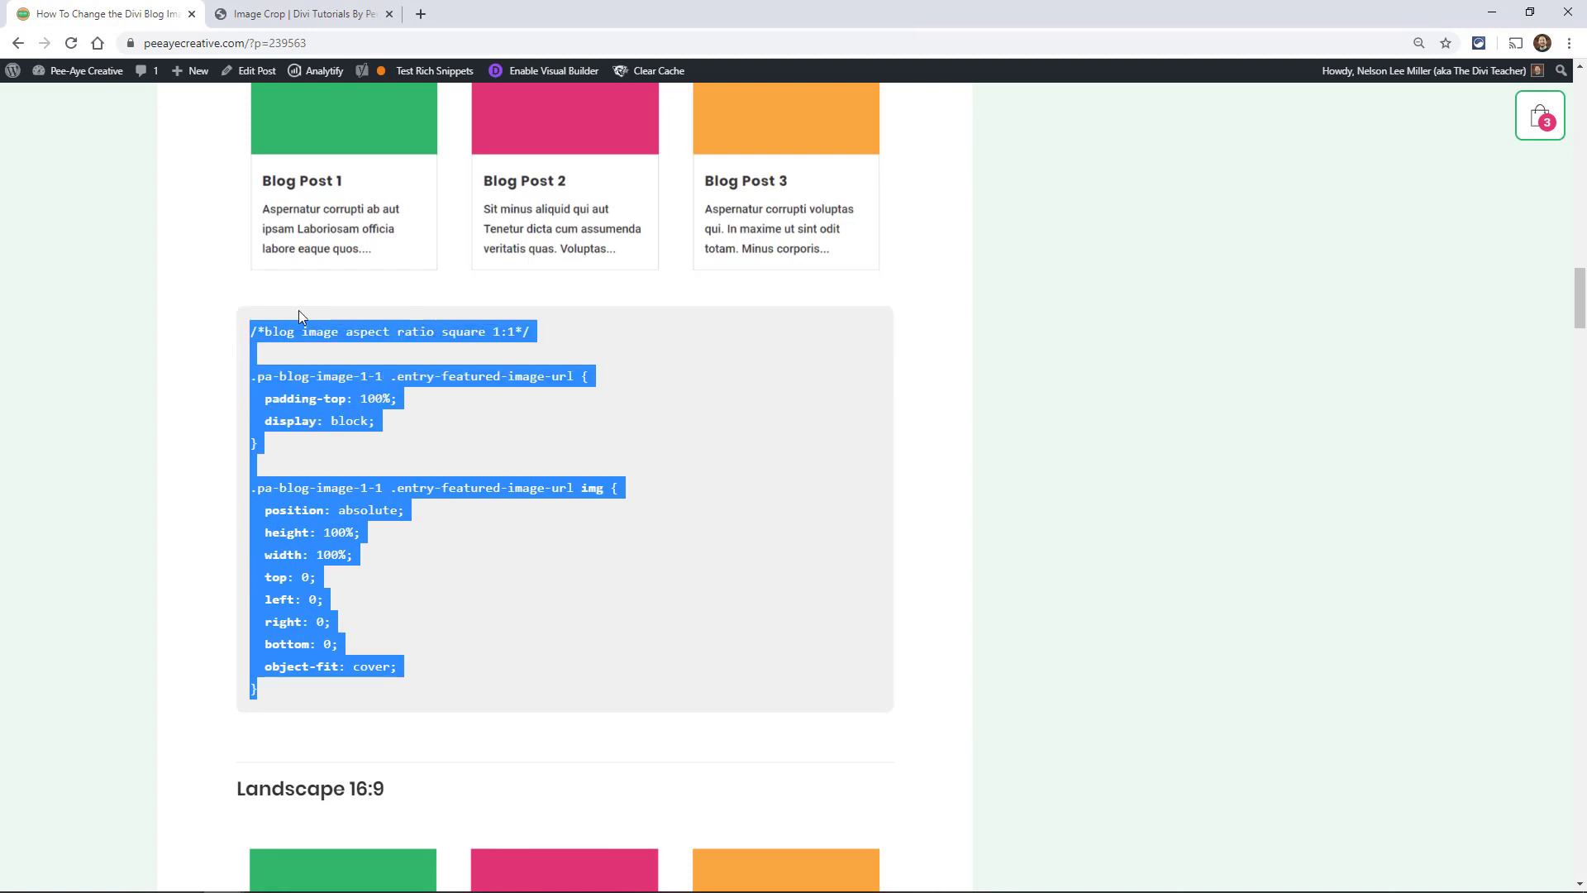
pyautogui.moveTo(311, 58)
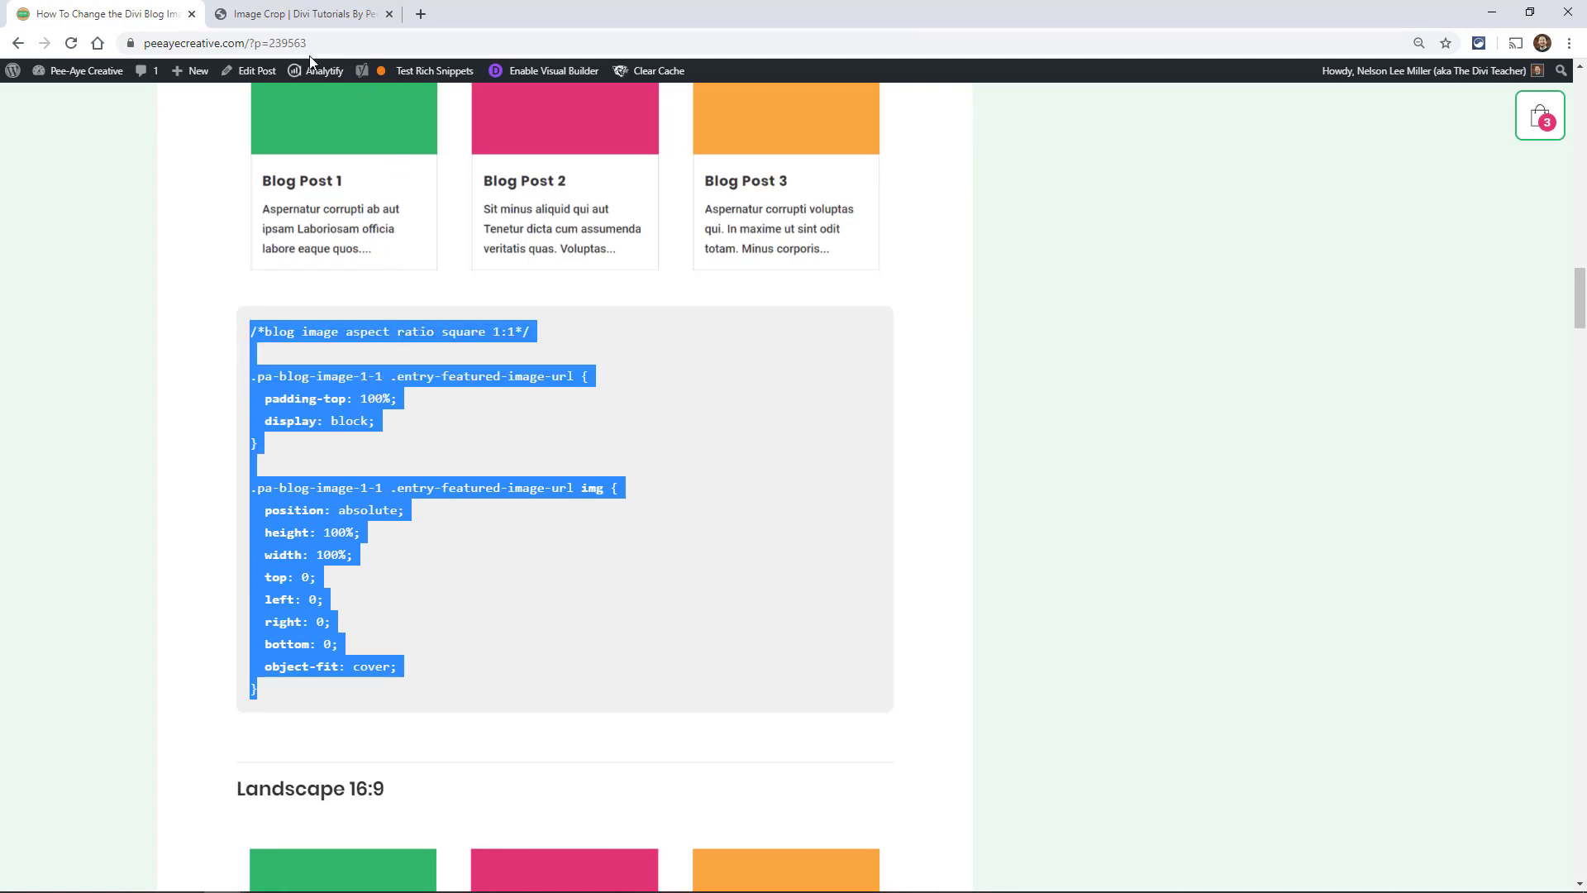
# Copy the full Square 1:1 CSS block and return to the demo Blog Module page.
pyautogui.click(298, 13)
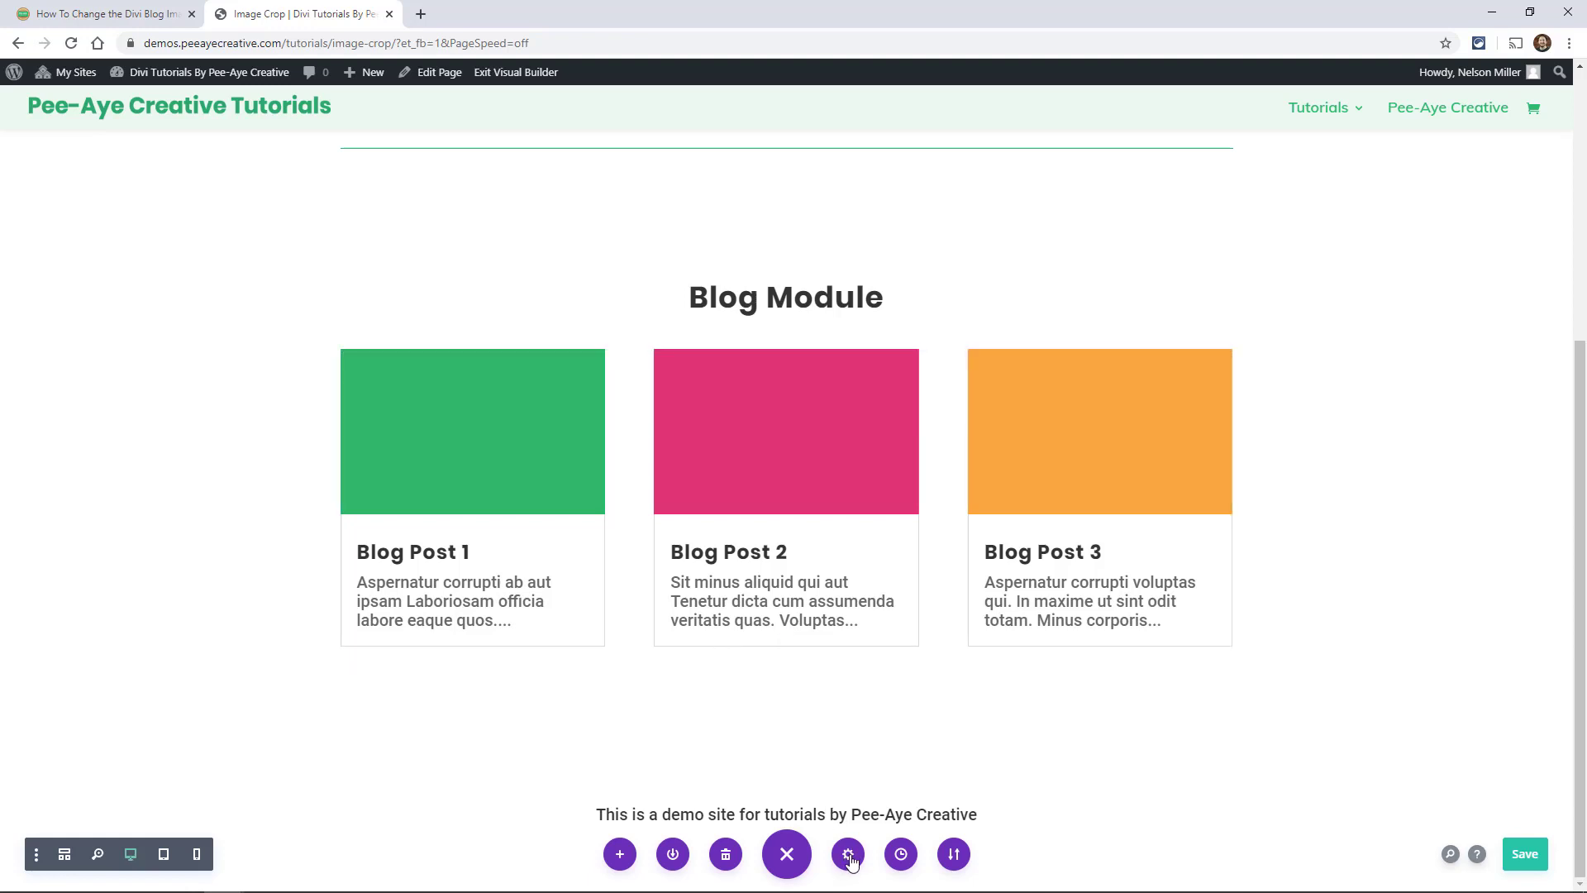
# Paste the square 1:1 snippet into page Custom CSS, save, and return to the tutorial.
pyautogui.click(847, 854)
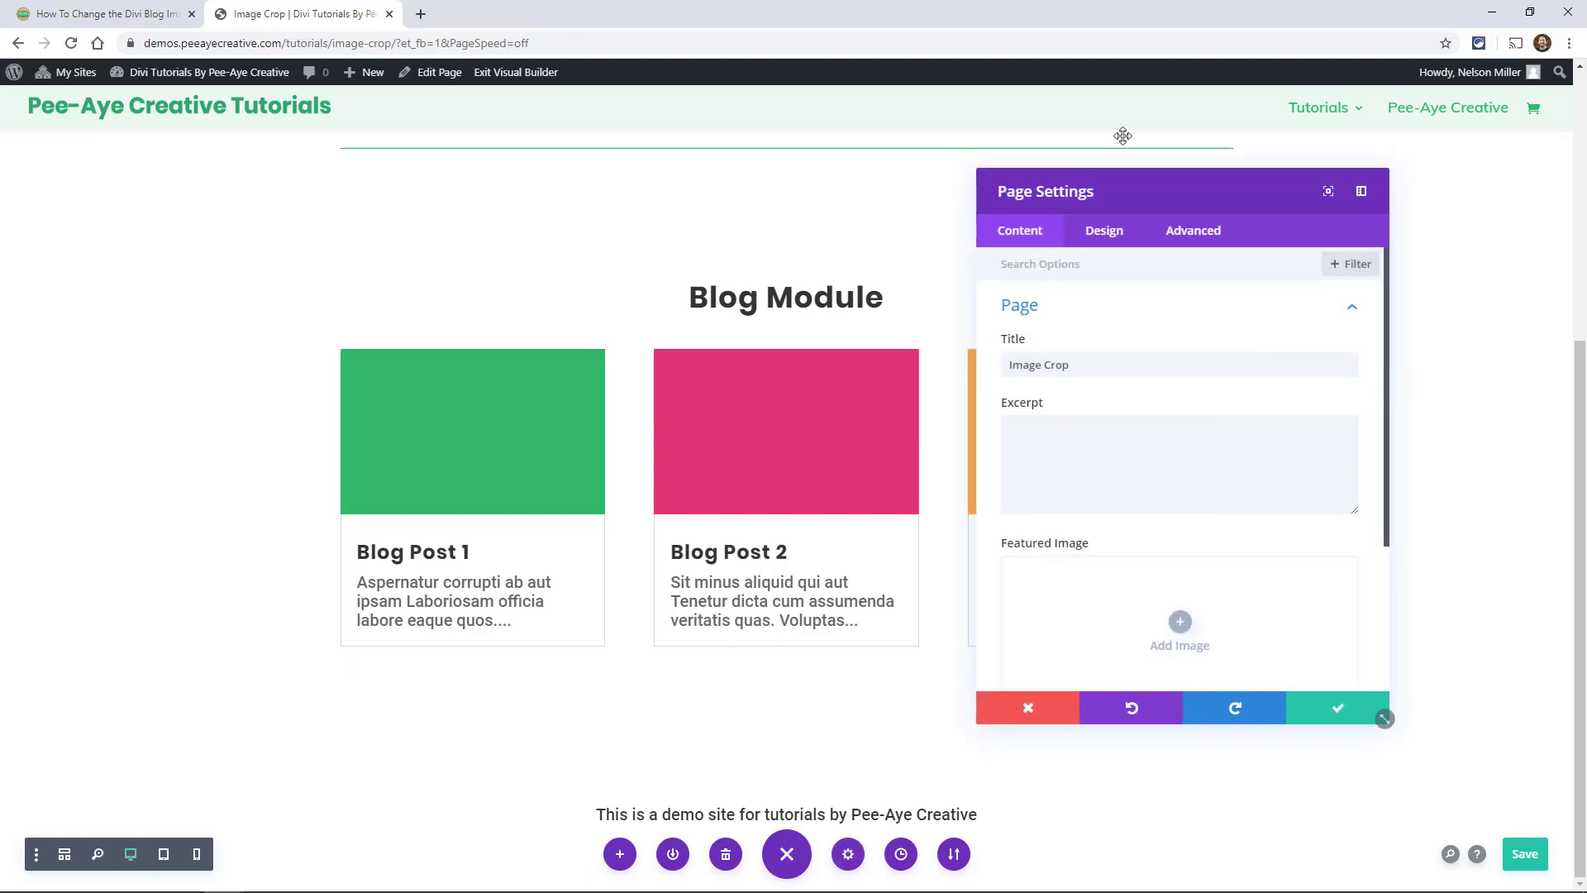
pyautogui.click(1192, 230)
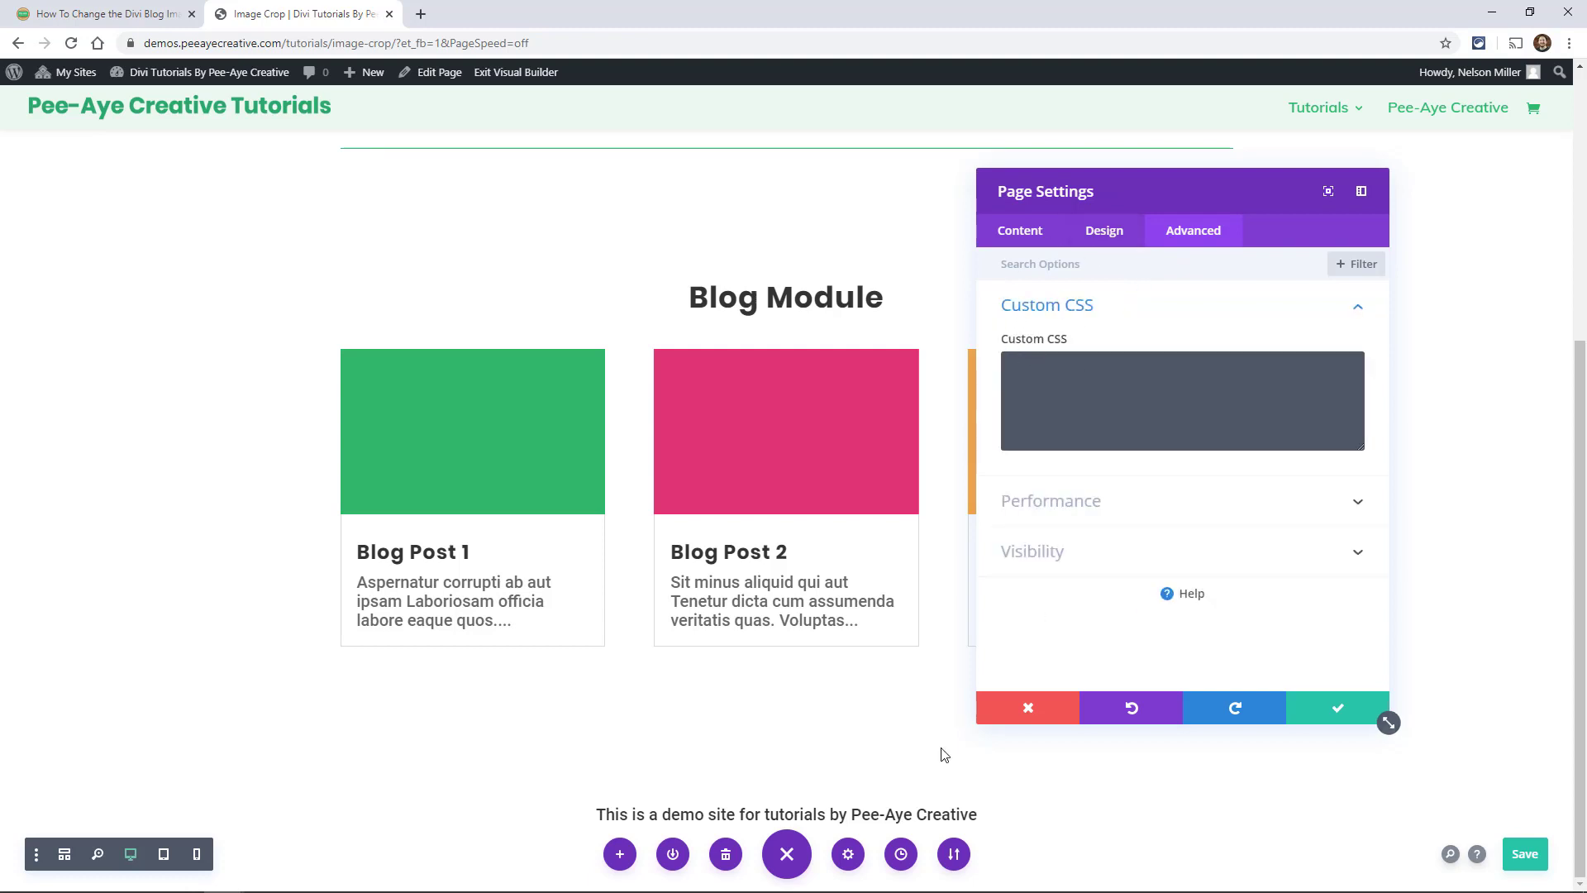
pyautogui.moveTo(1172, 254)
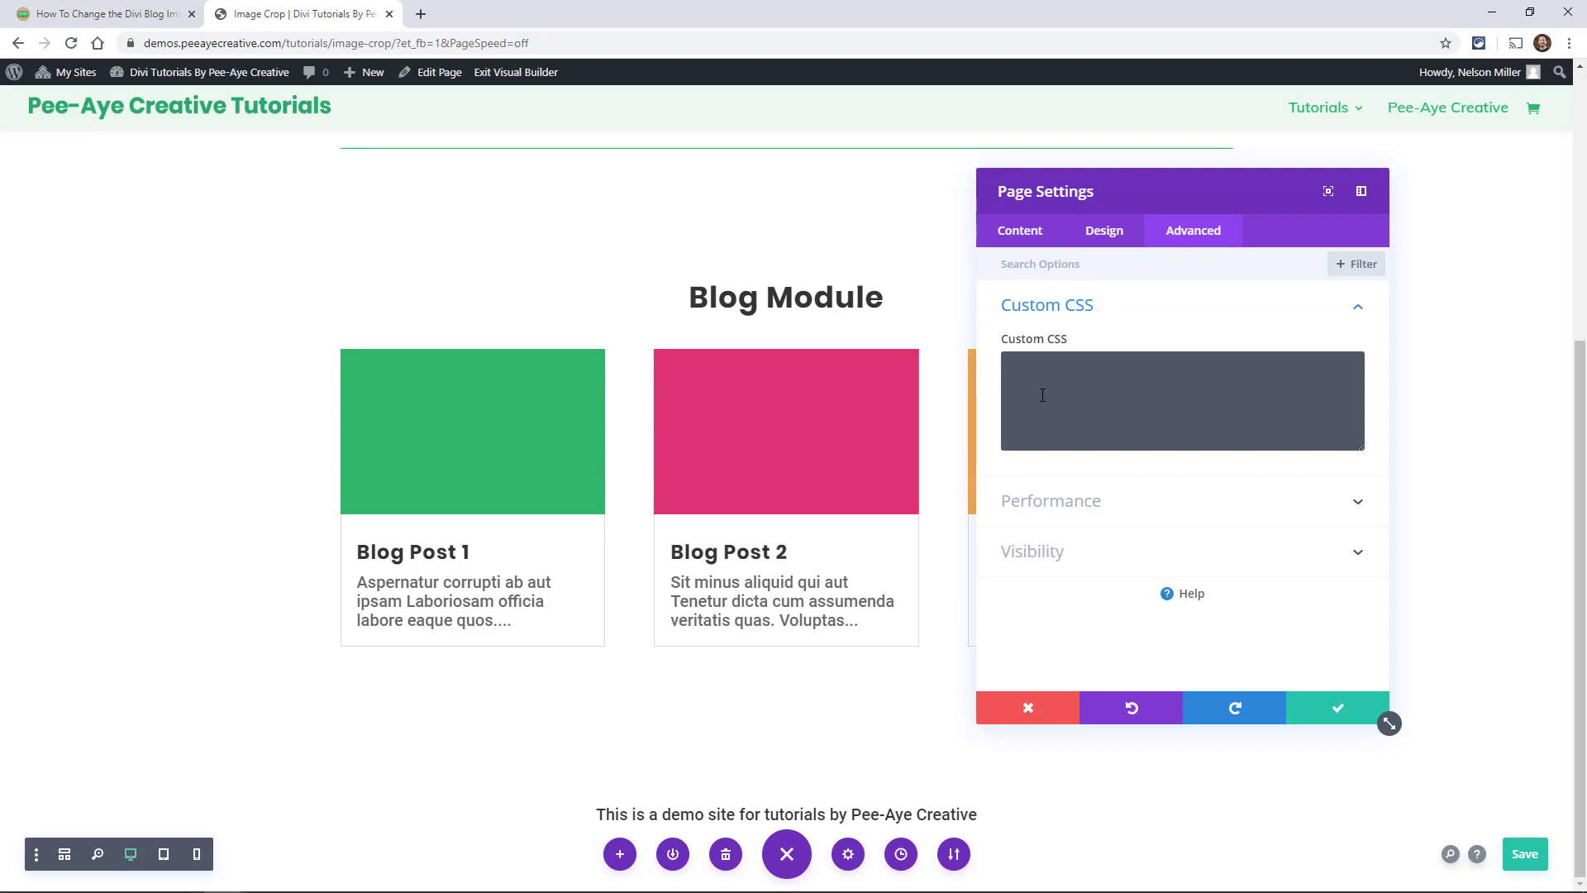
pyautogui.click(1181, 400)
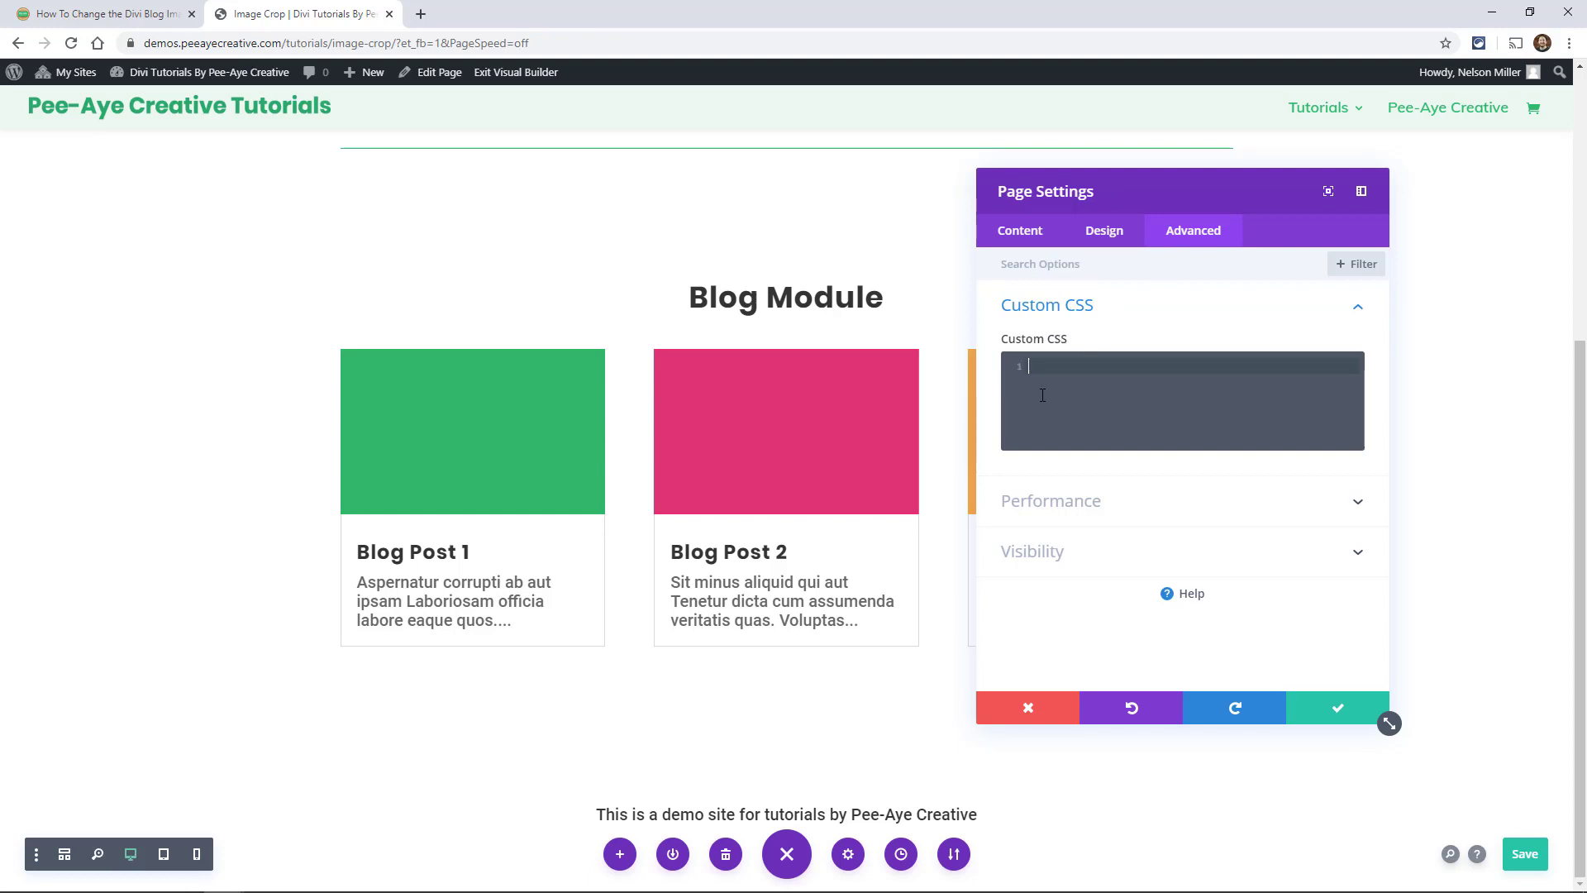
pyautogui.write('/*blog image aspect ratio square 1:1*/')
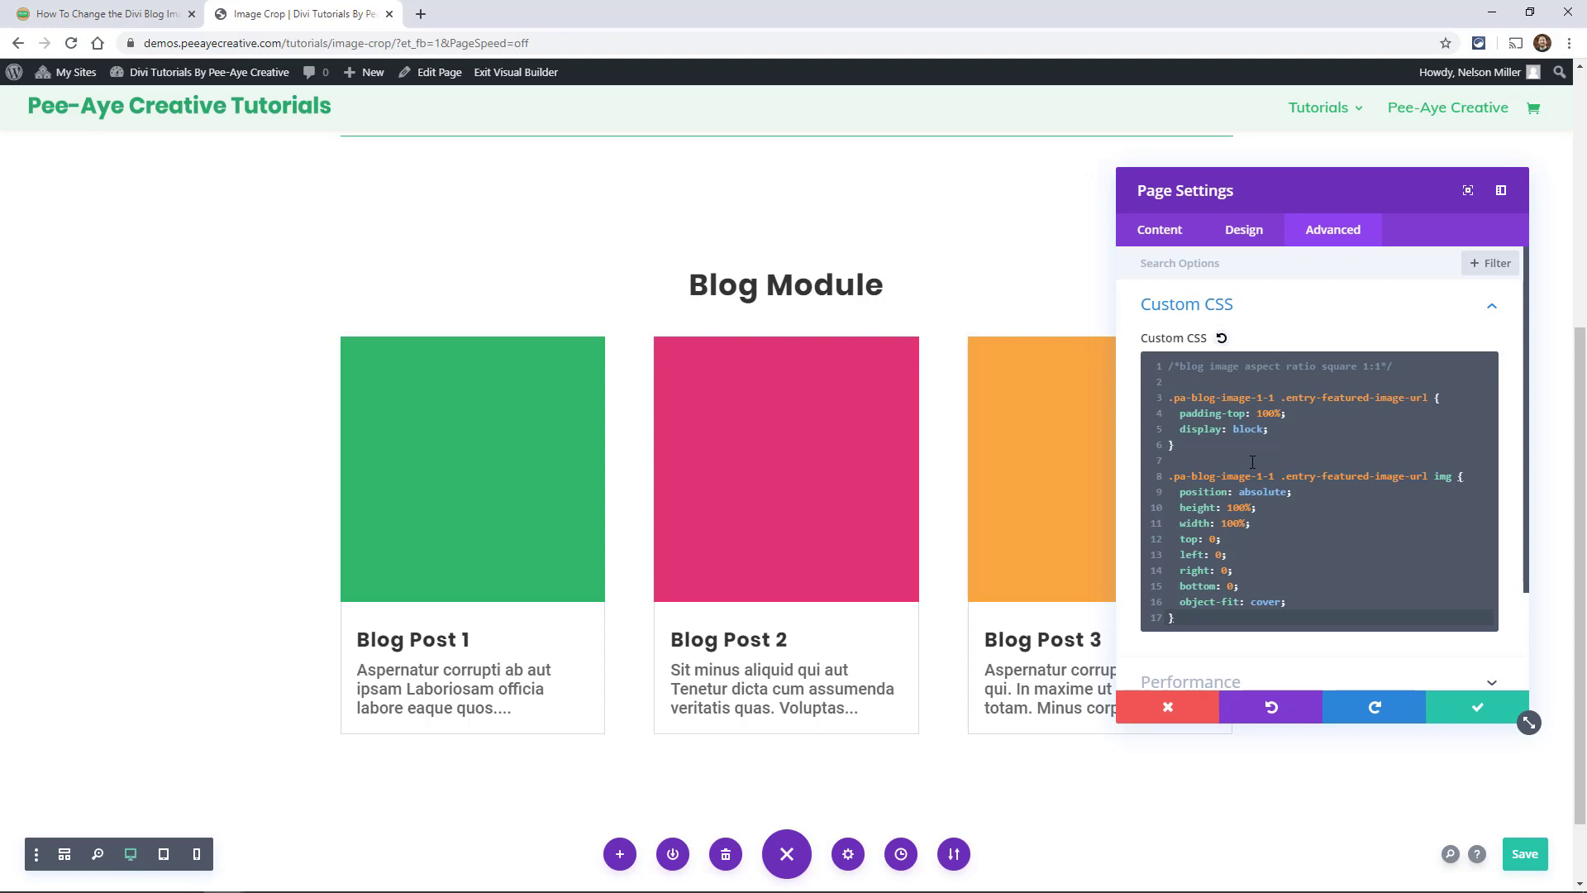
pyautogui.click(1524, 853)
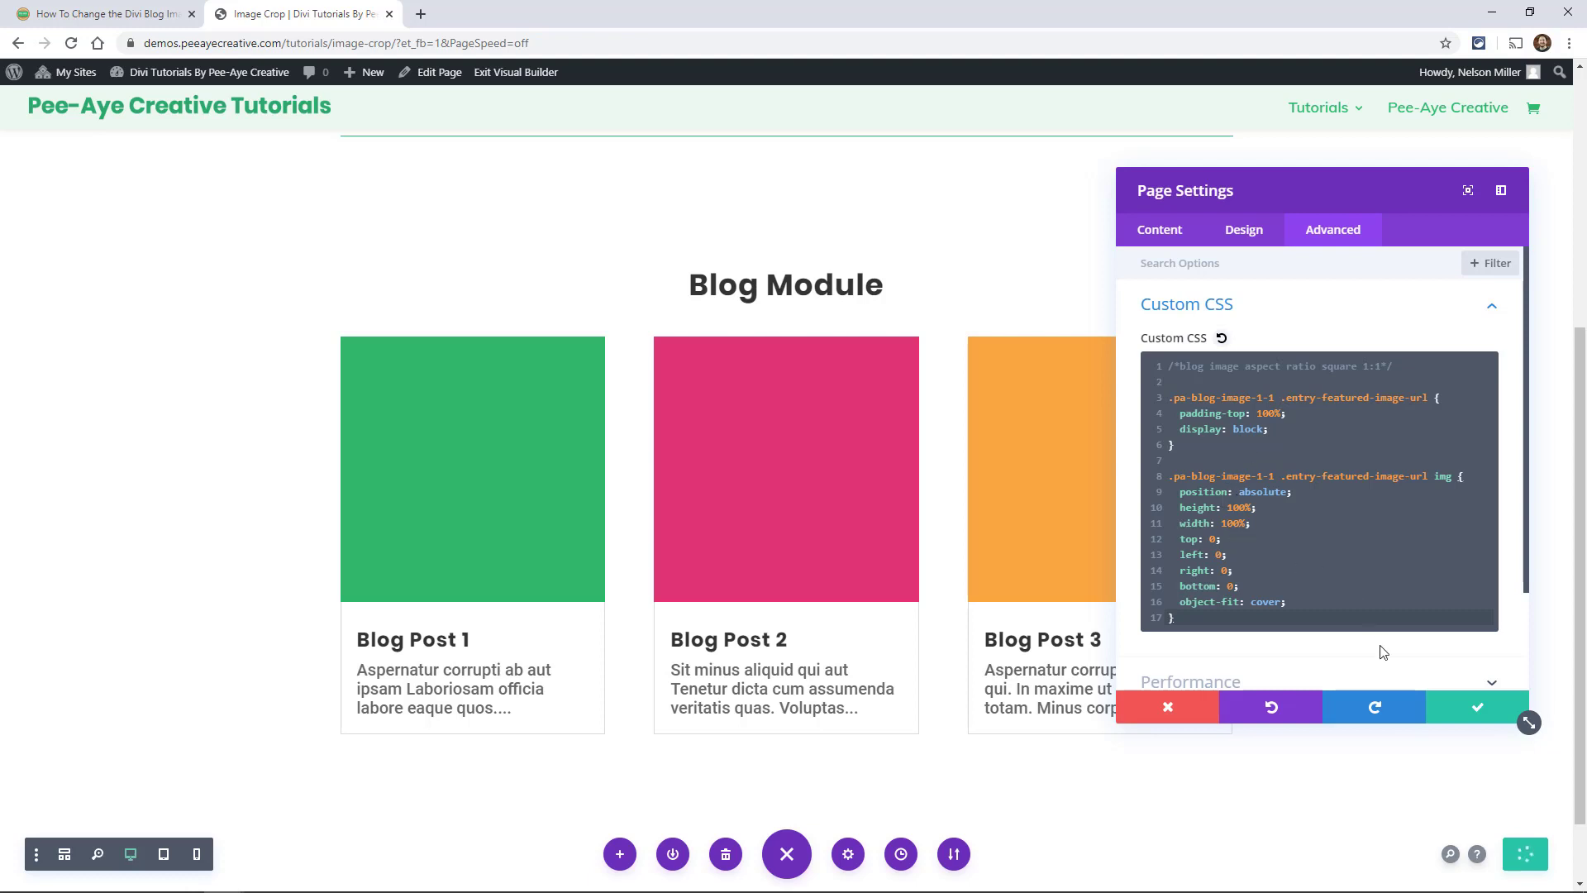
pyautogui.click(1477, 706)
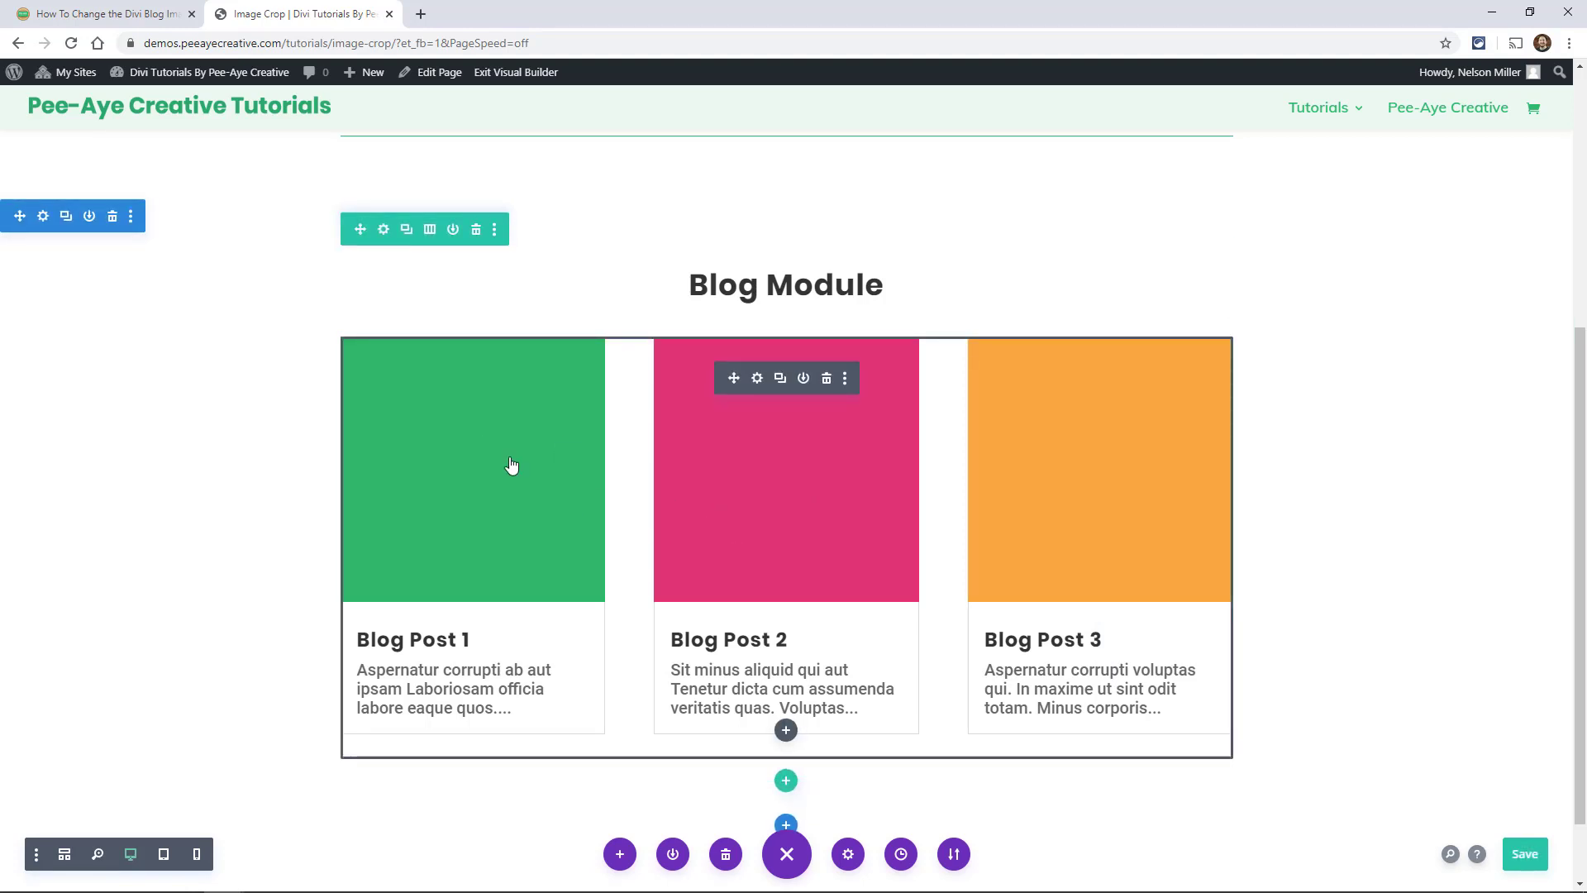
pyautogui.click(101, 13)
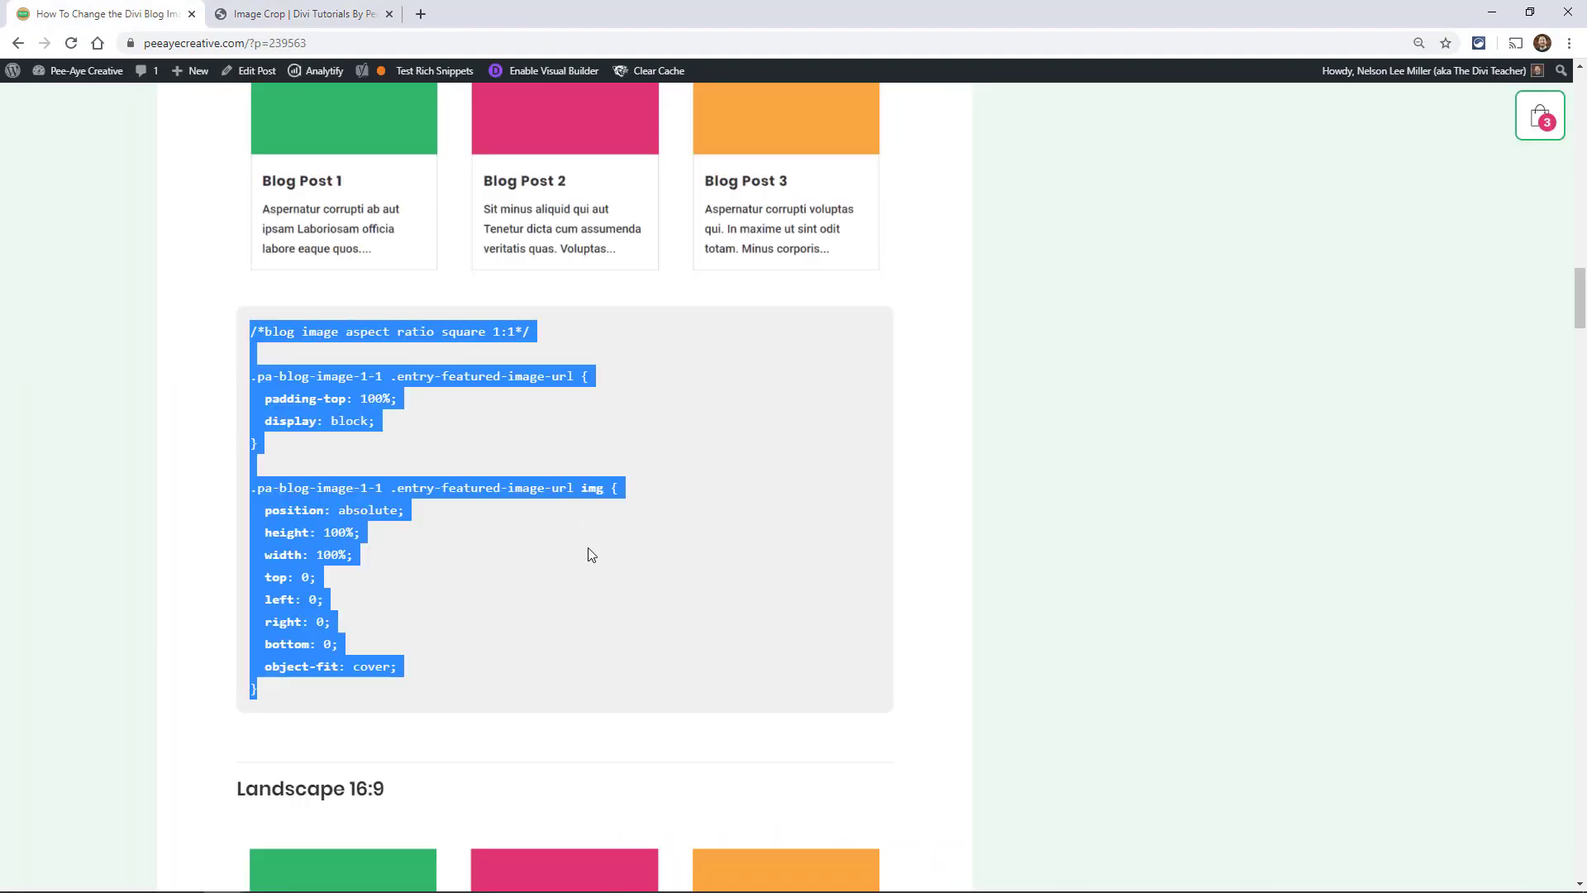
pyautogui.click(319, 382)
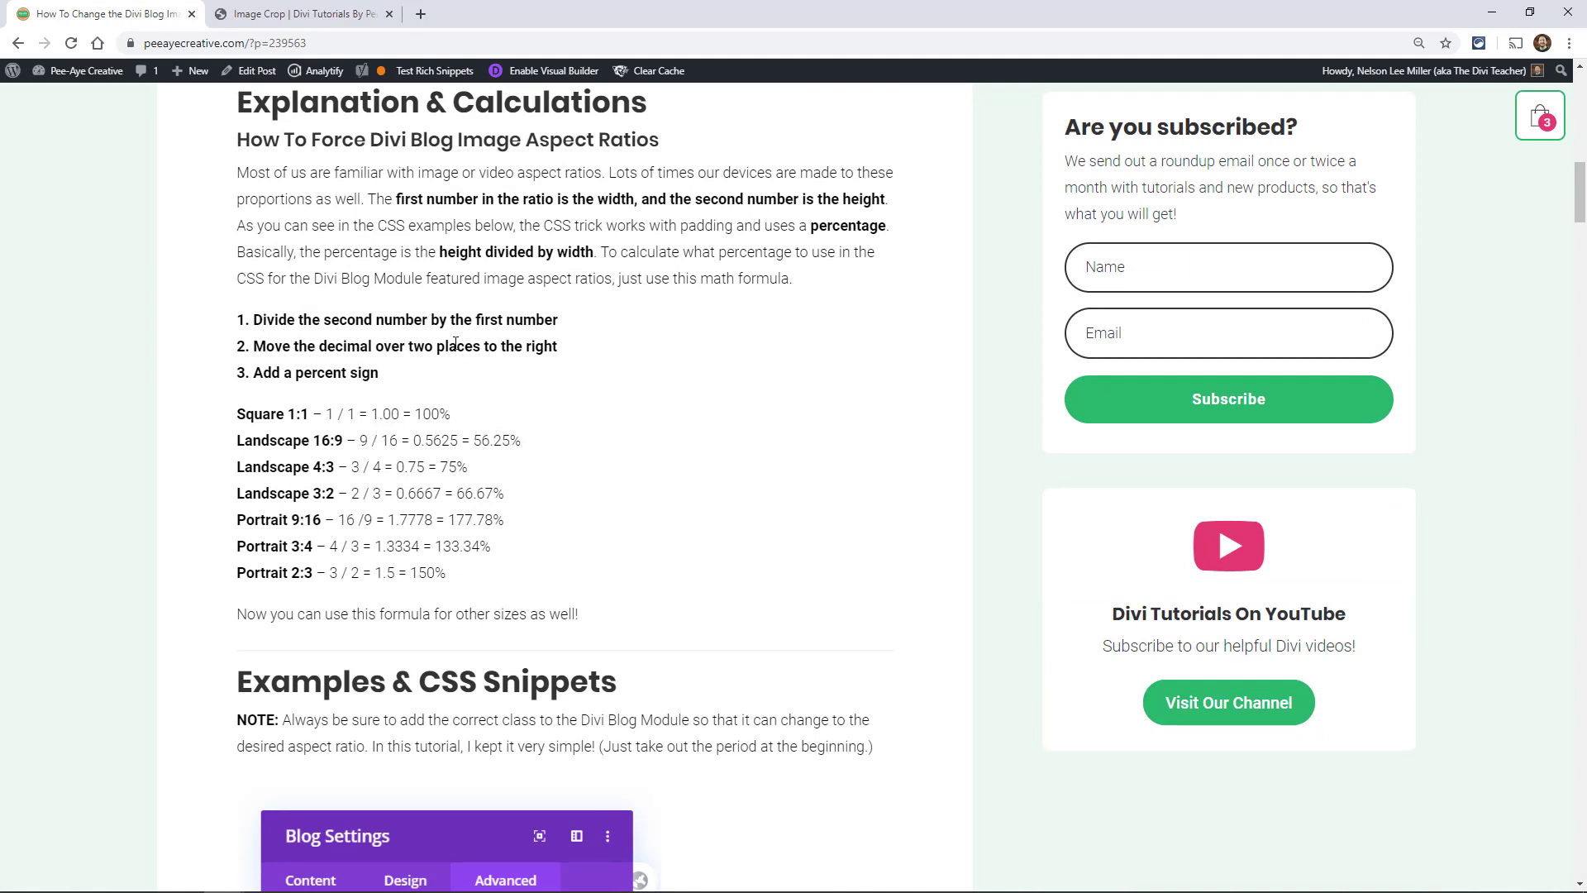
pyautogui.moveTo(351, 465)
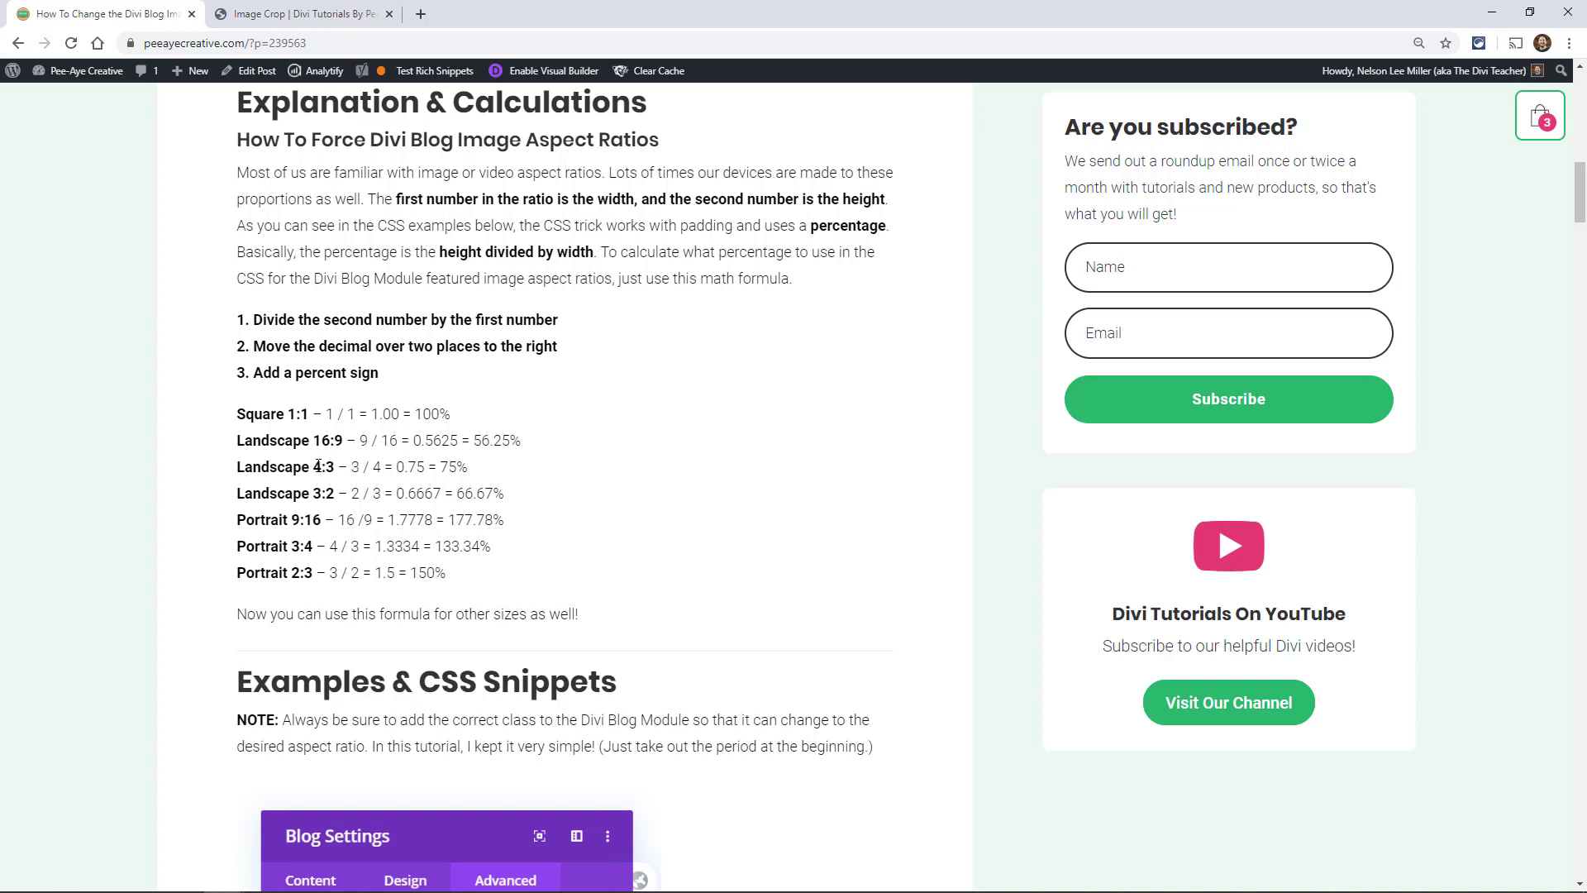
pyautogui.moveTo(414, 468)
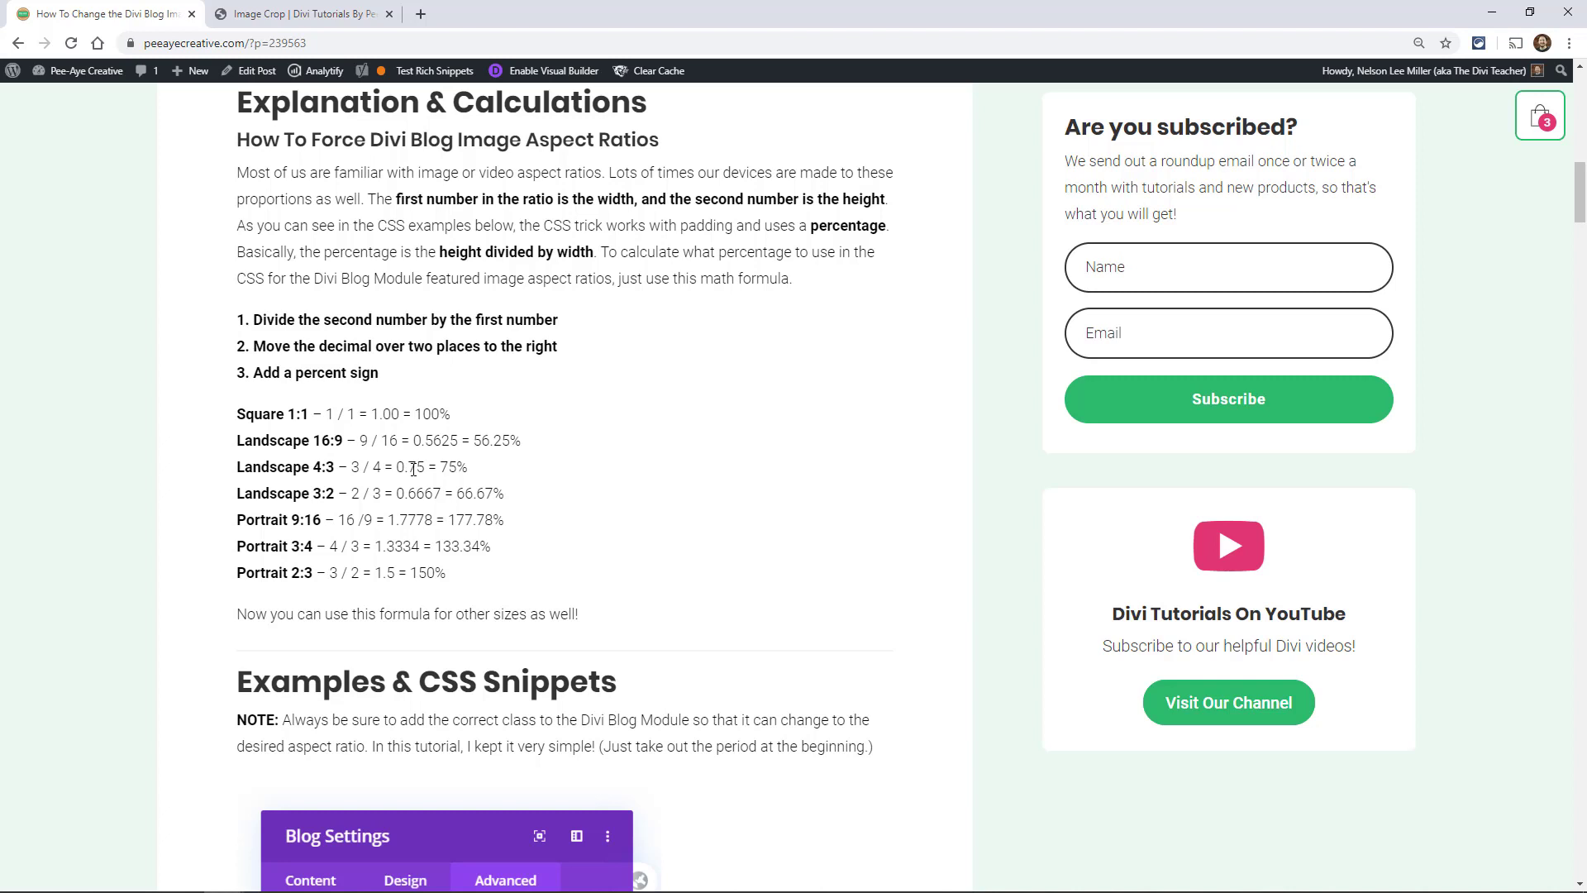
pyautogui.moveTo(432, 373)
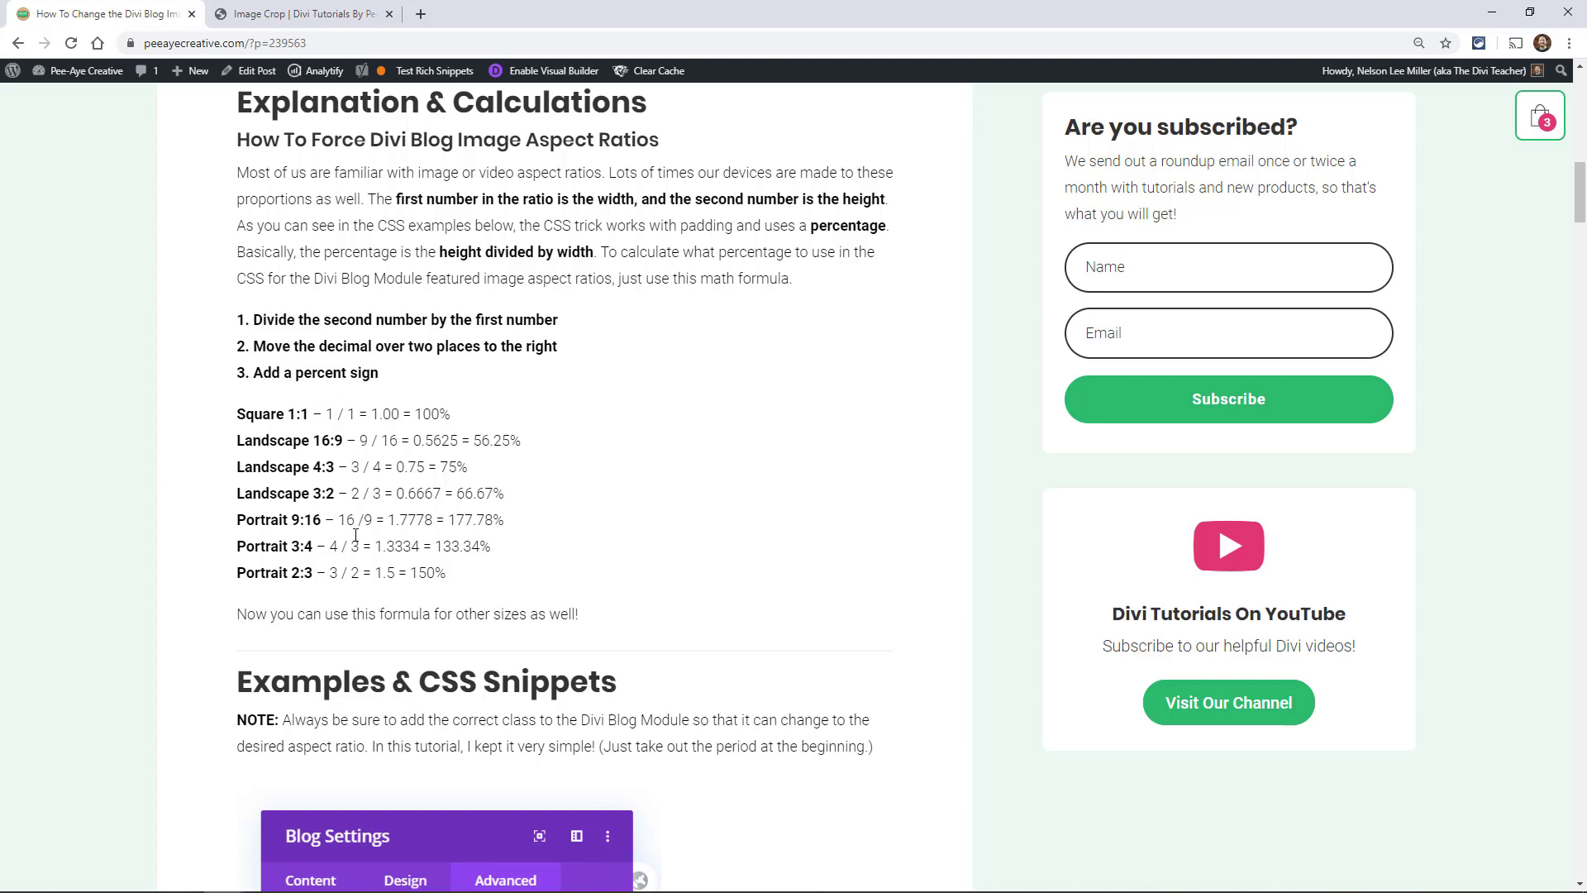
pyautogui.moveTo(353, 533)
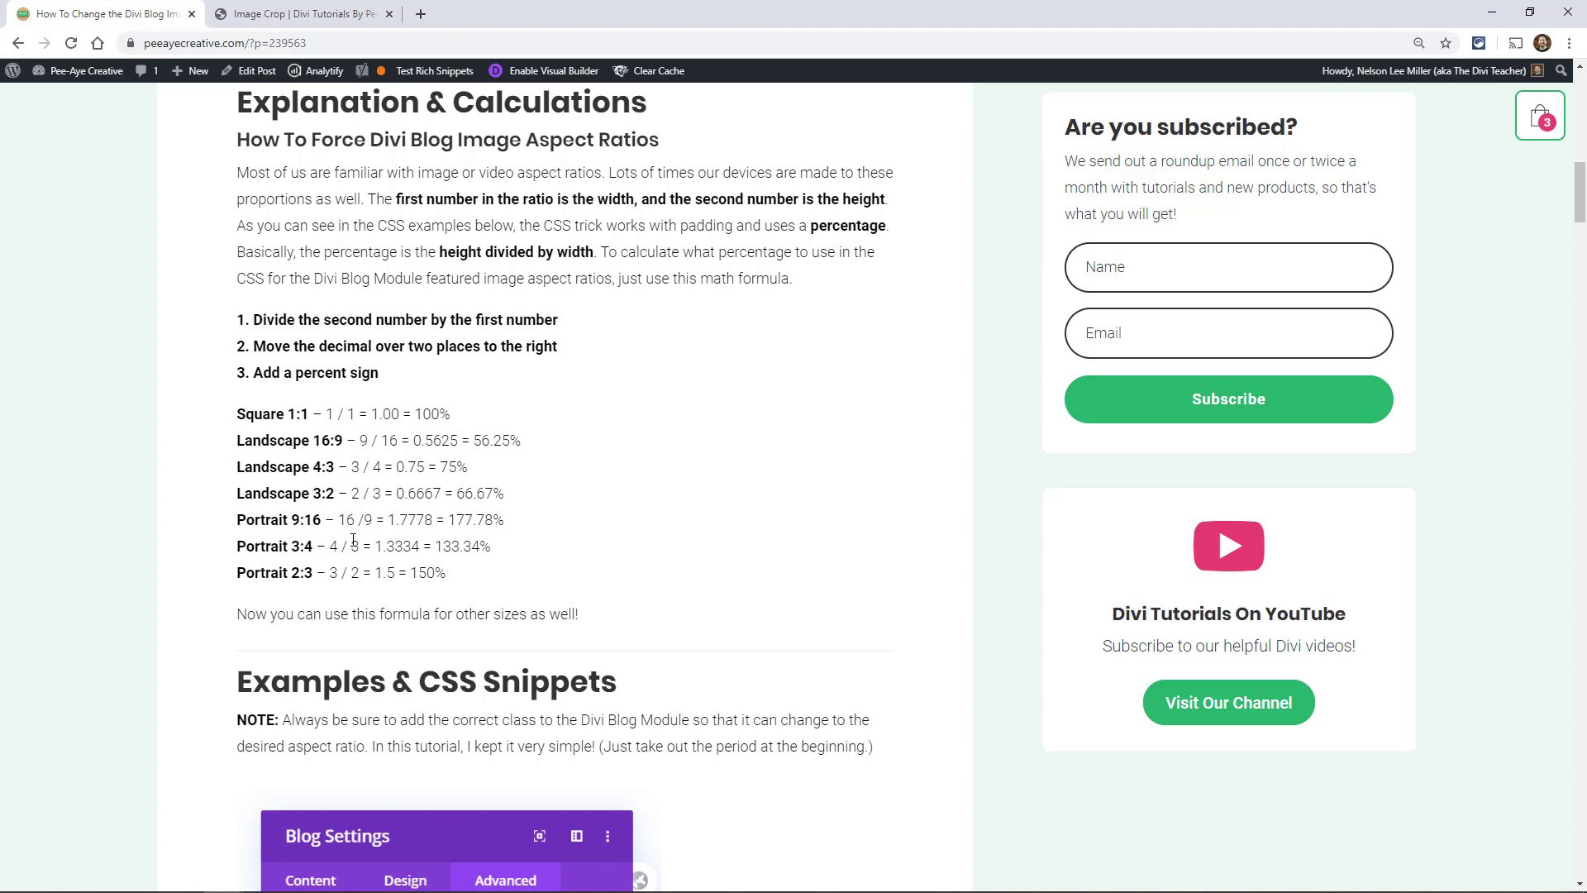
pyautogui.moveTo(401, 430)
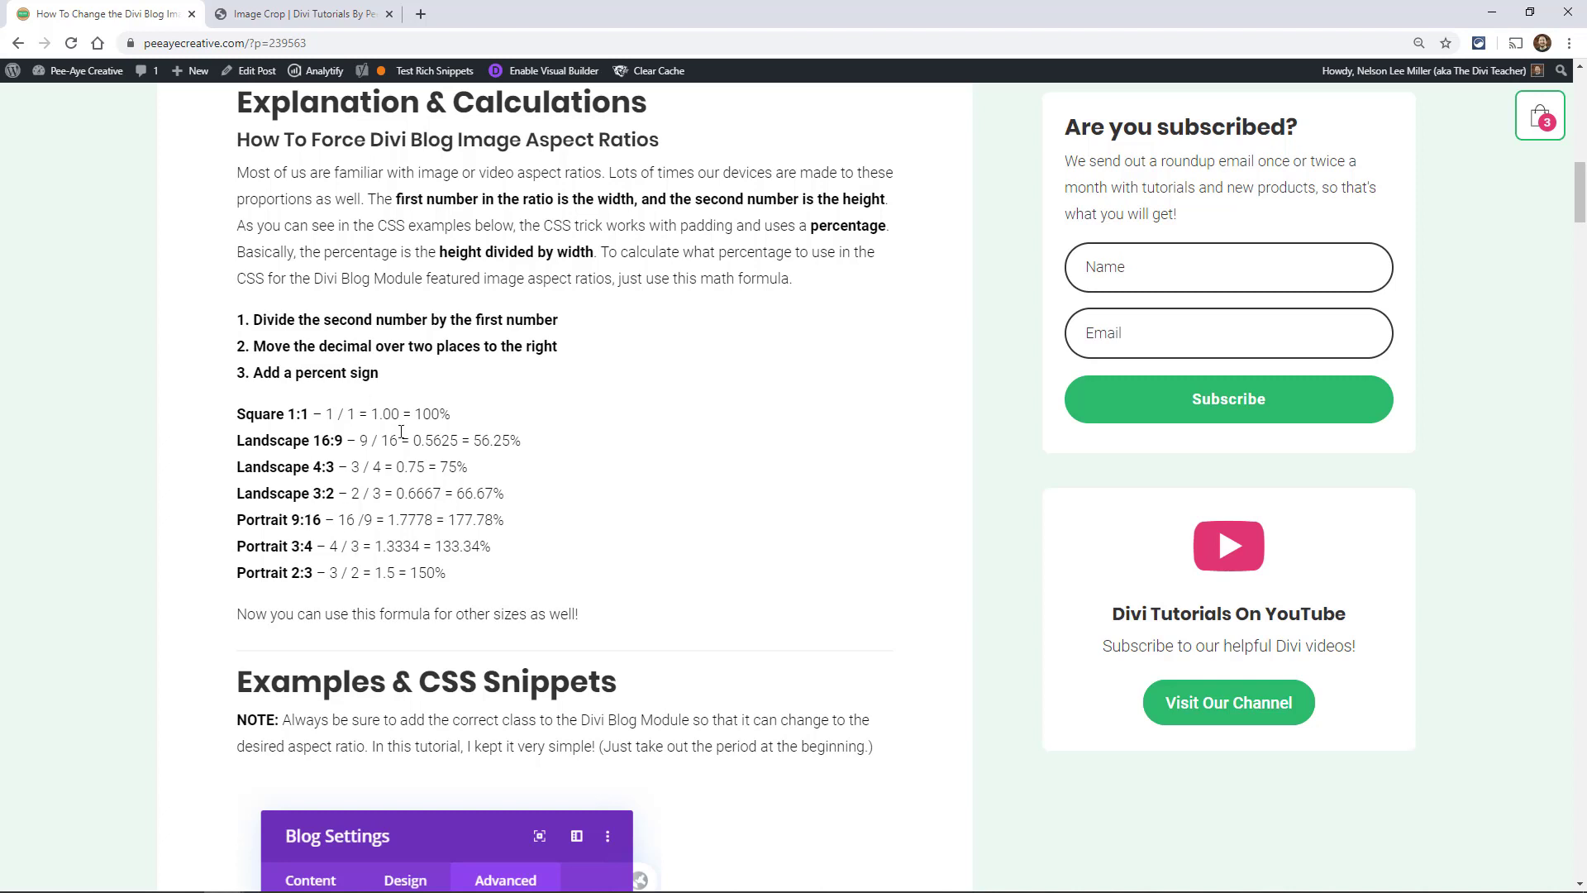
# Scroll down the tutorial post toward the Portrait 2:3 example.
pyautogui.scroll(-3)
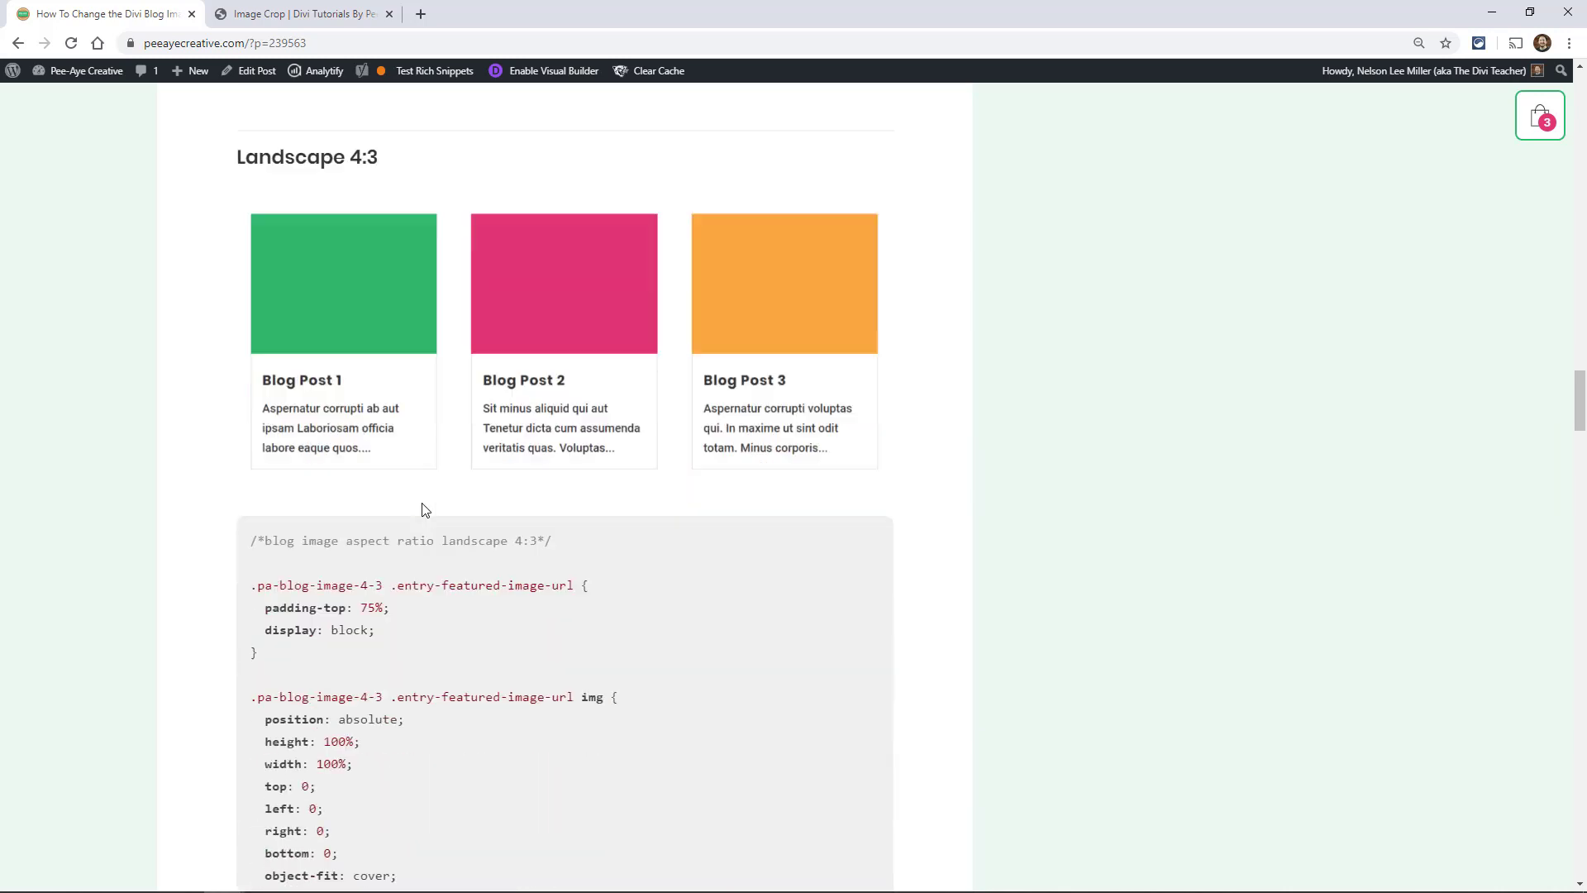
pyautogui.scroll(-3)
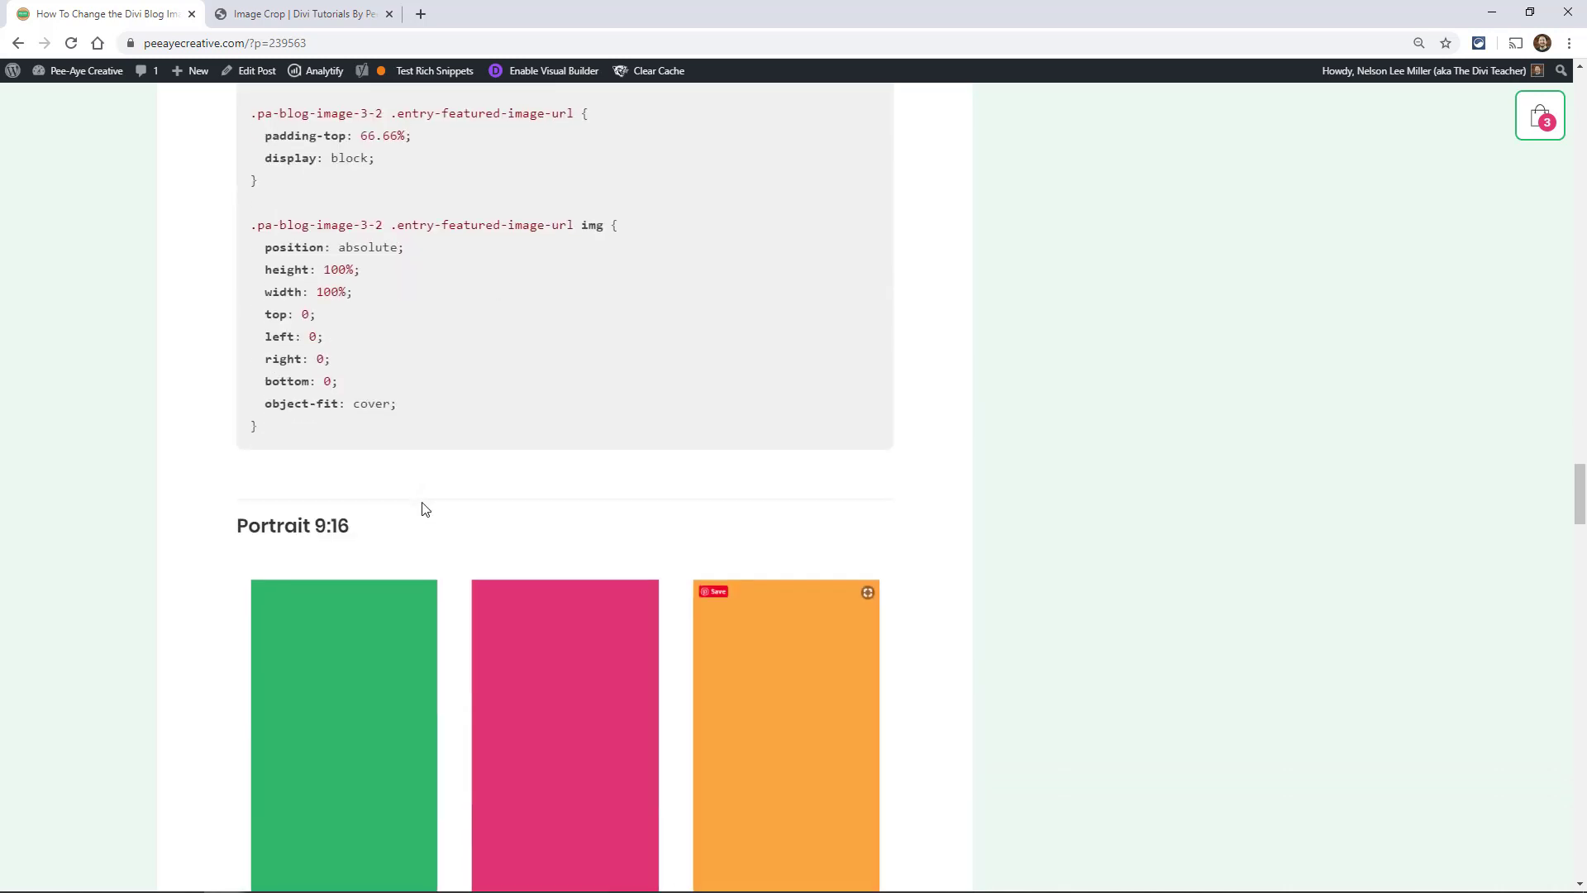
pyautogui.scroll(-3)
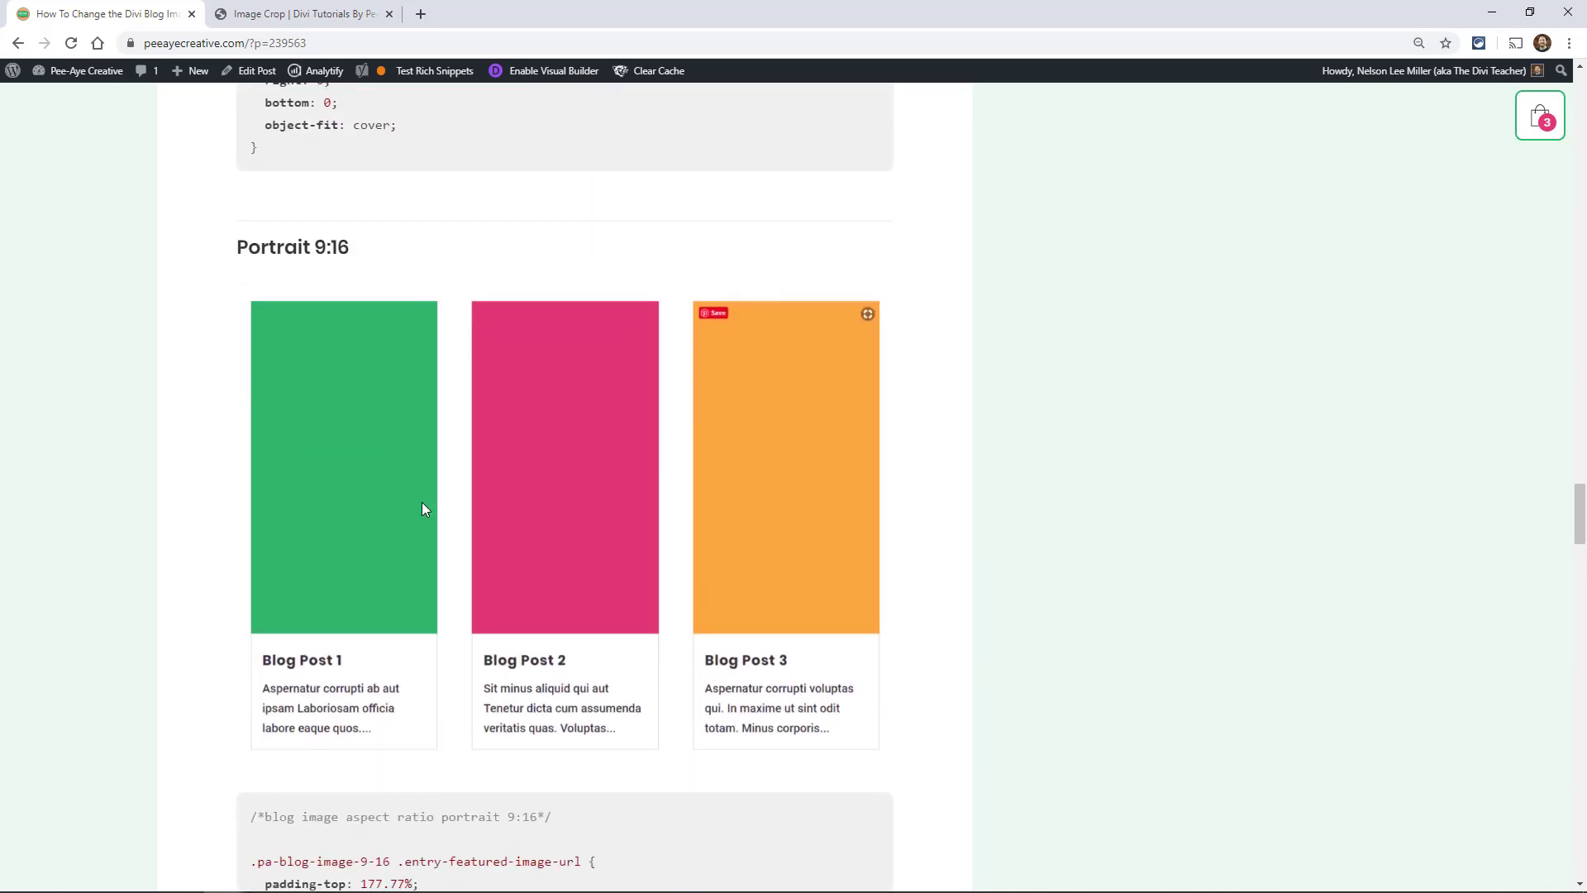
pyautogui.scroll(-3)
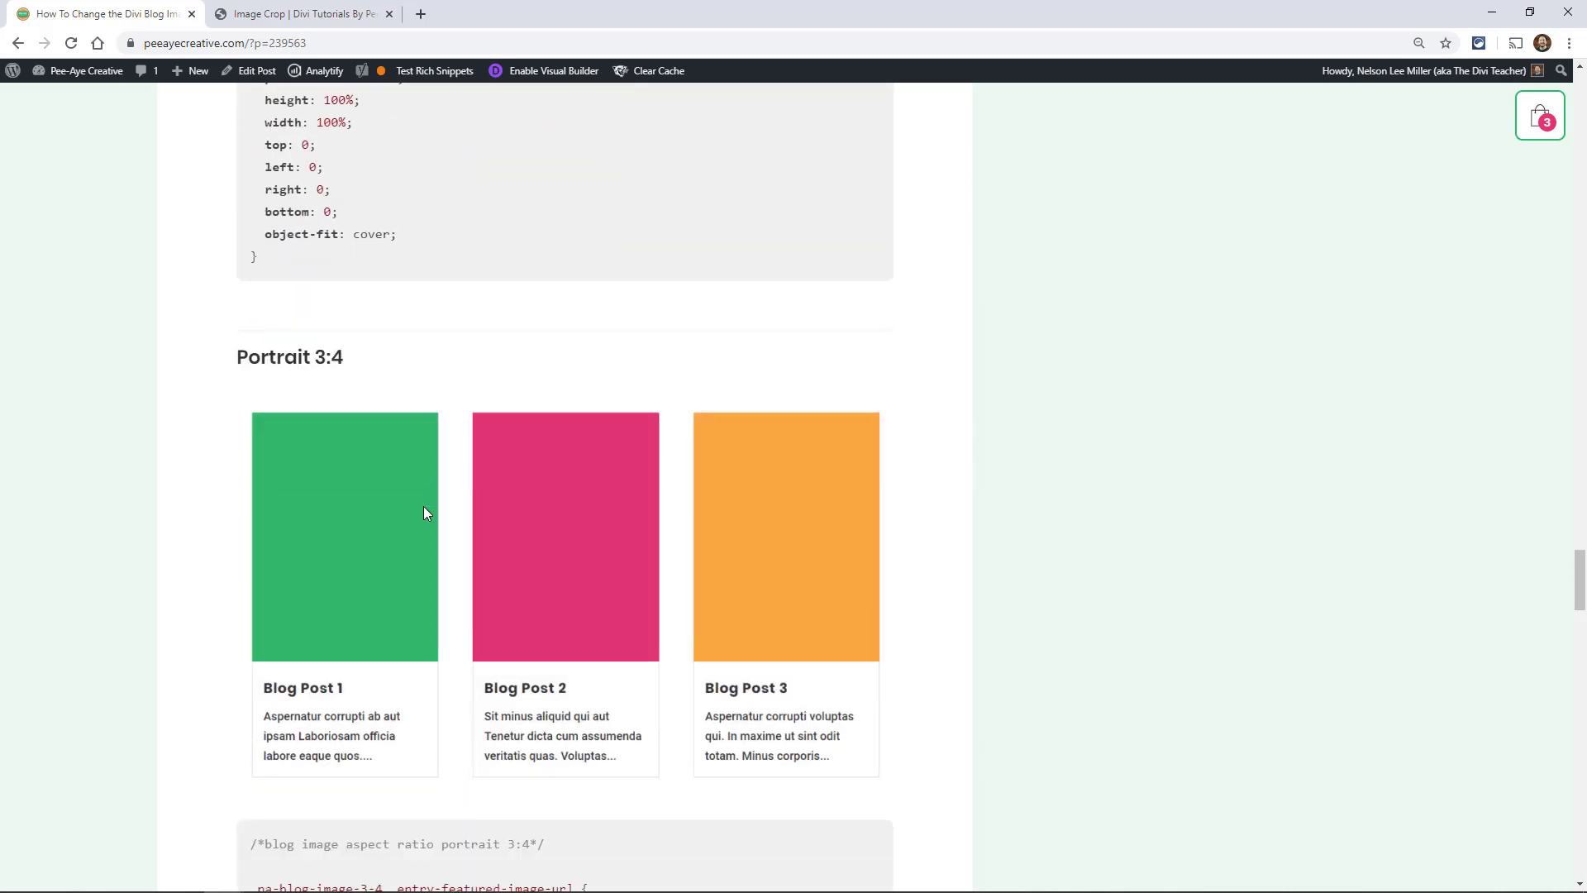
pyautogui.scroll(-3)
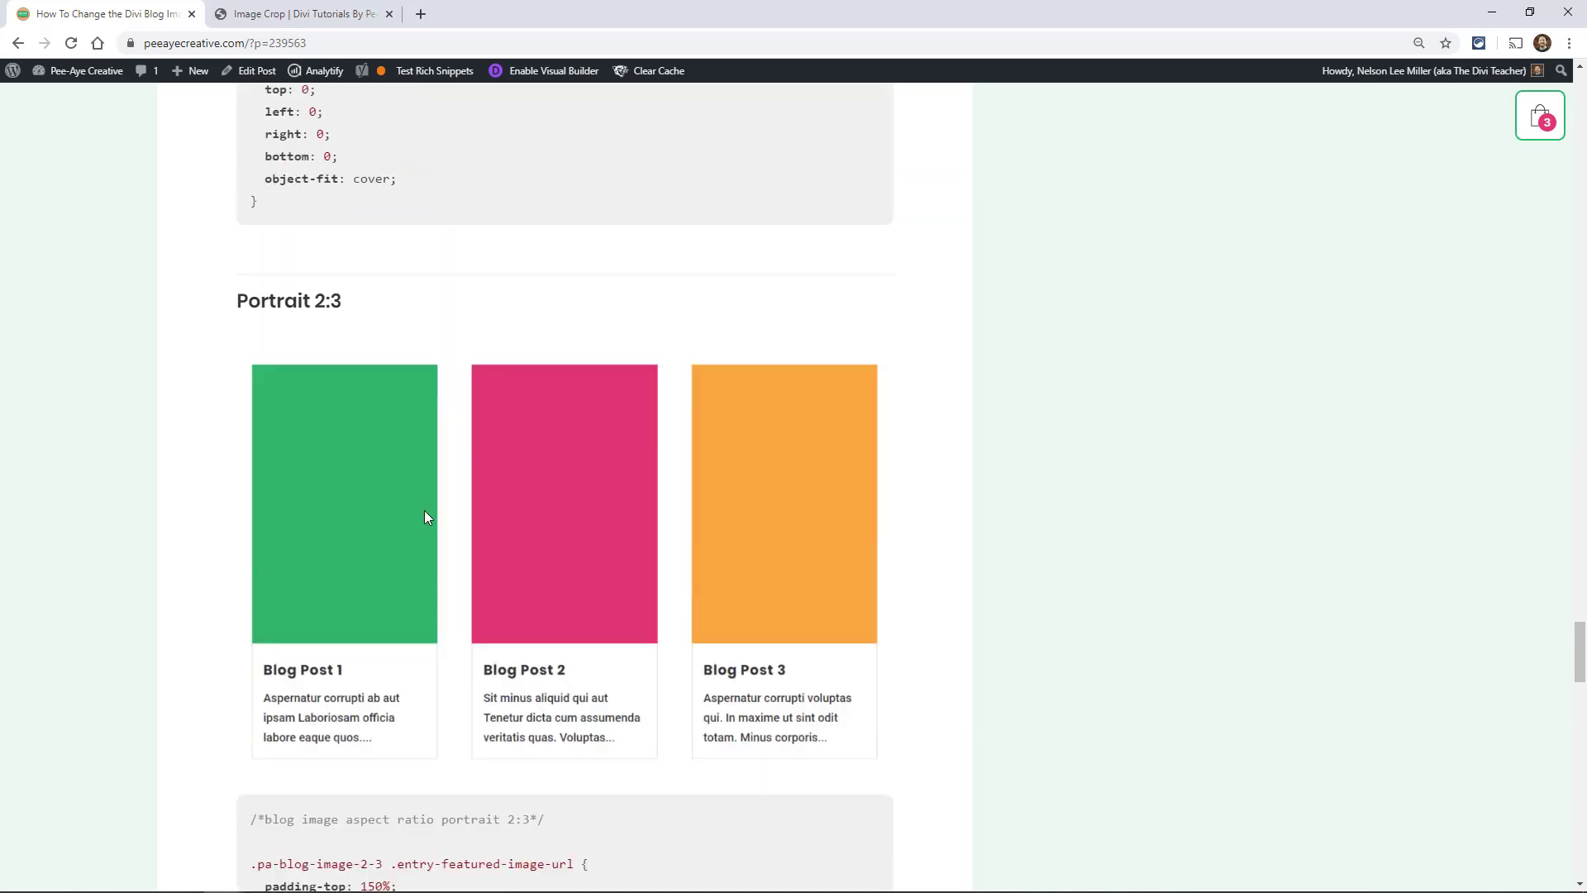
pyautogui.scroll(-3)
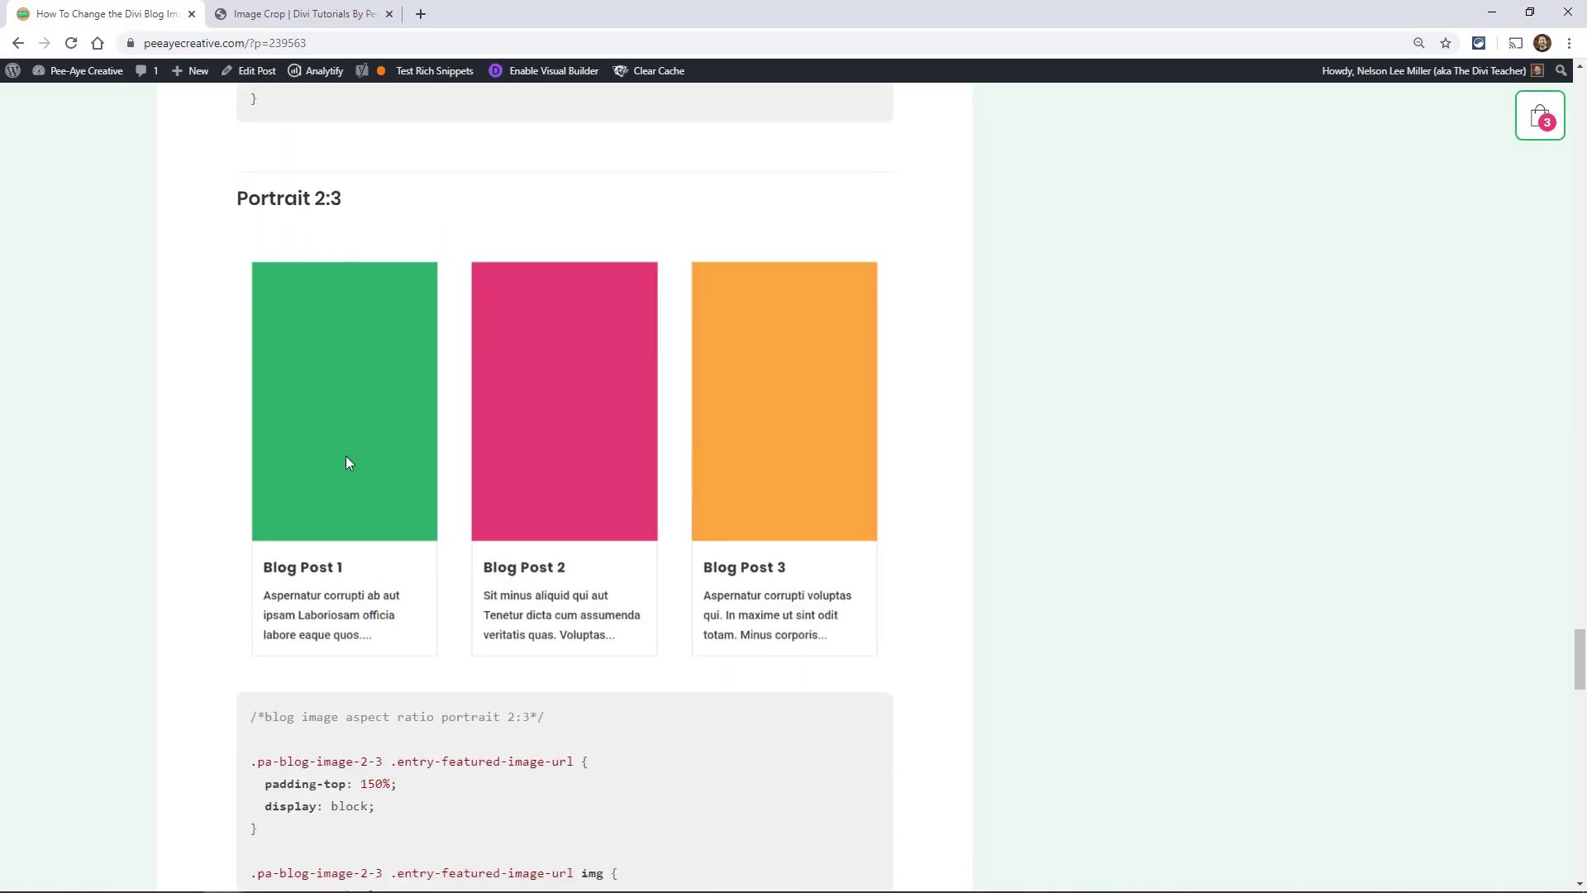
pyautogui.scroll(-3)
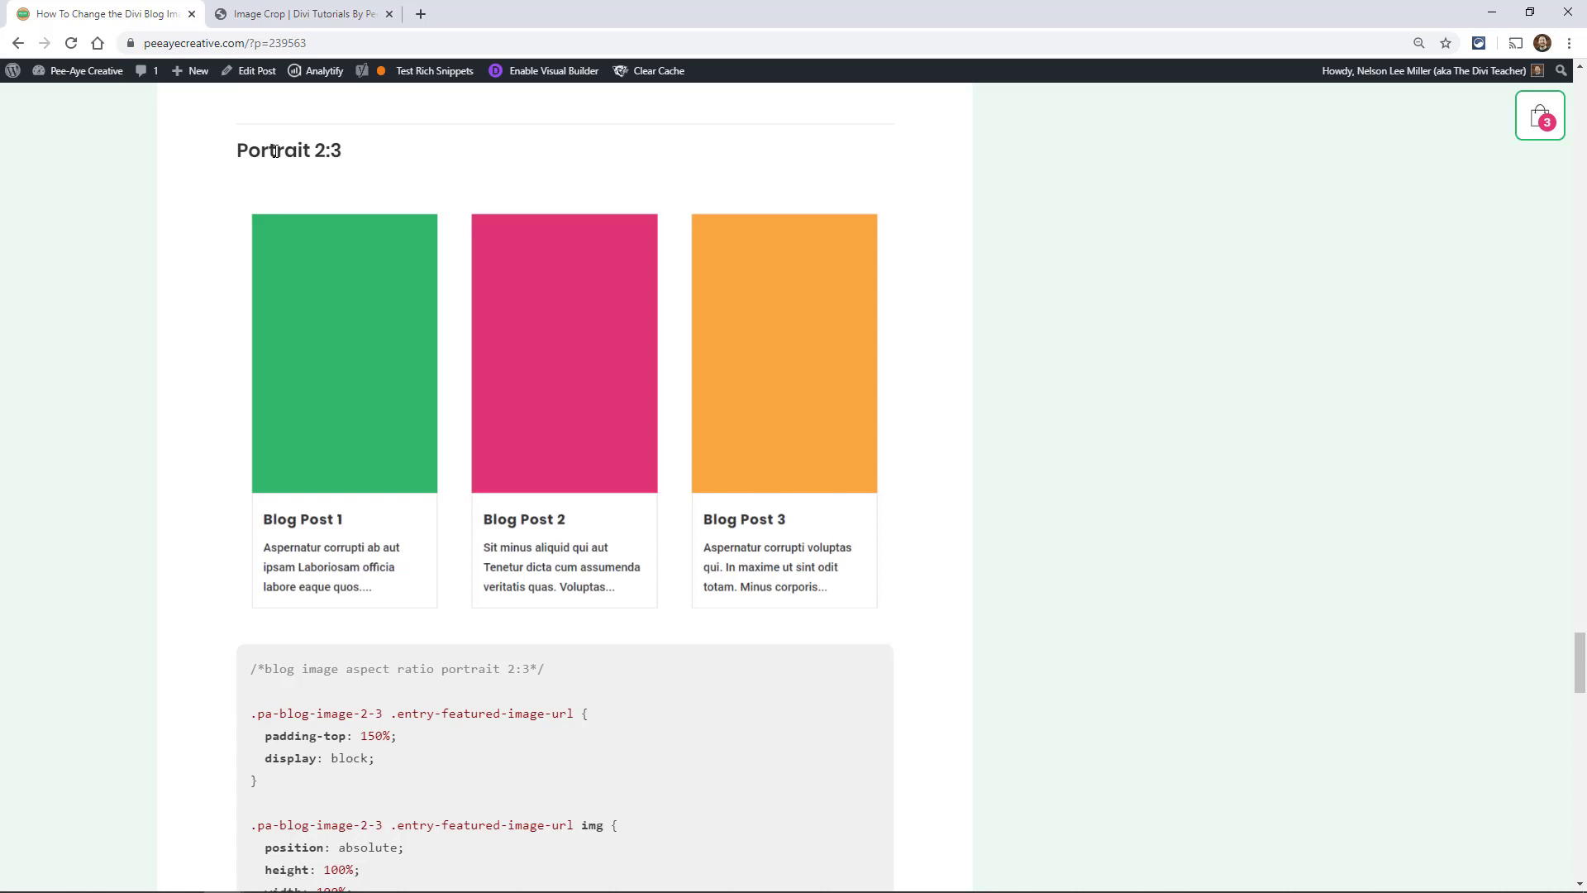
pyautogui.scroll(-3)
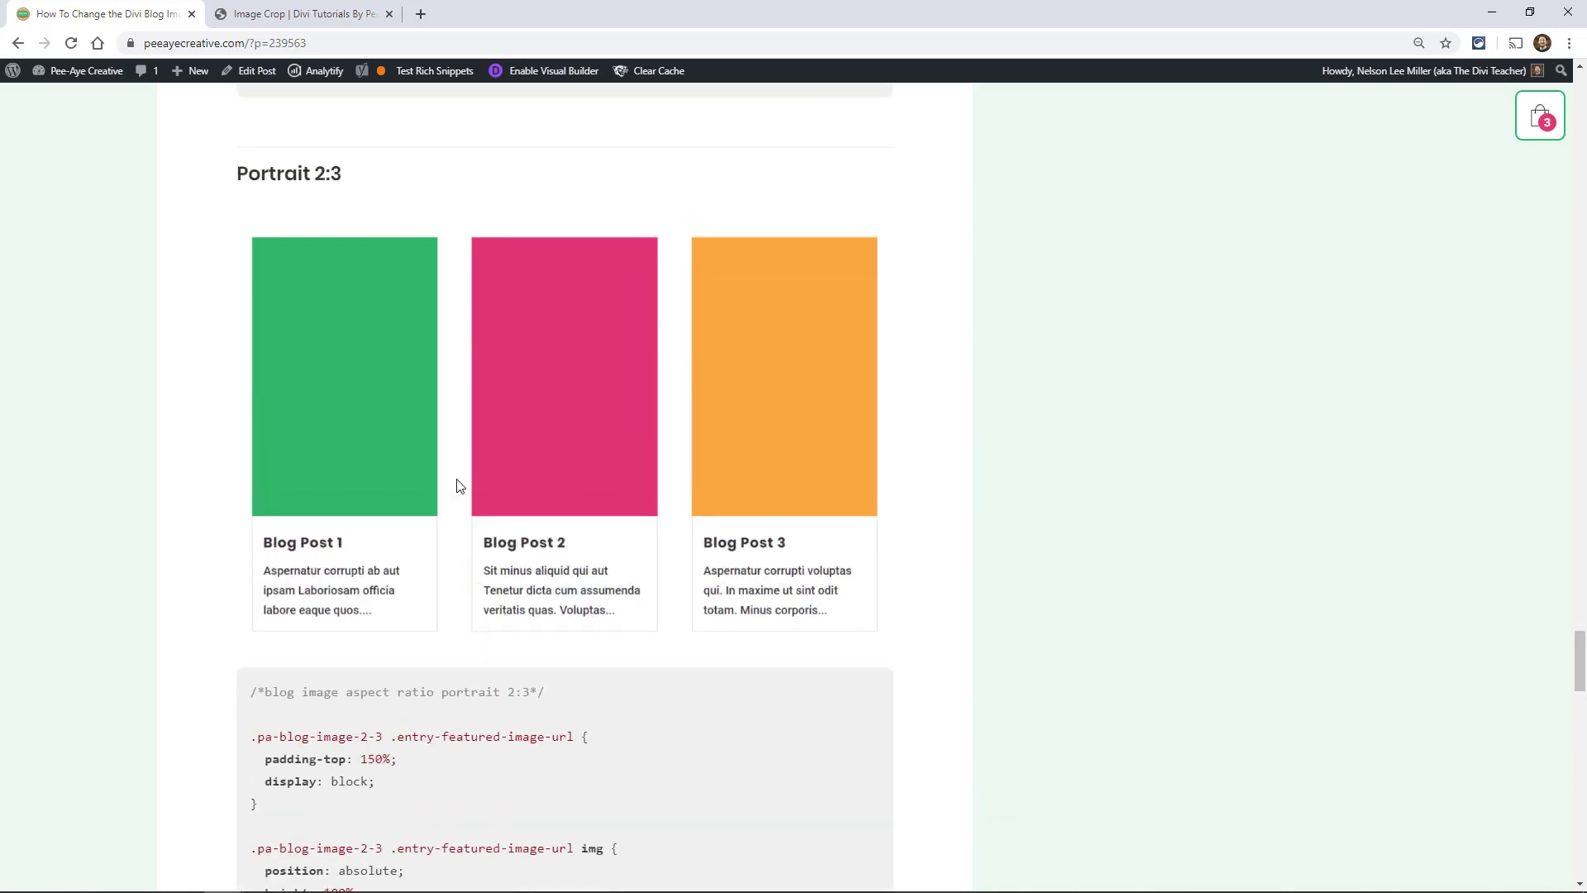
pyautogui.moveTo(456, 486)
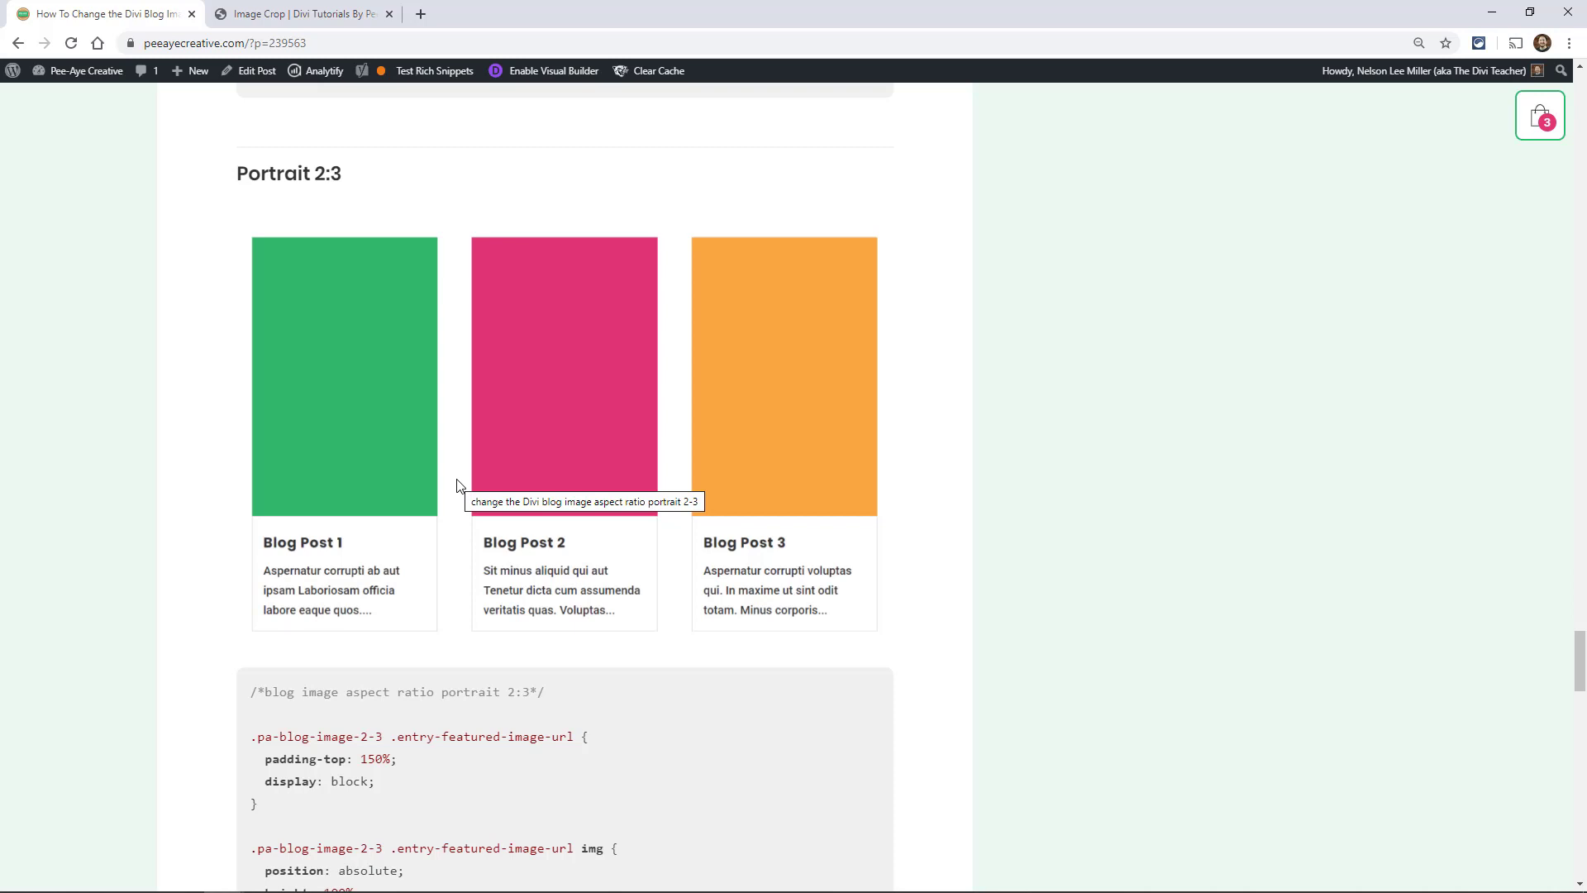
# Select the entire portrait 2:3 CSS snippet and switch to the demo site tab.
pyautogui.scroll(-3)
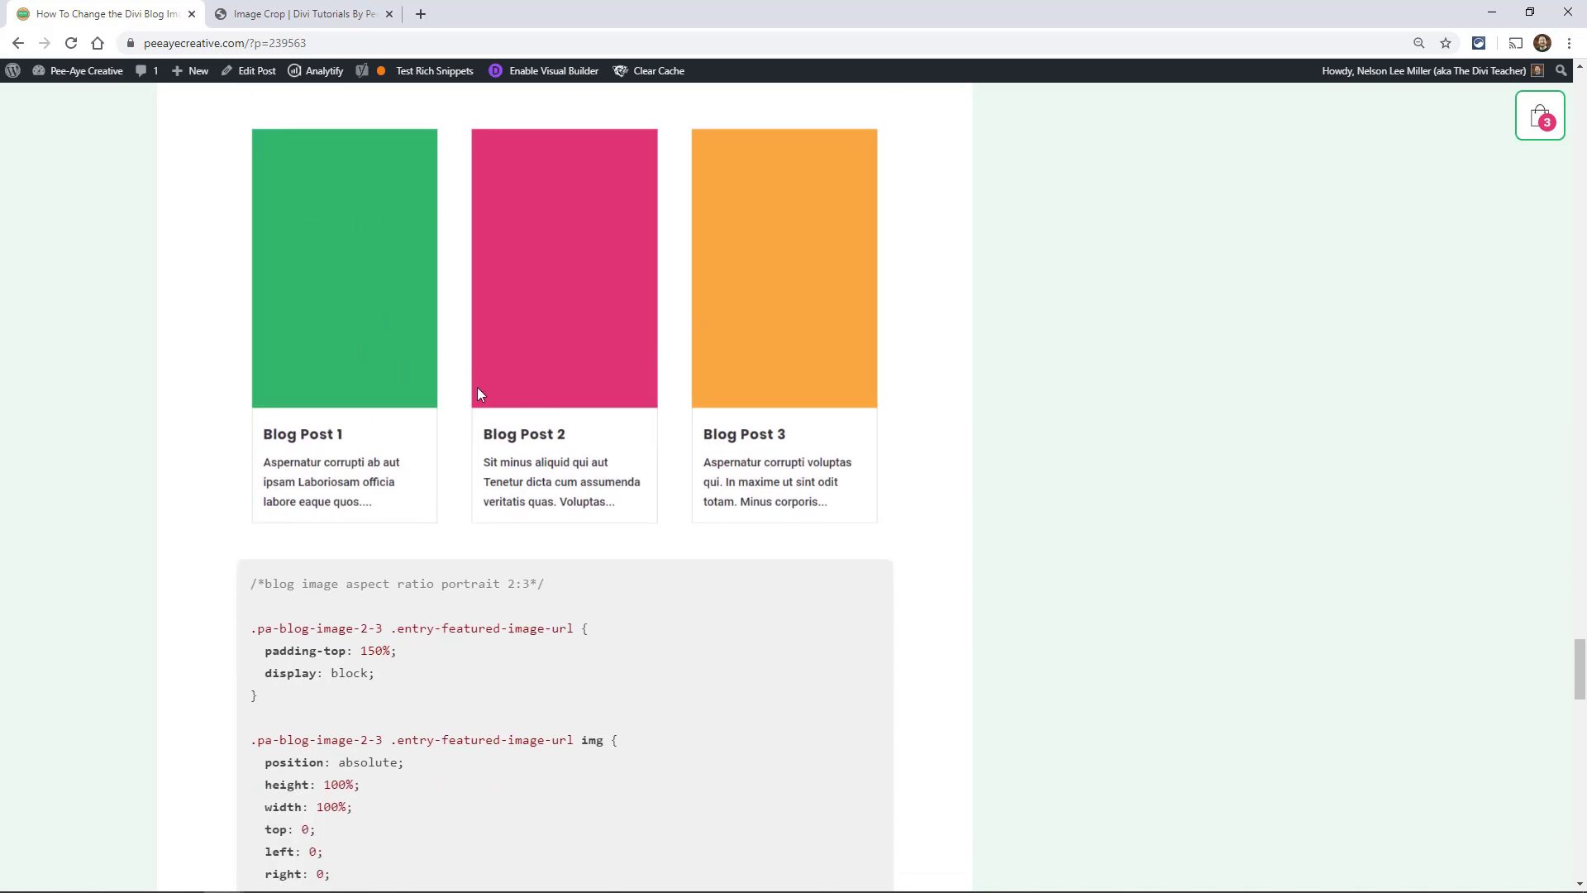
pyautogui.scroll(-3)
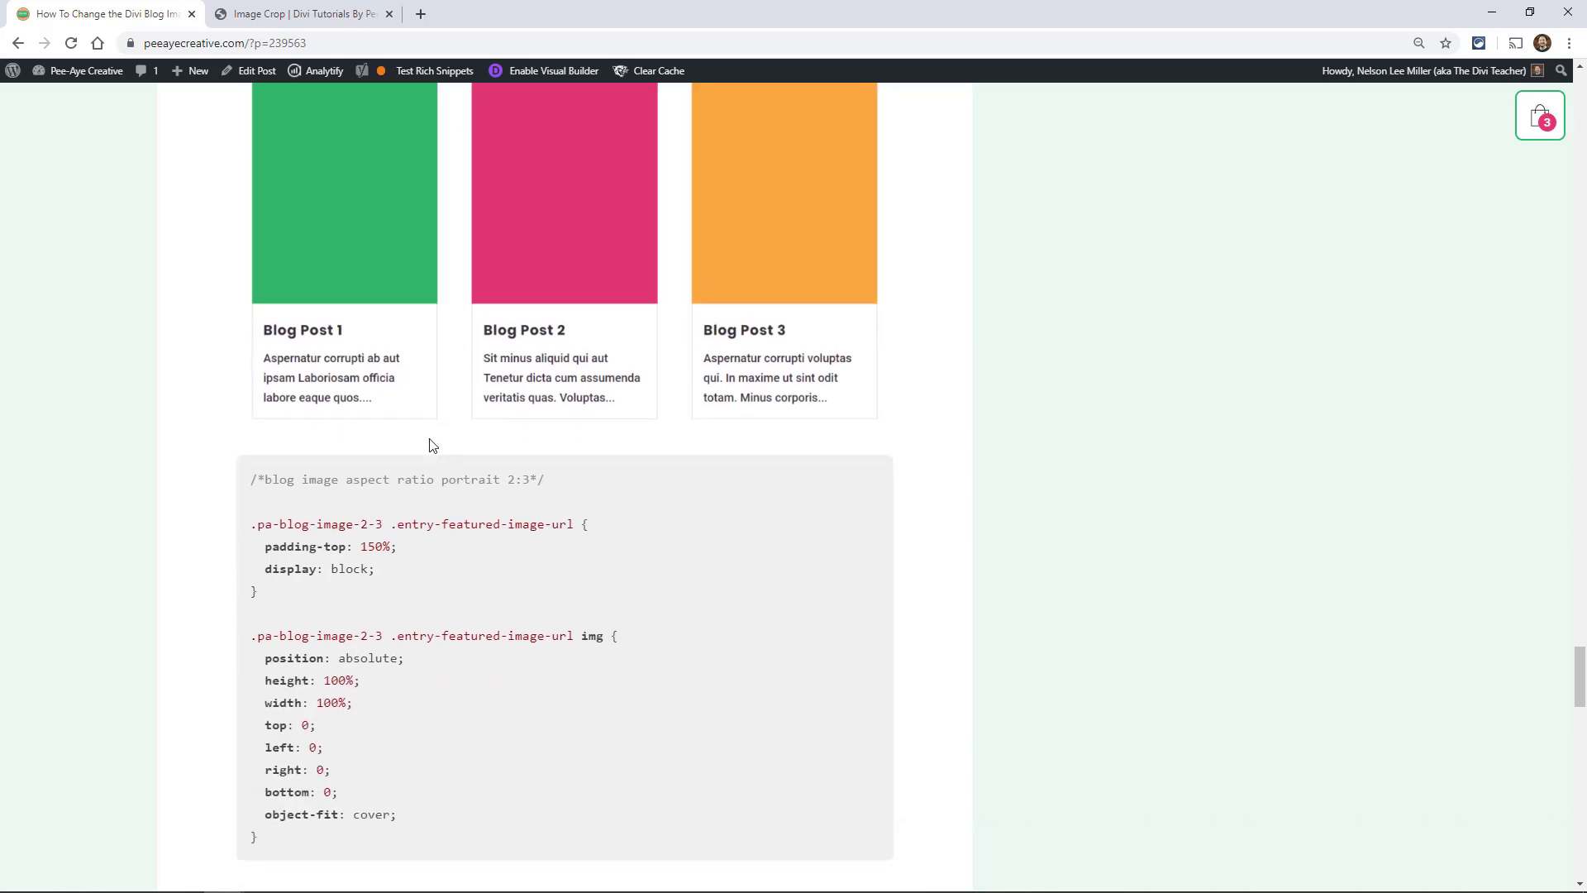
pyautogui.scroll(-3)
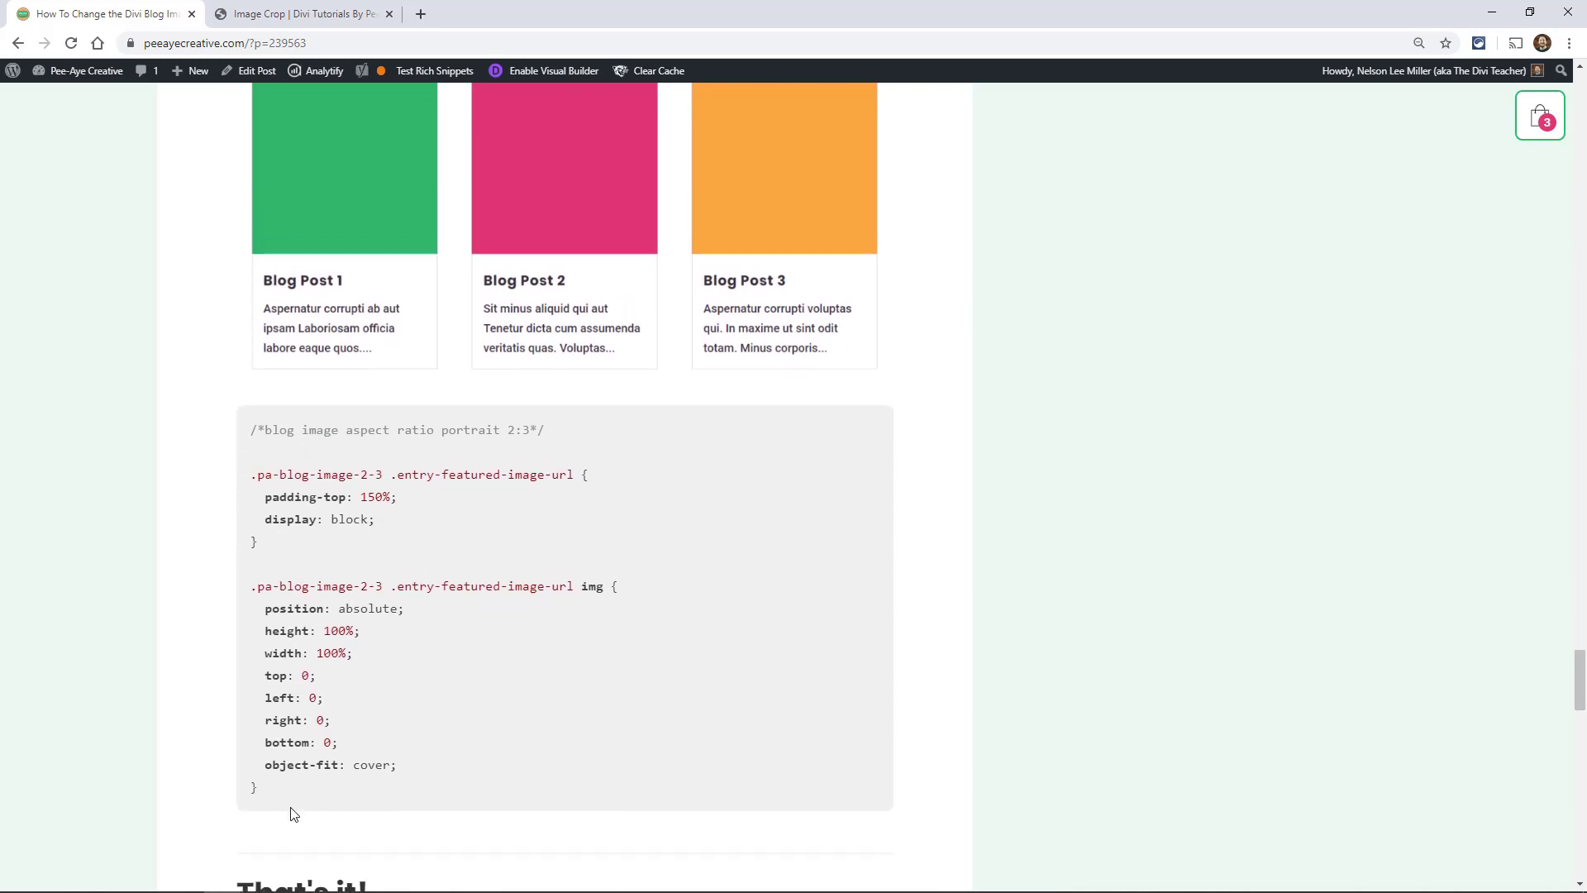
pyautogui.moveTo(289, 814); pyautogui.dragTo(248, 425)
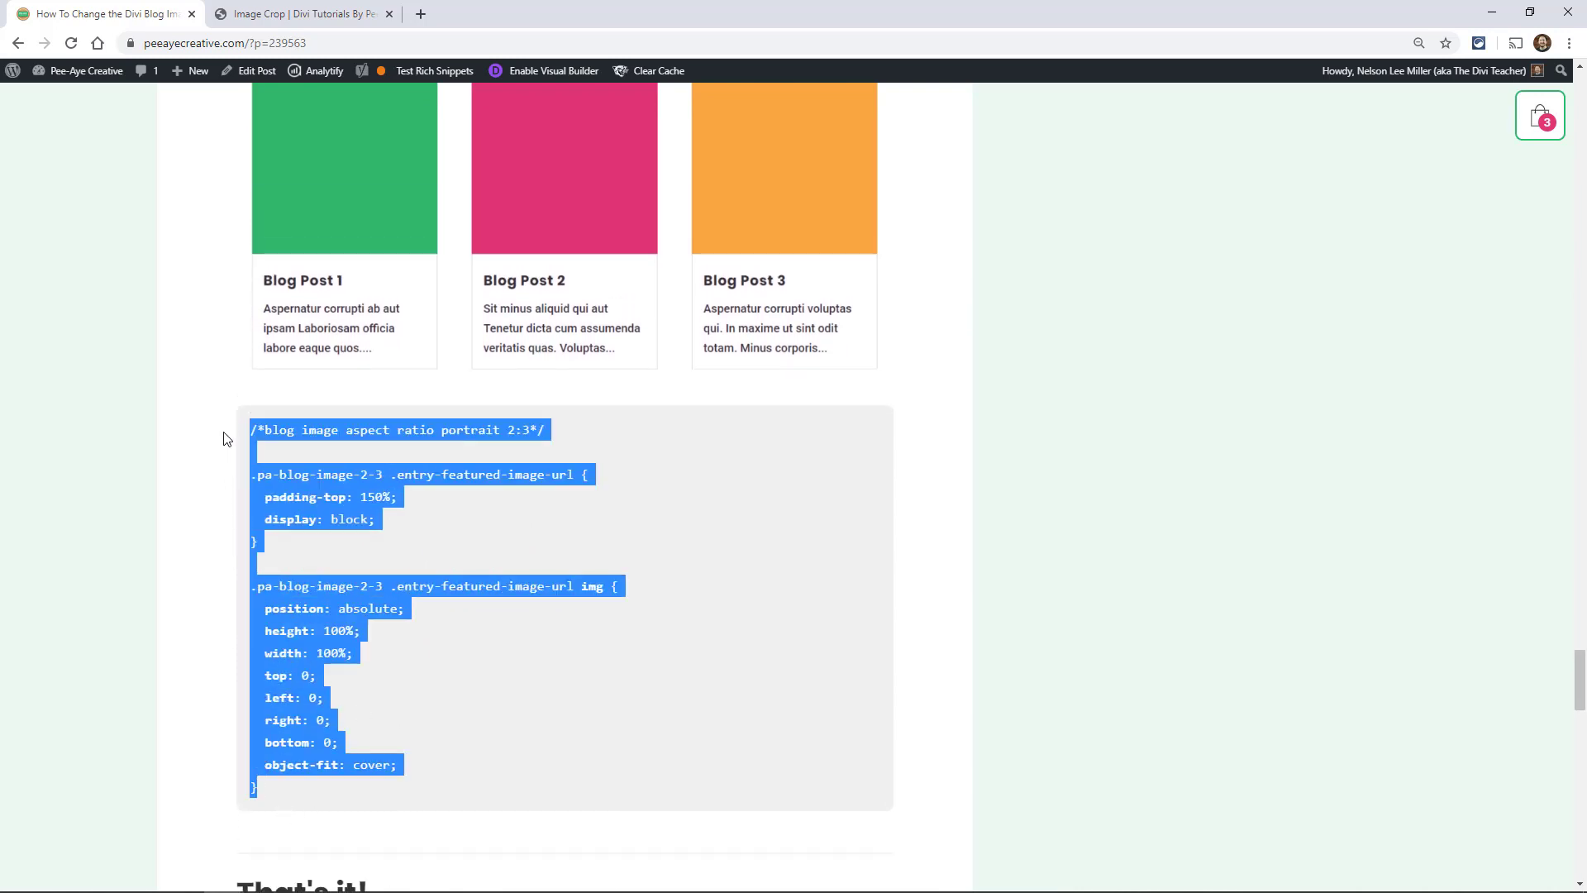
pyautogui.scroll(-3)
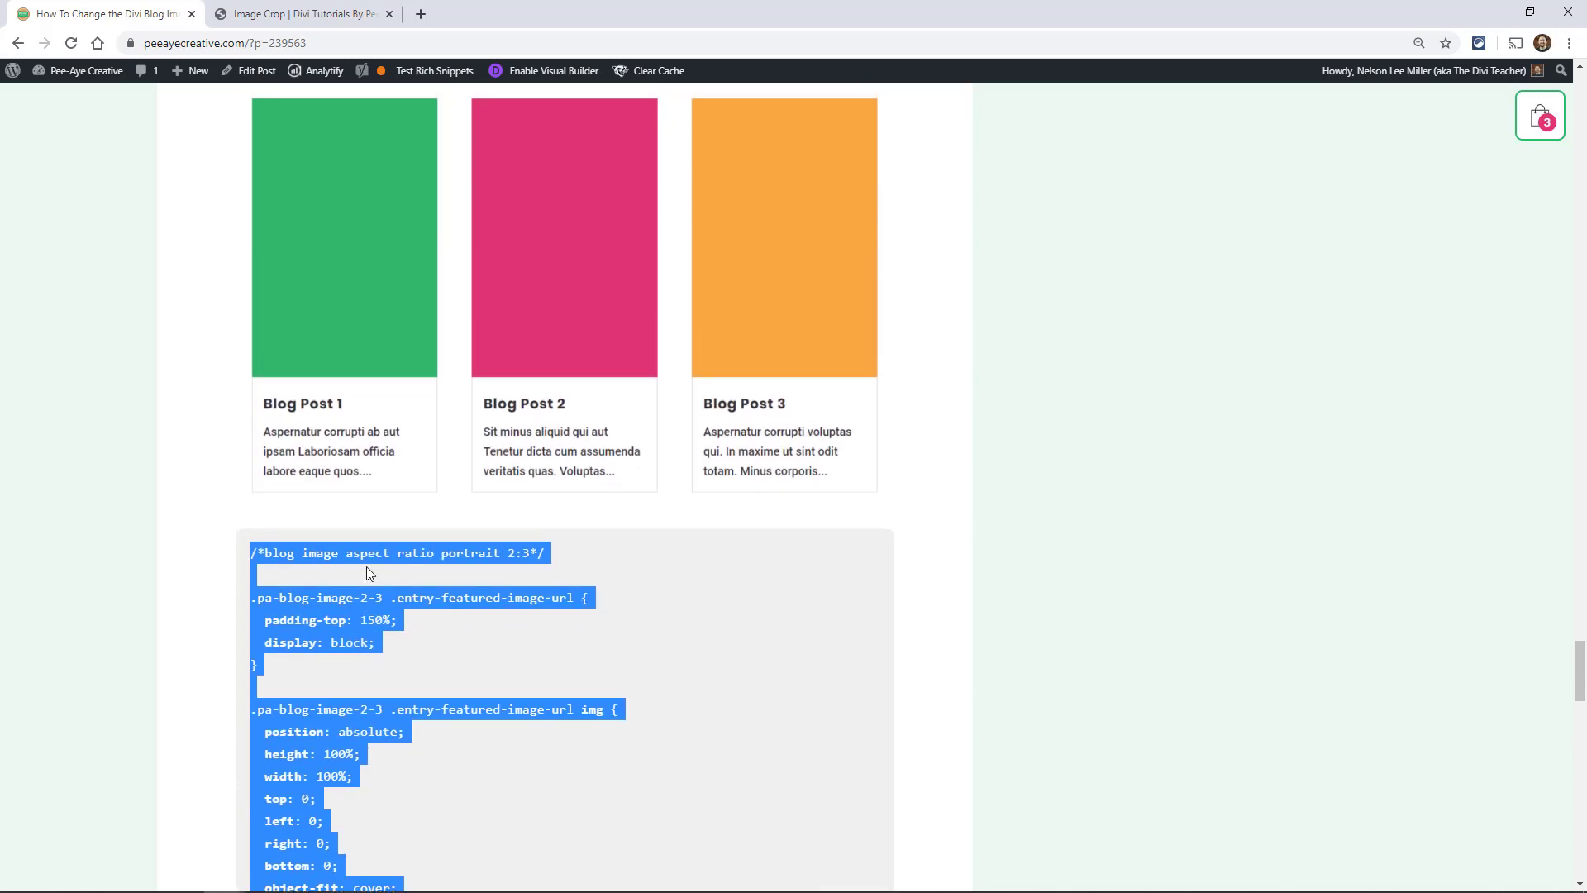
pyautogui.click(302, 13)
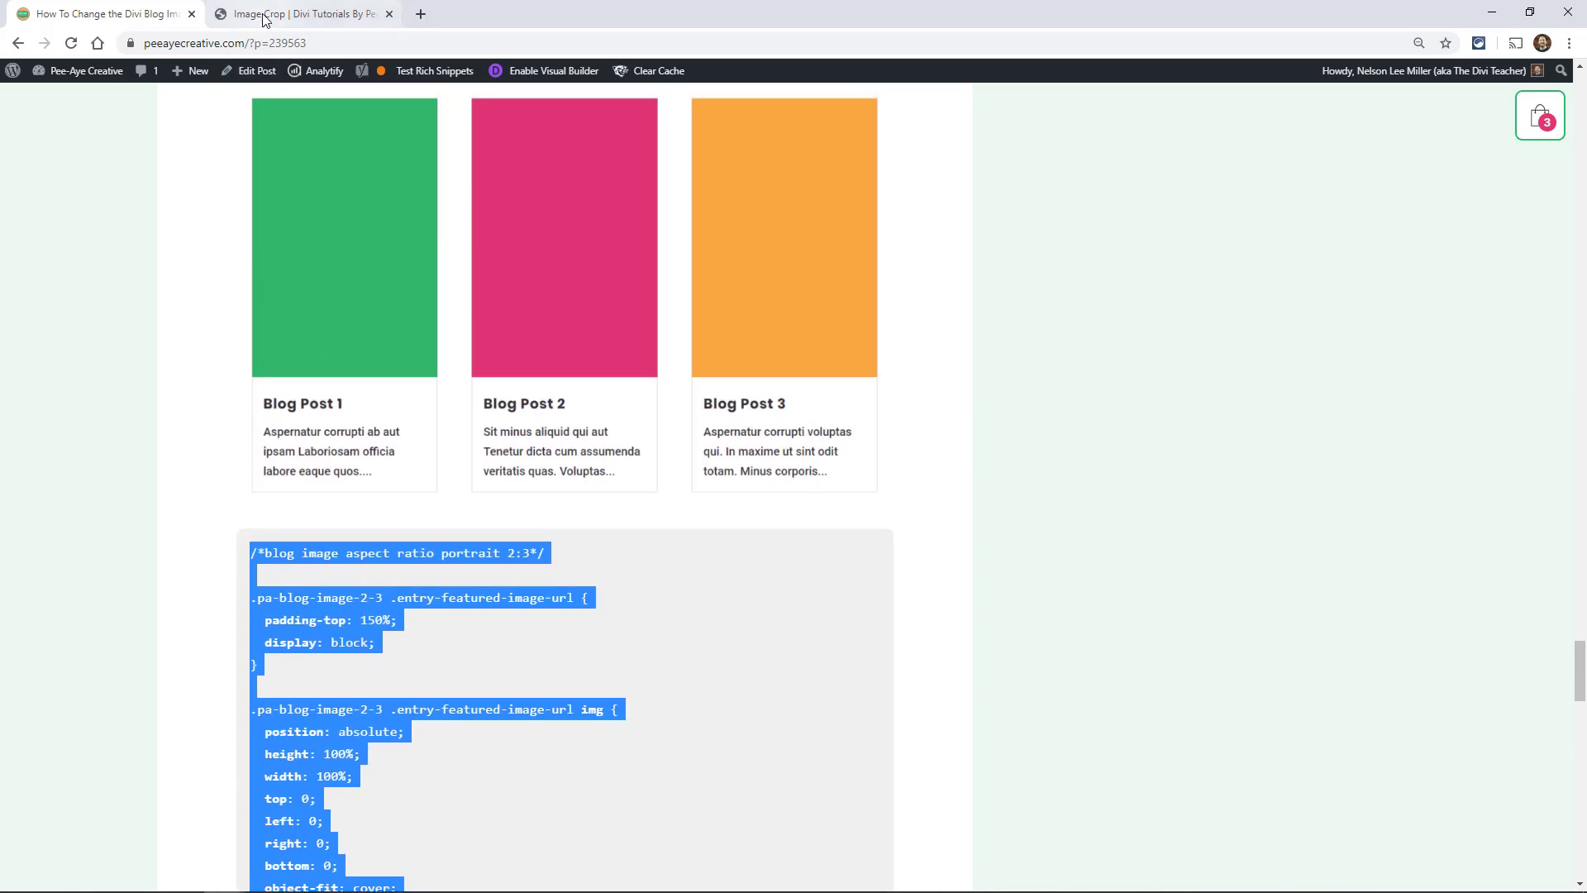
# Paste the portrait 2:3 CSS into the page's Advanced Custom CSS settings.
pyautogui.click(301, 14)
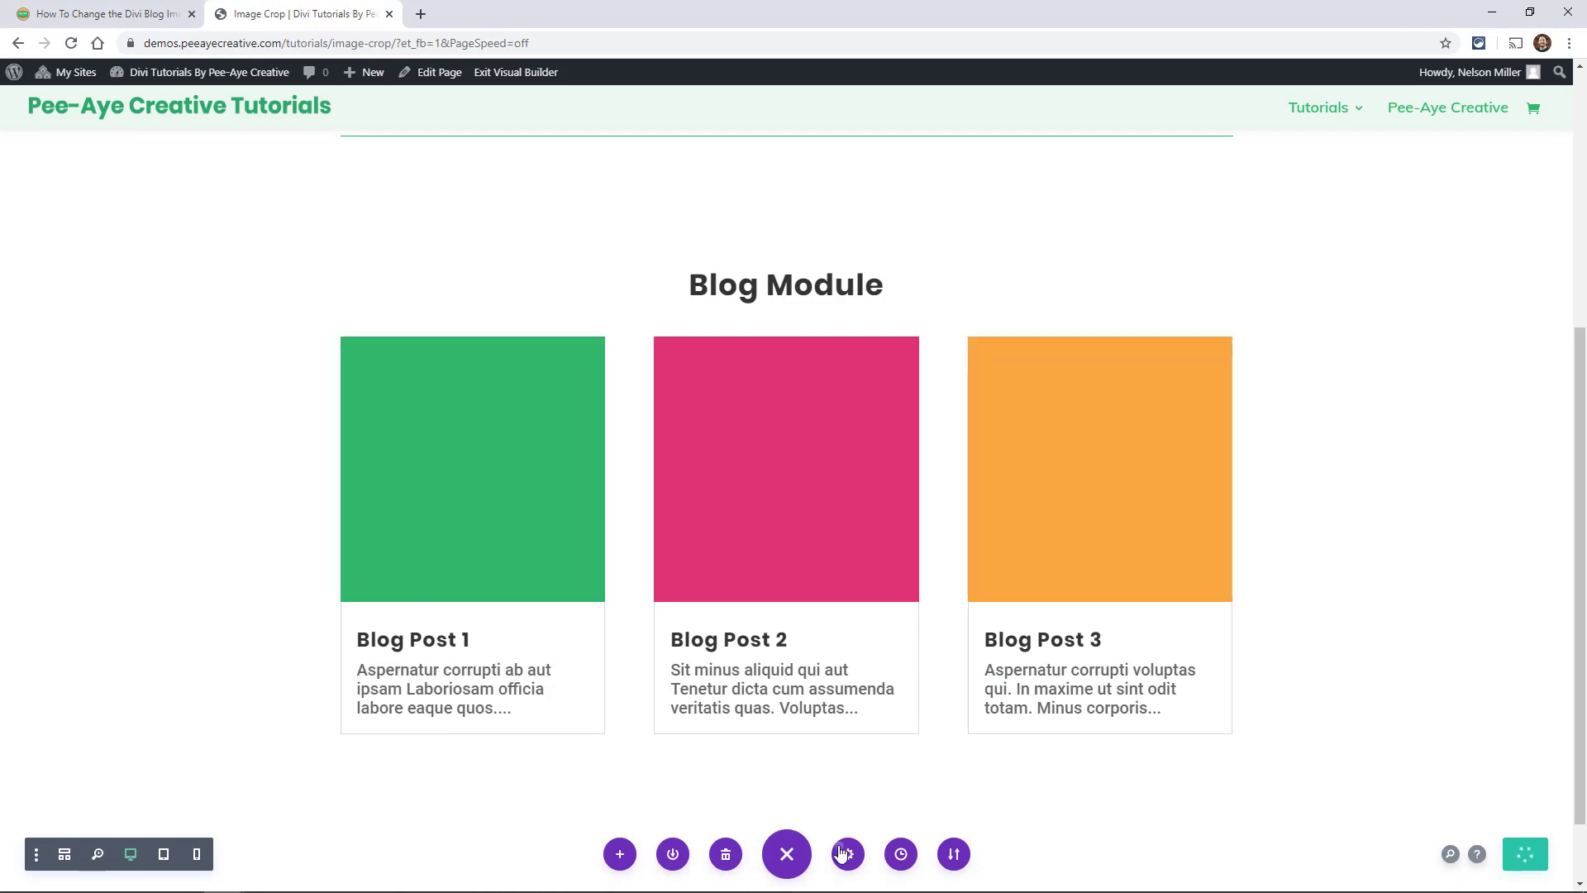
pyautogui.click(846, 853)
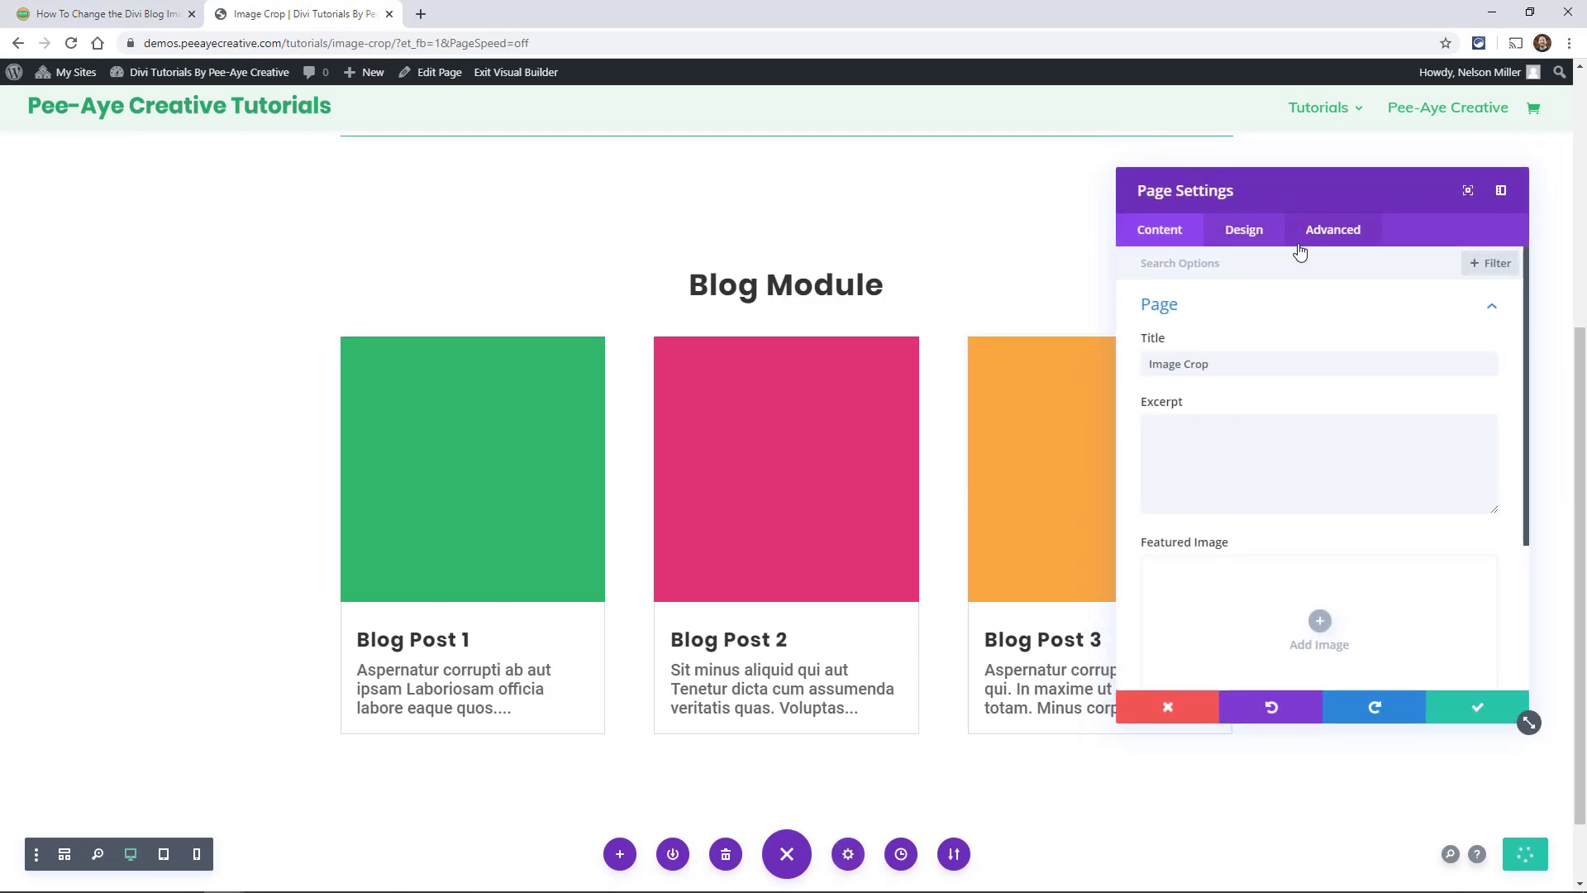
pyautogui.click(1332, 229)
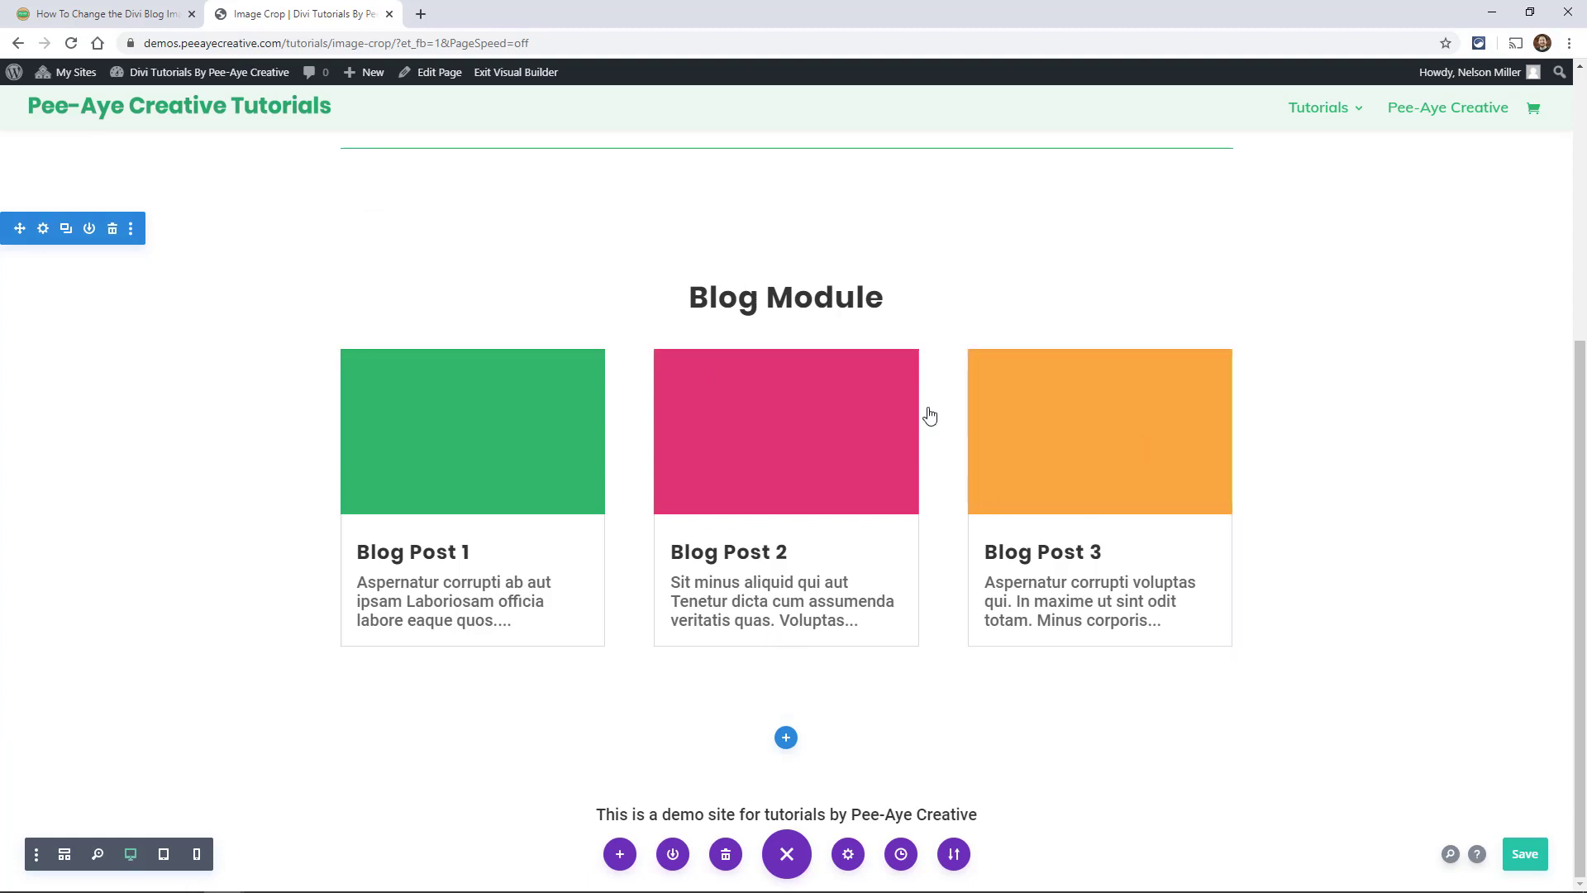
pyautogui.moveTo(757, 406)
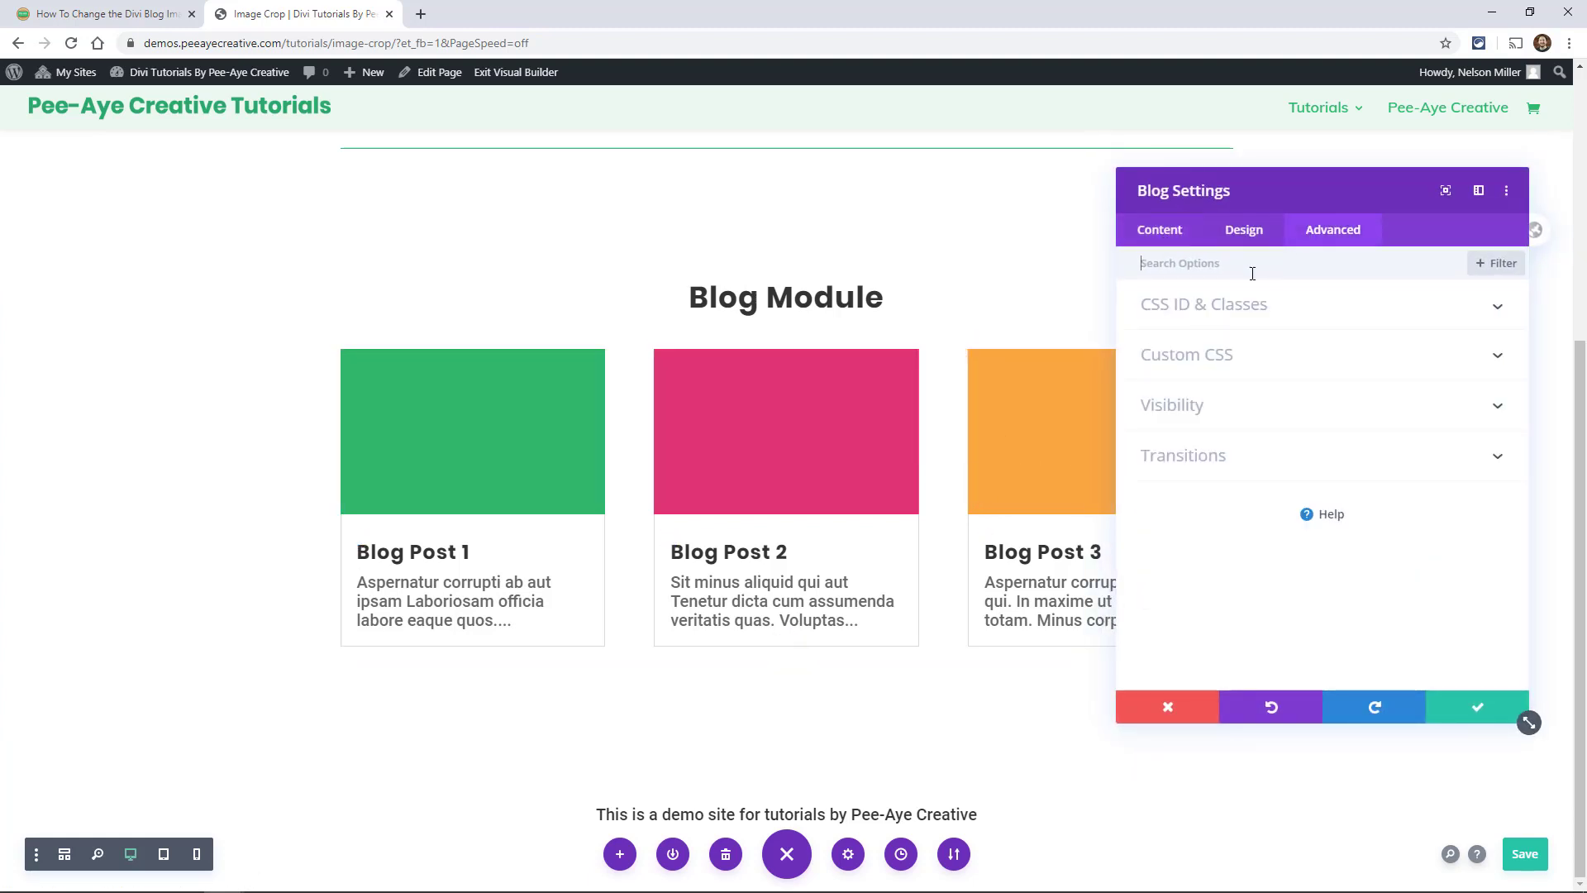
# Change the Blog module's CSS class to pa-blog-image-2-3 and save it.
pyautogui.click(1203, 303)
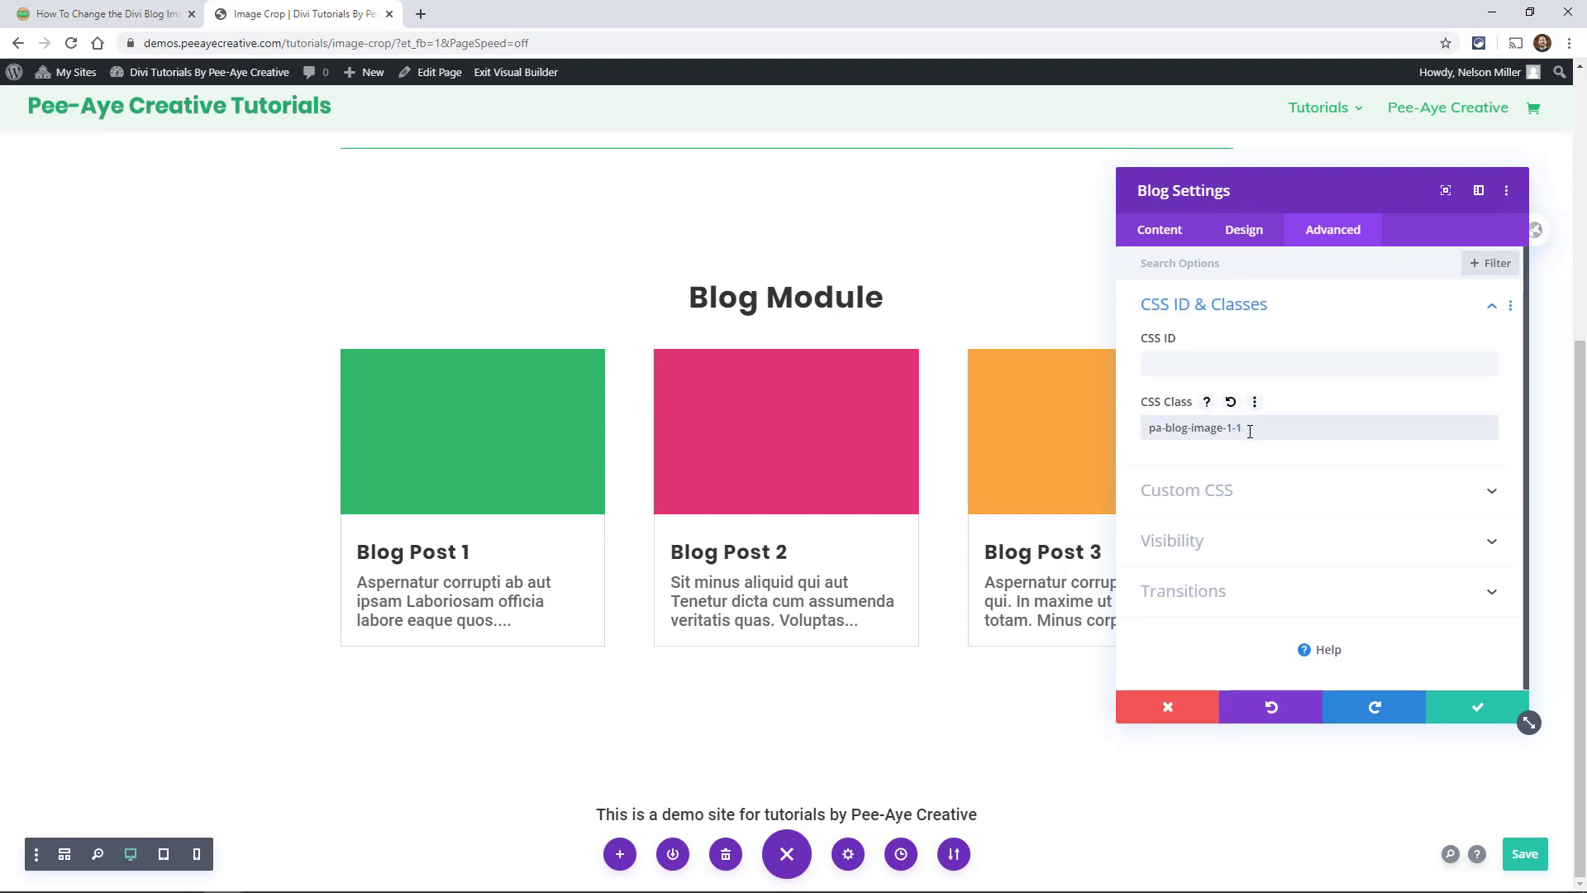
pyautogui.write('pa-blog-image-2-1')
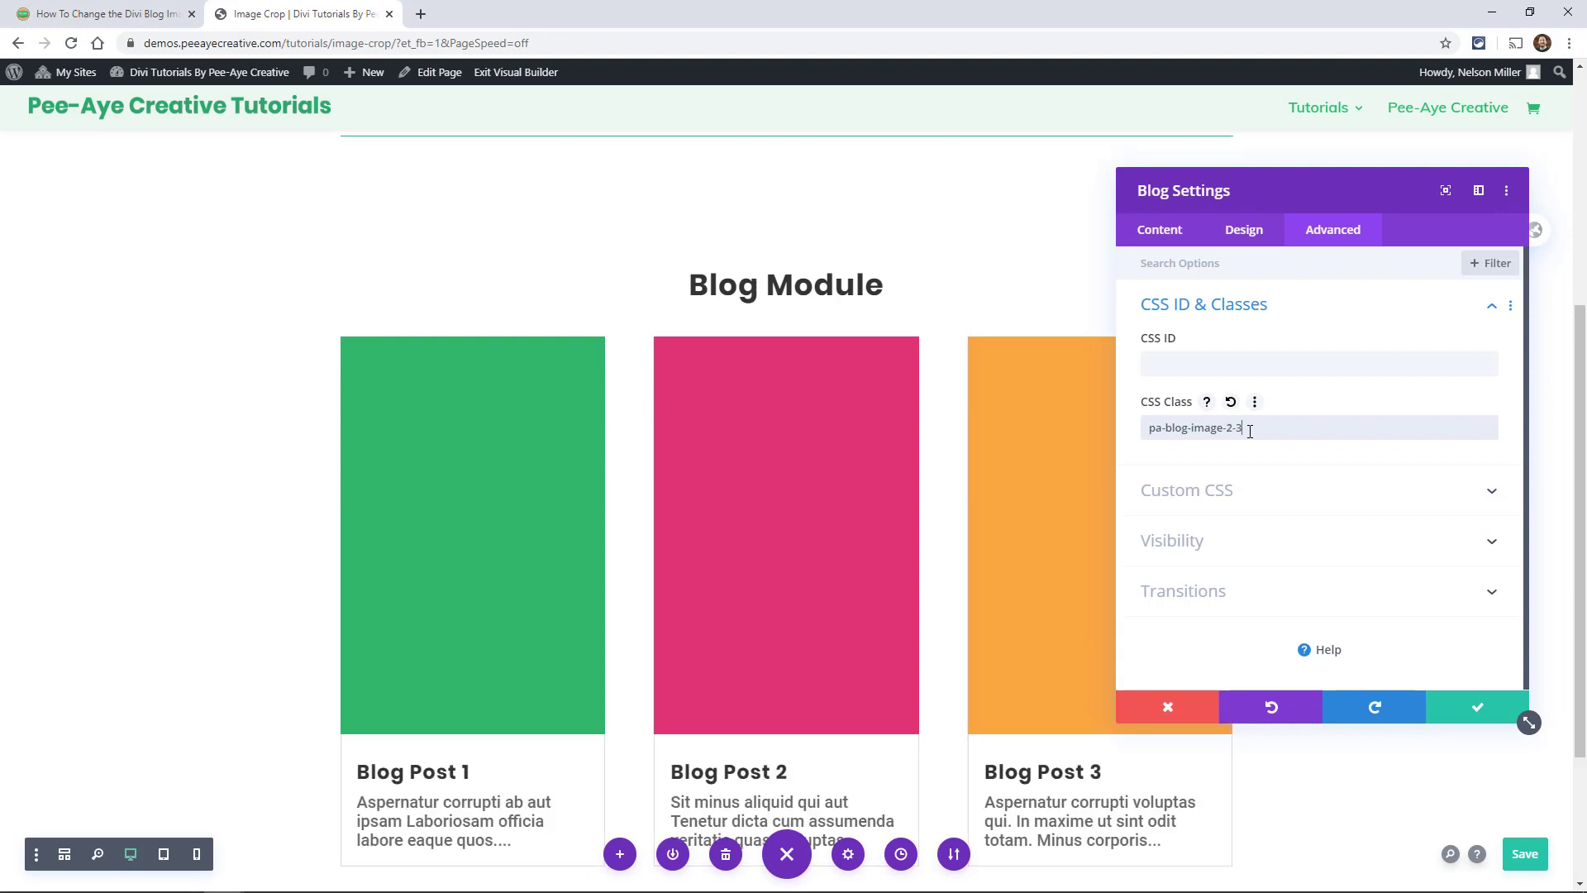
pyautogui.scroll(-3)
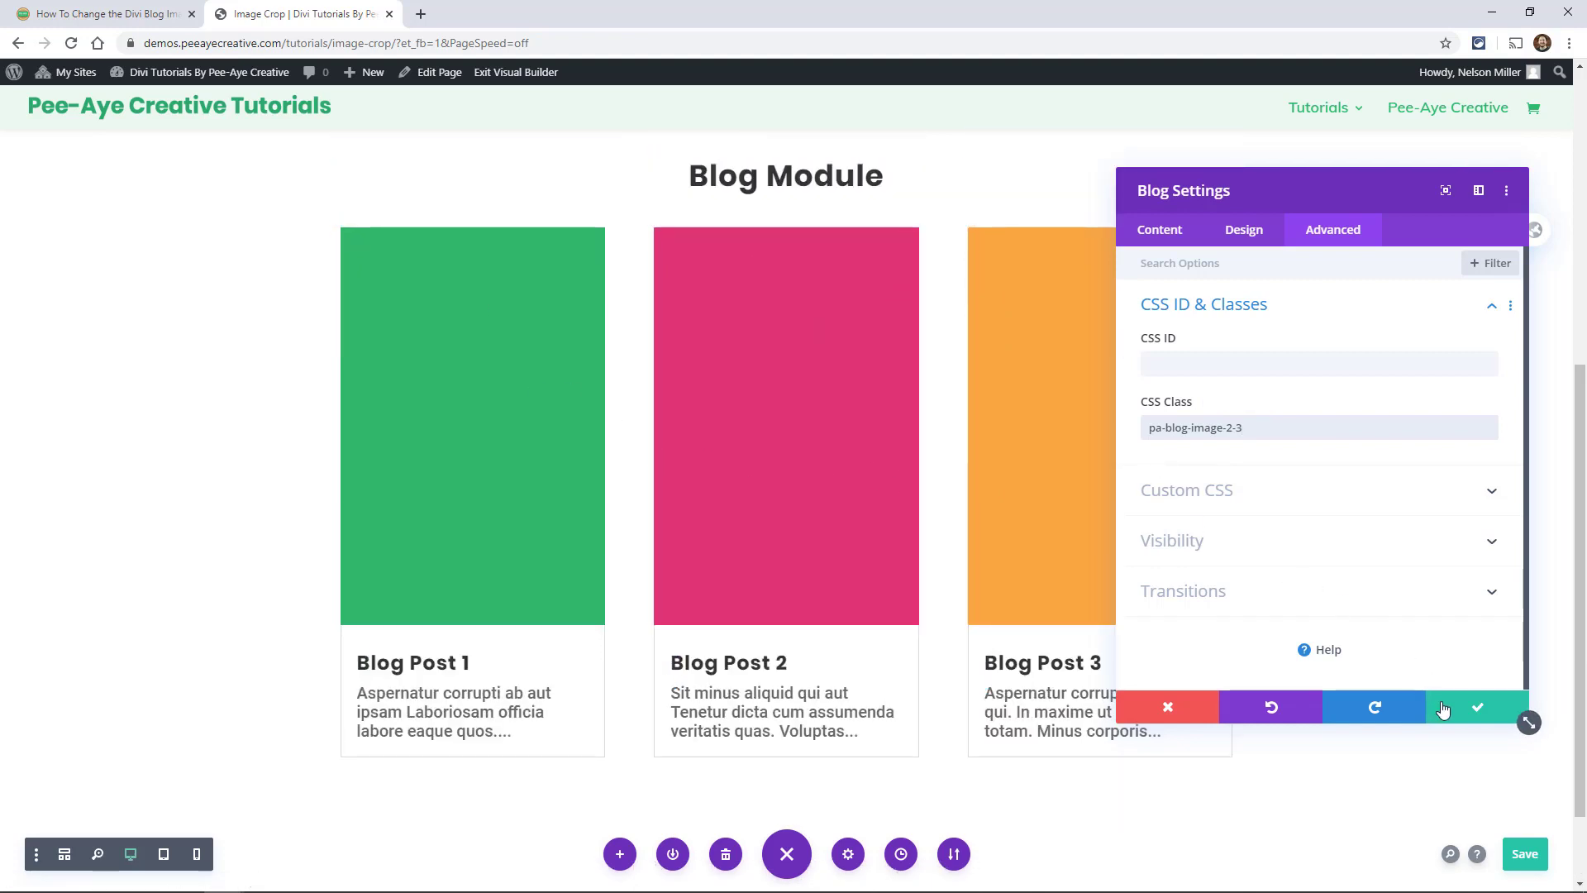
pyautogui.click(1476, 707)
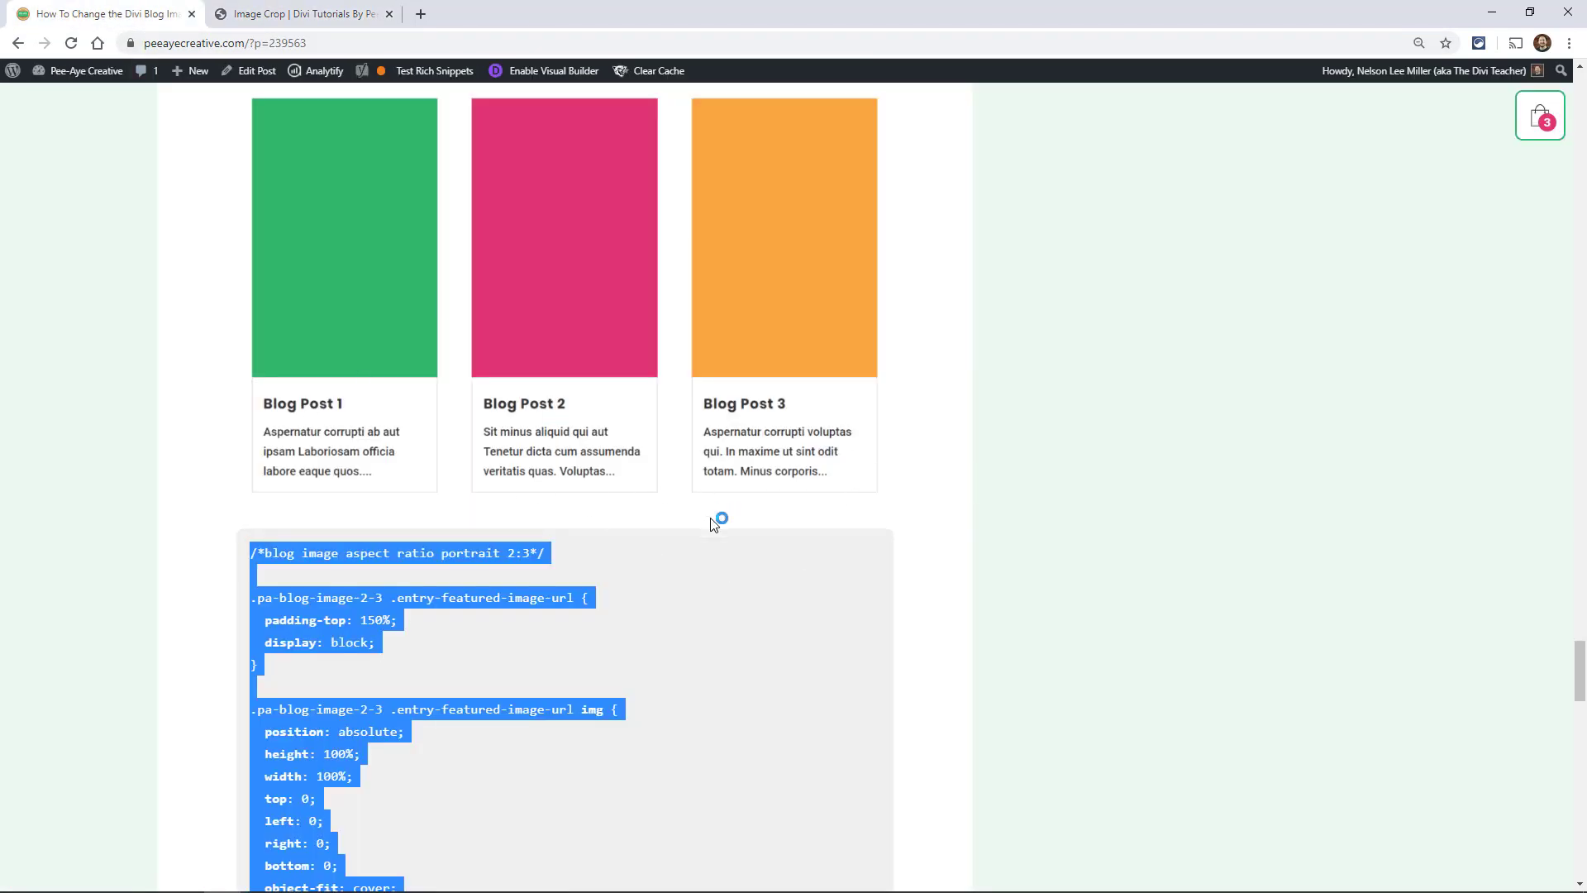
# Scroll below the 2:3 snippet to review the next aspect-ratio examples.
pyautogui.scroll(-3)
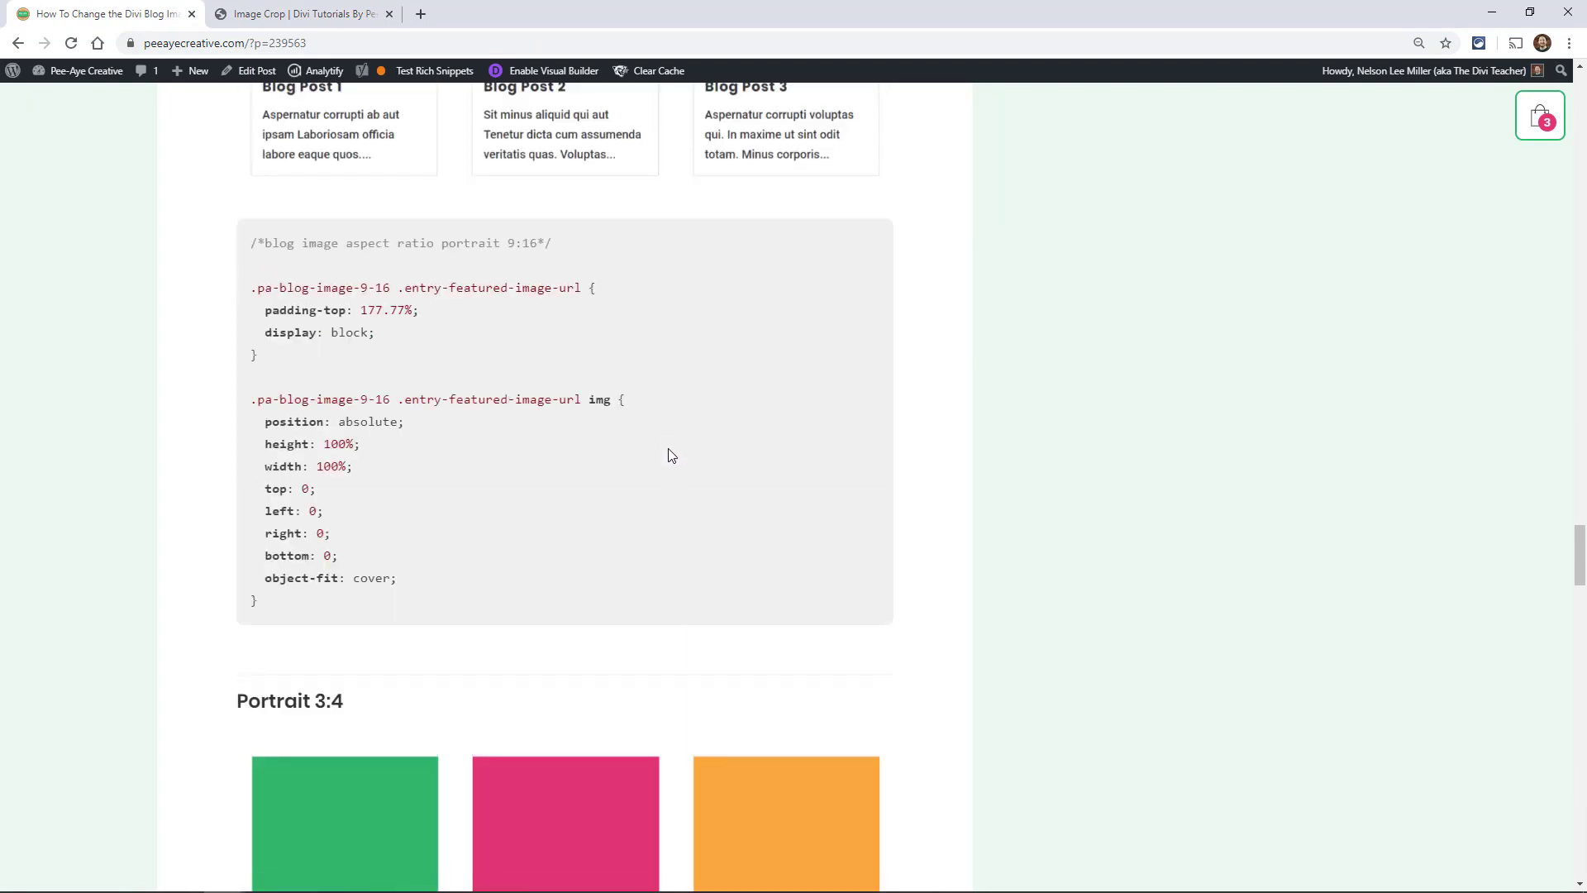
pyautogui.scroll(-3)
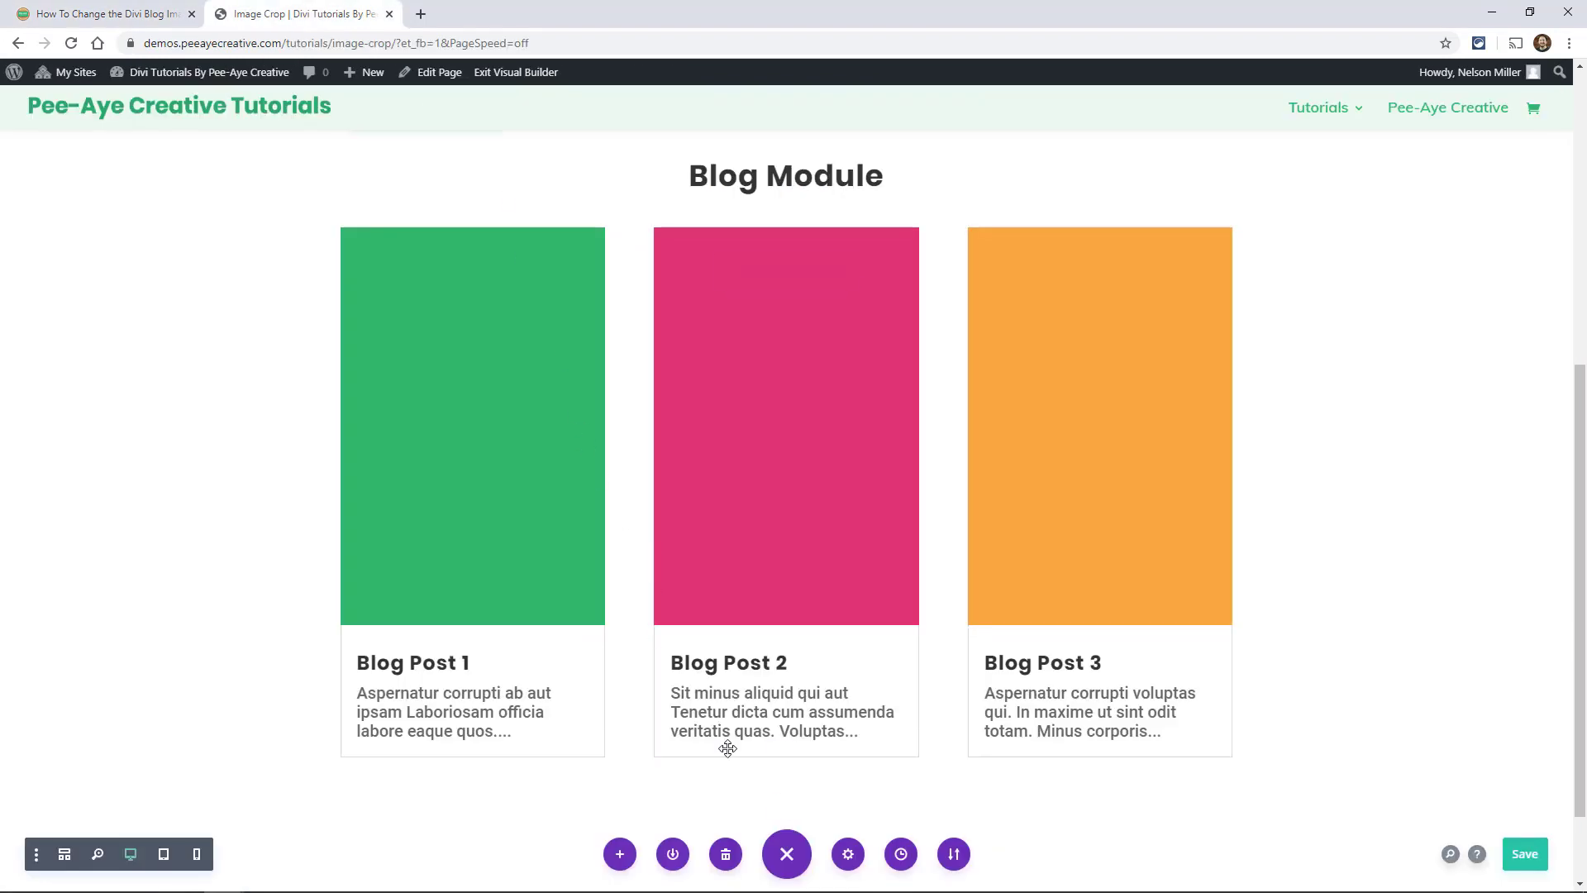
# Add the landscape 16:9 snippet to page Custom CSS, then update the Blog module's CSS class.
pyautogui.click(847, 854)
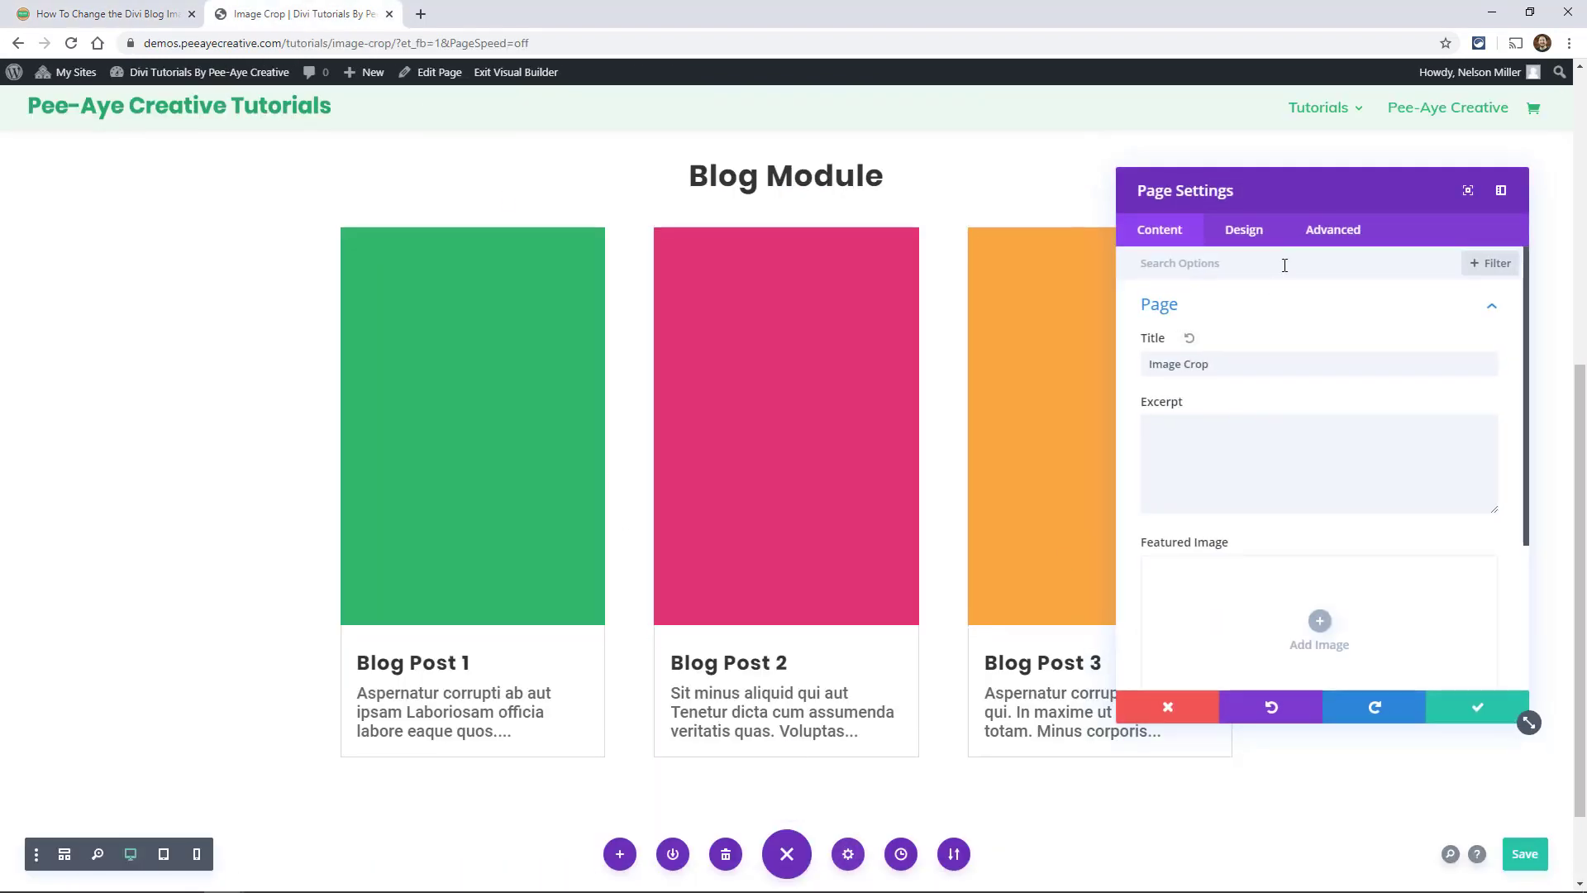
pyautogui.click(1331, 229)
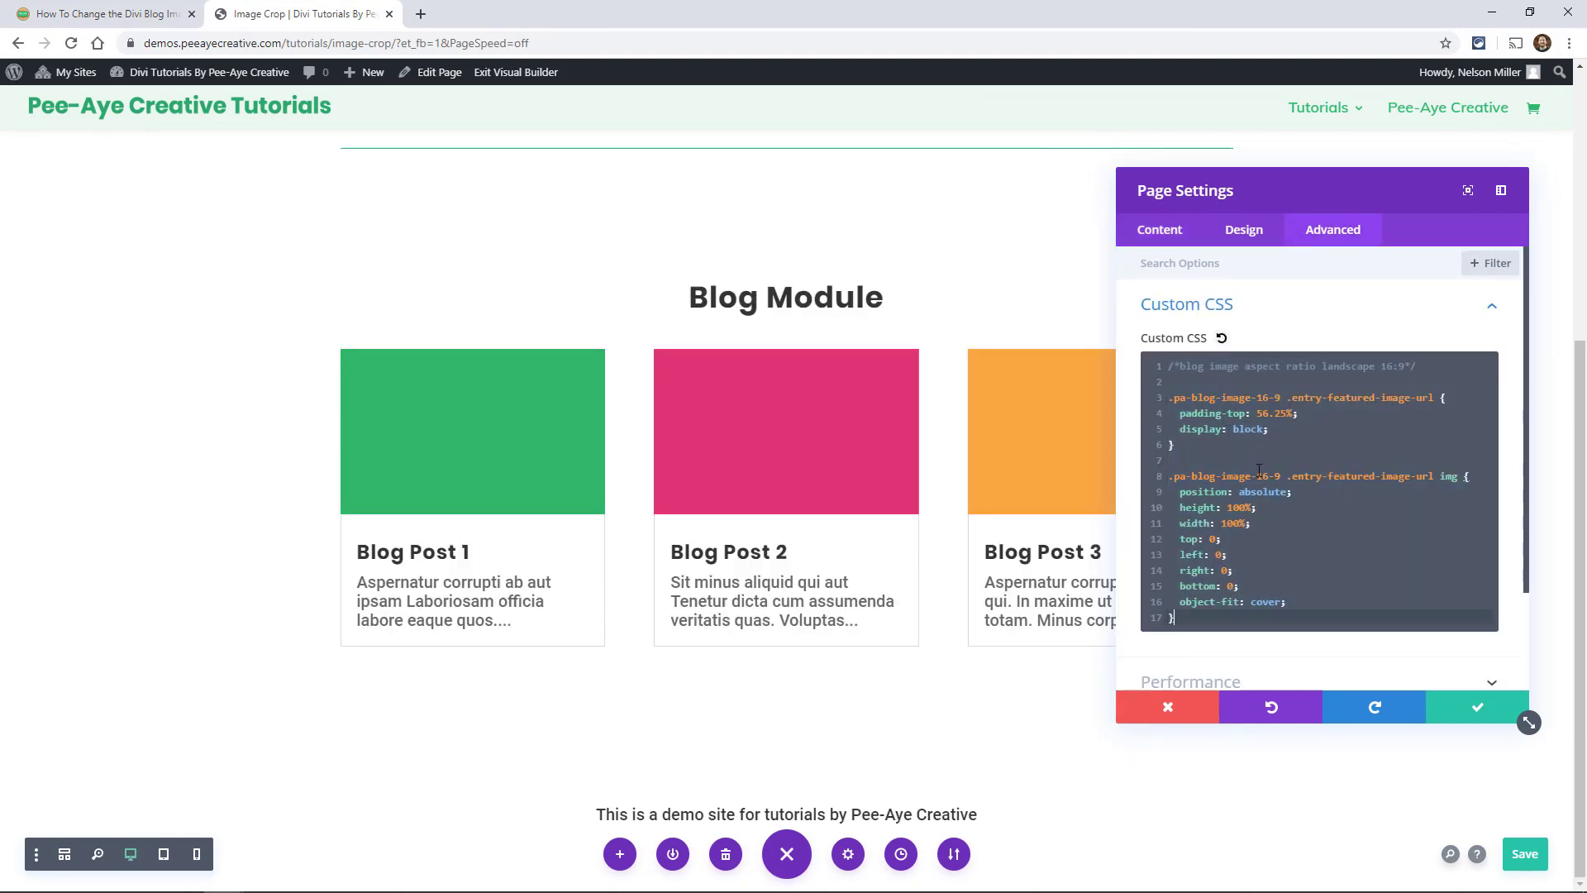
pyautogui.click(1475, 707)
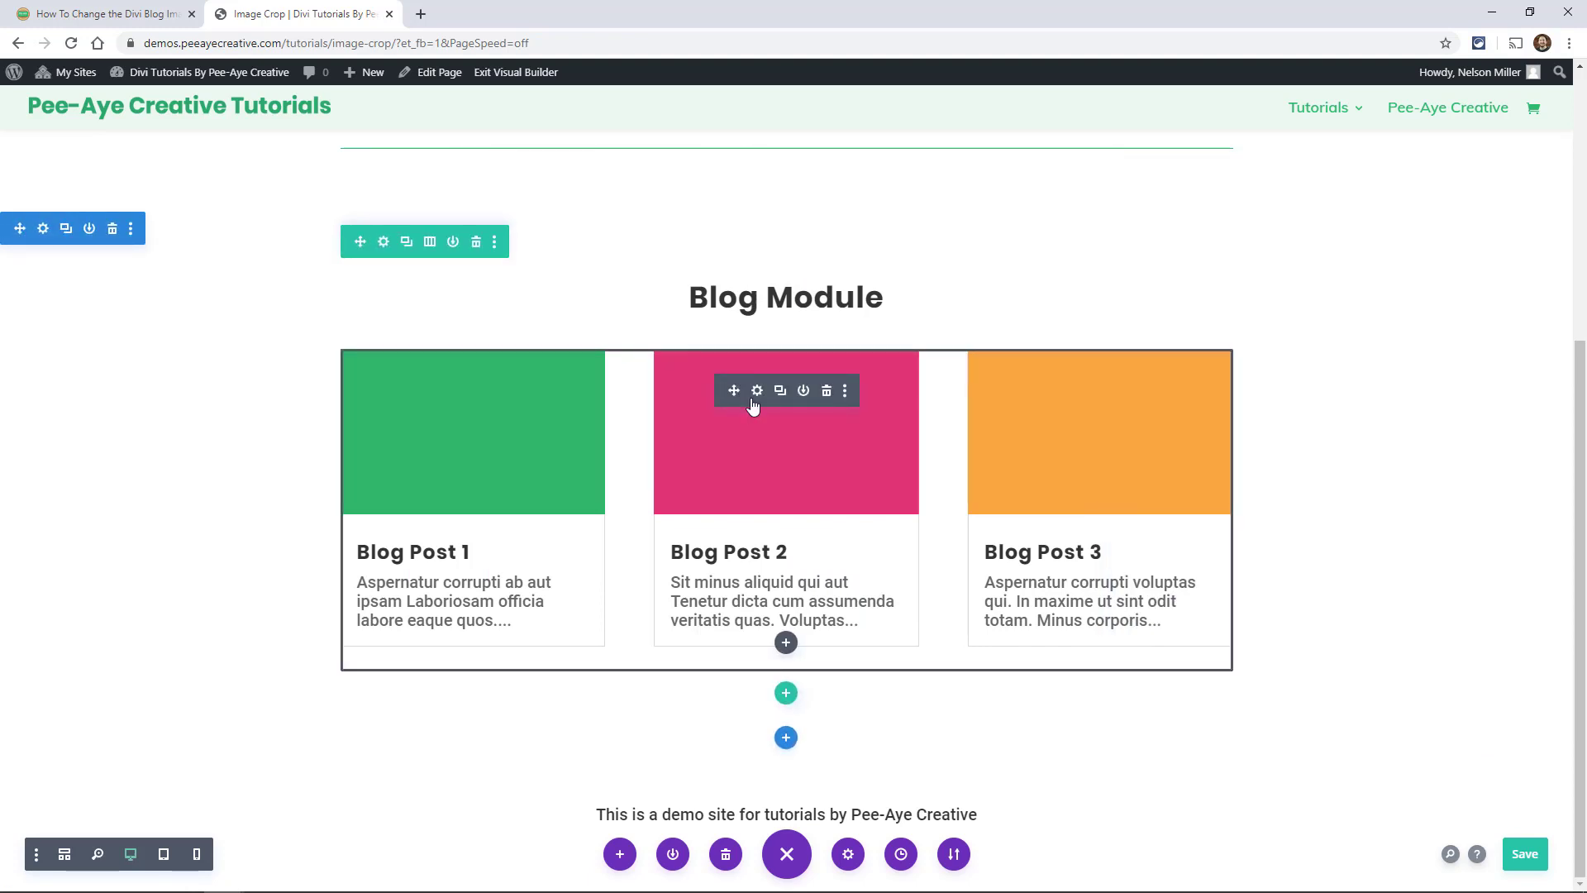
pyautogui.click(756, 391)
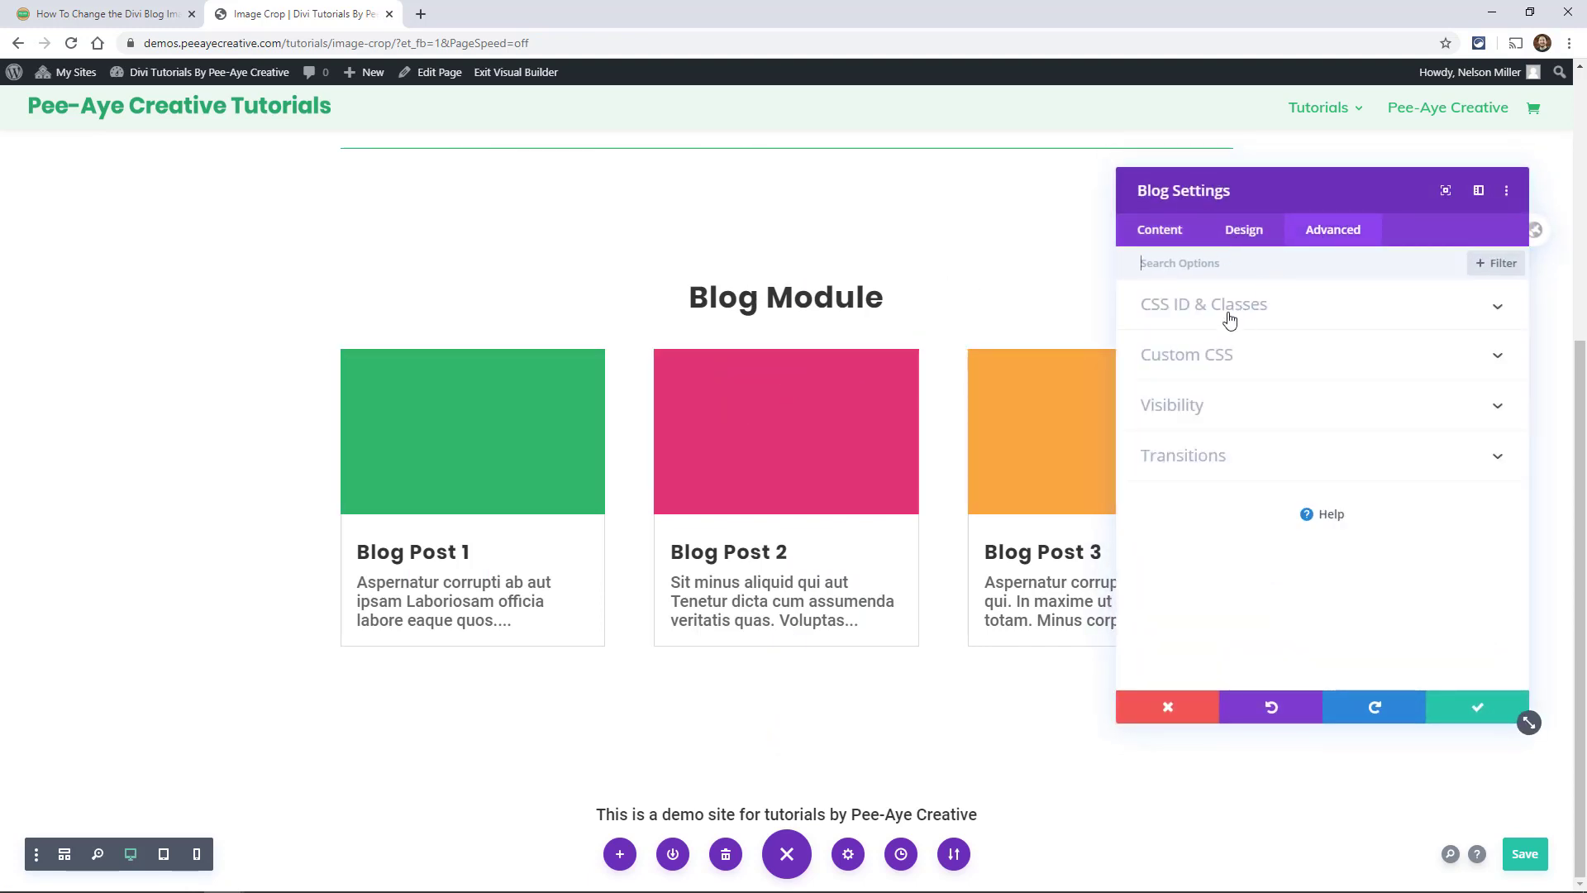
pyautogui.click(1204, 303)
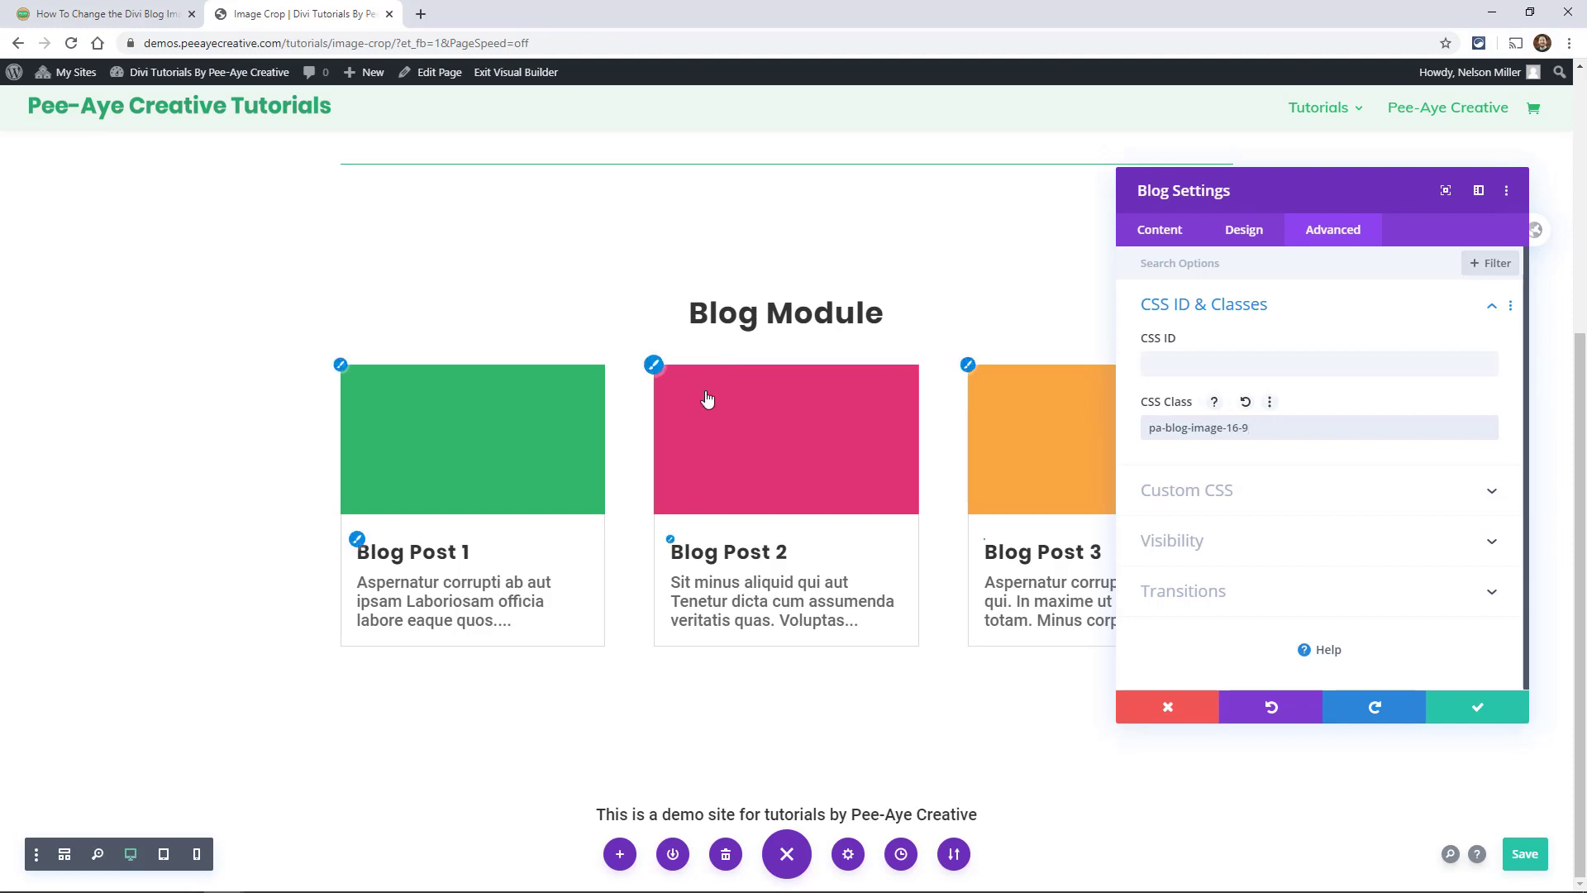
pyautogui.moveTo(1067, 424)
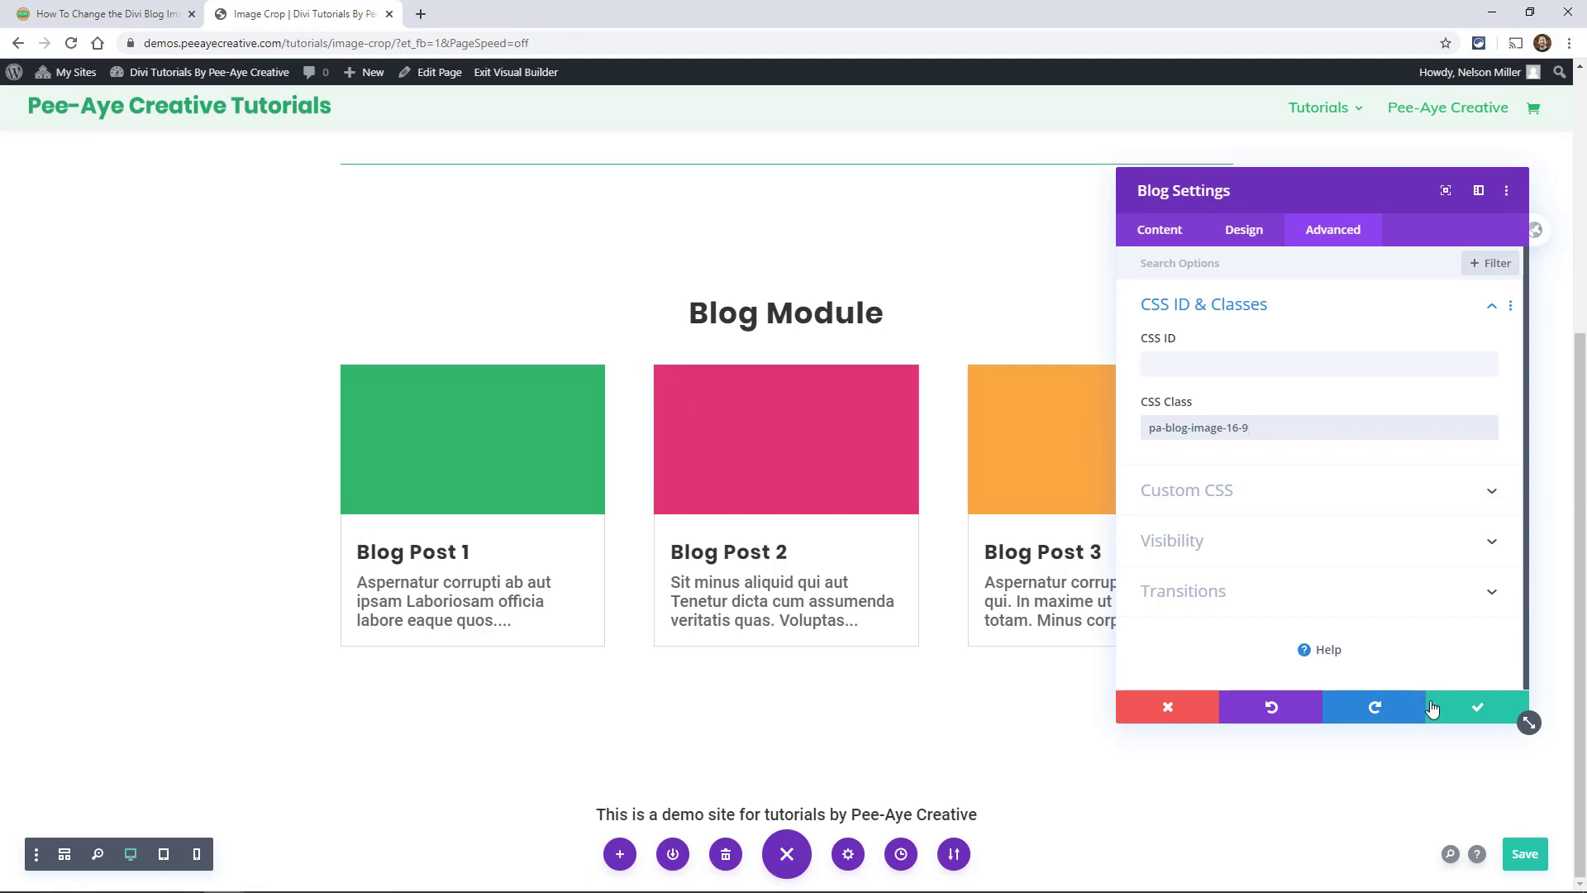
# Save the blog module's 16:9 class change in Blog Settings.
pyautogui.click(1477, 707)
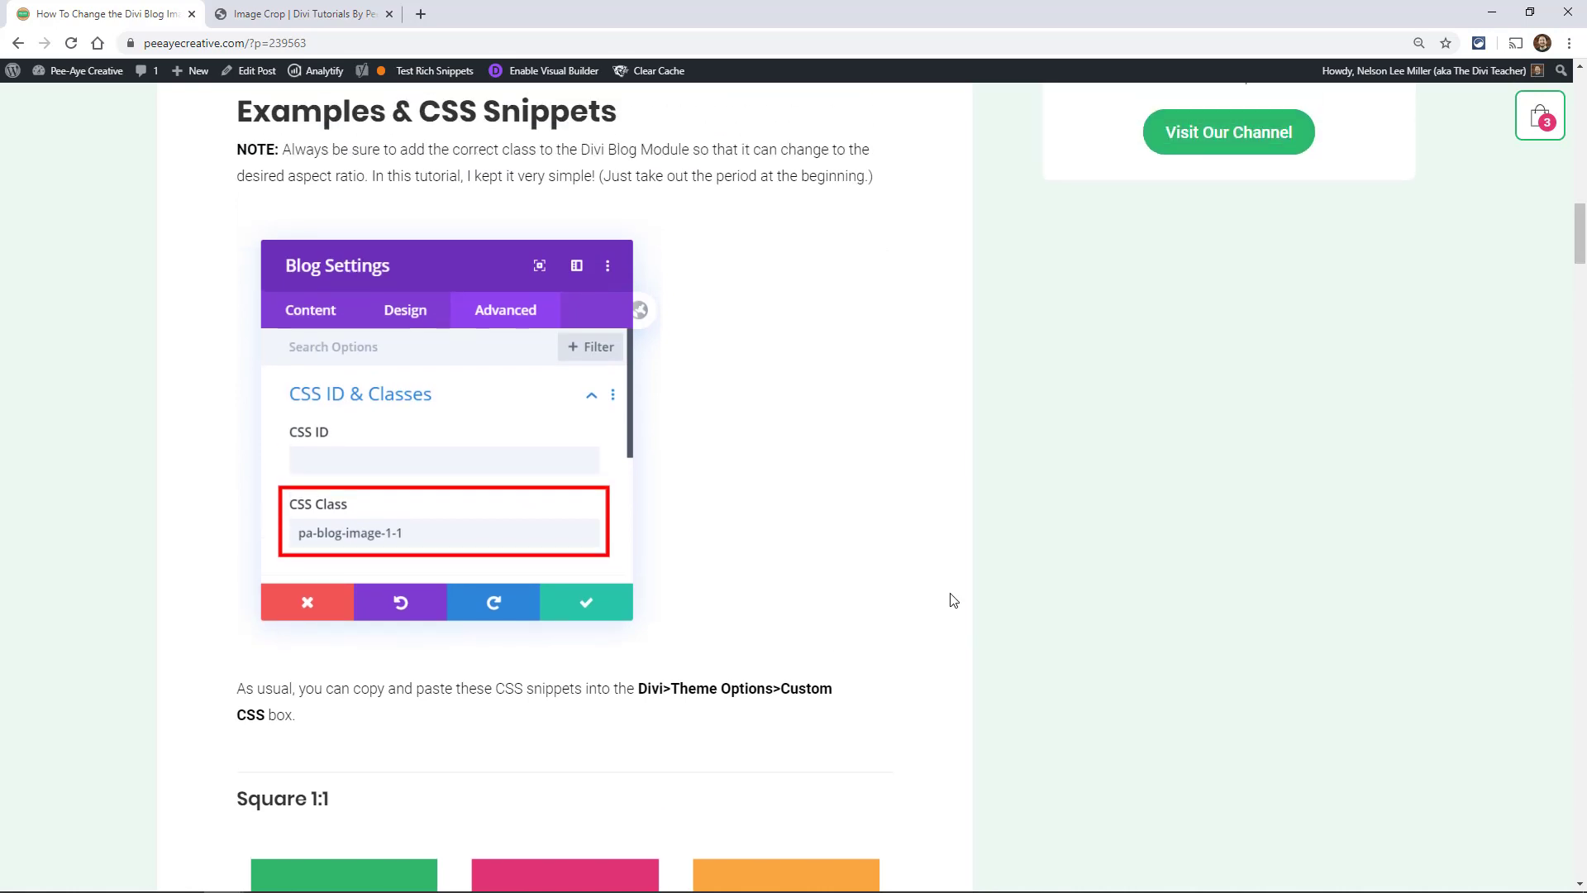
# Scroll the tutorial post down to the Square 1:1 example grid and its CSS snippet.
pyautogui.scroll(-3)
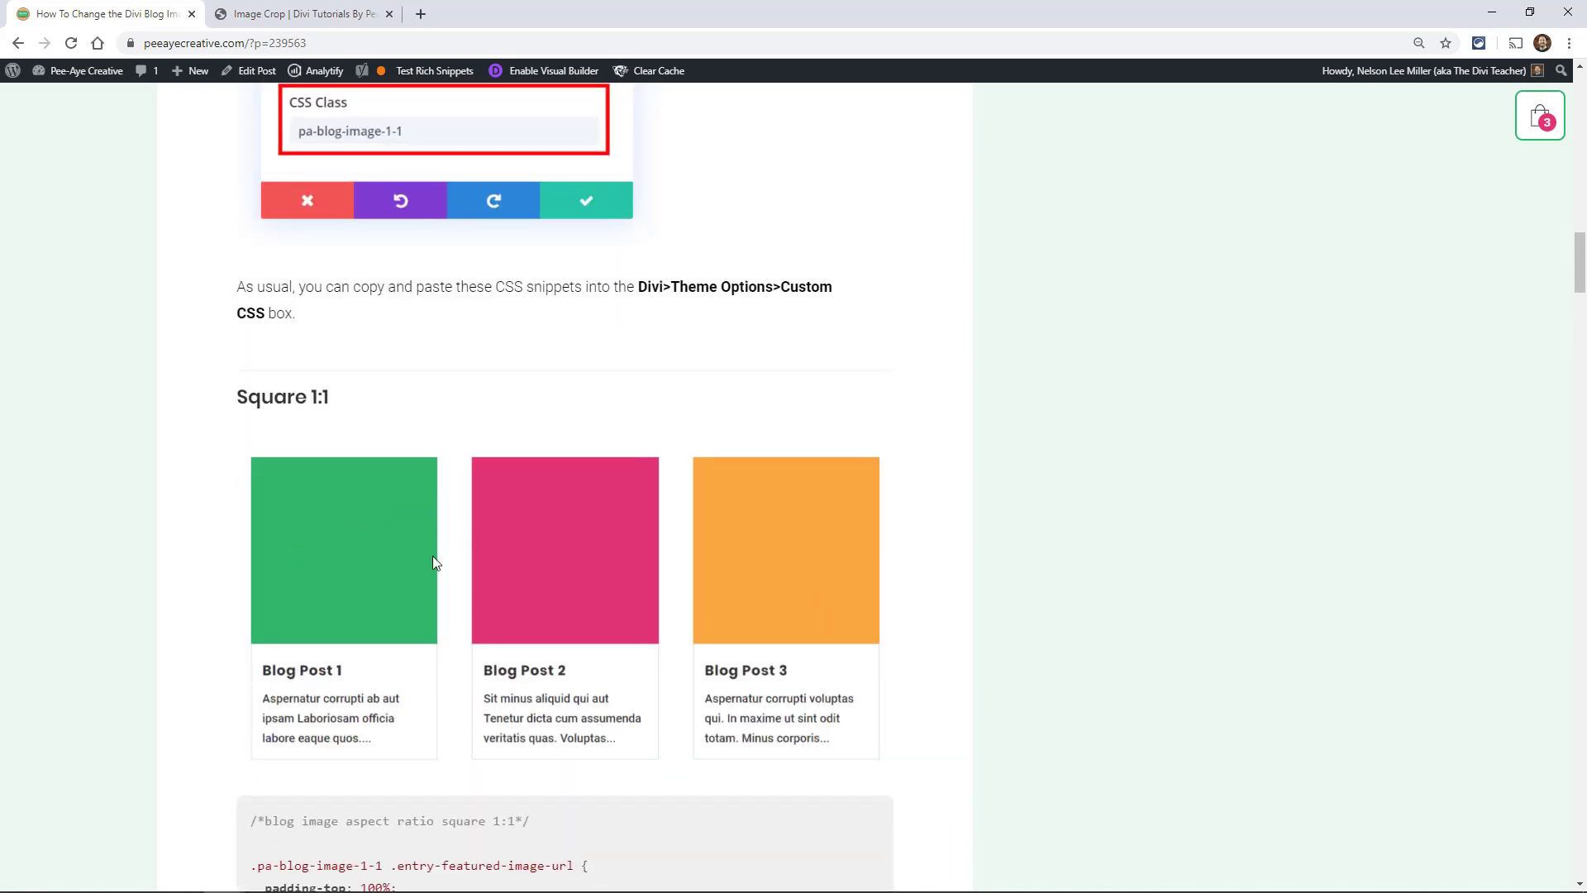
pyautogui.moveTo(459, 563)
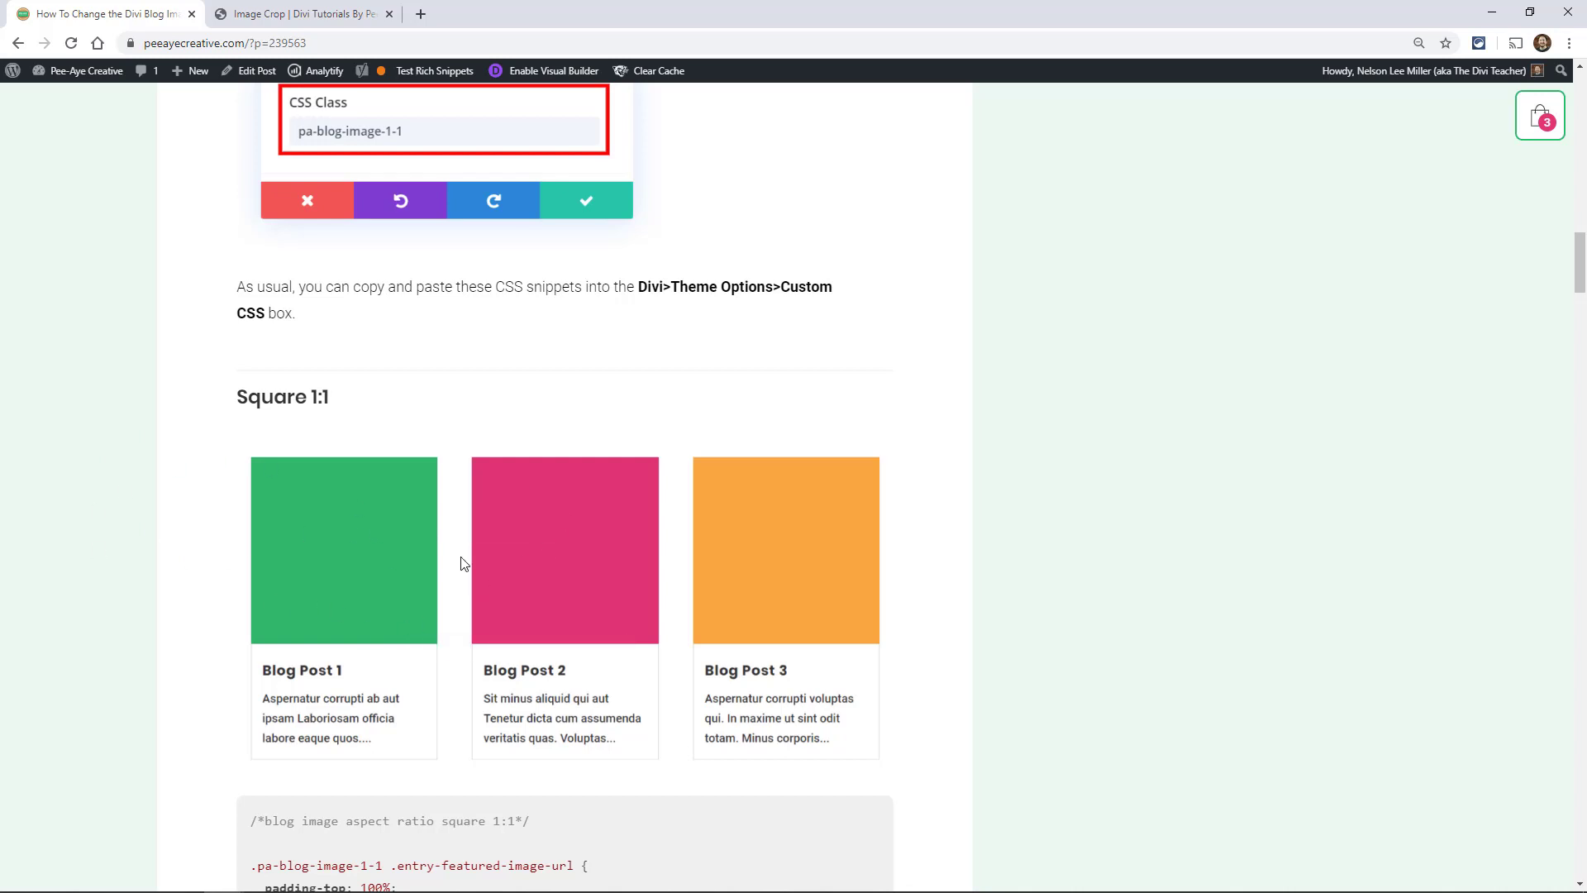
pyautogui.scroll(-3)
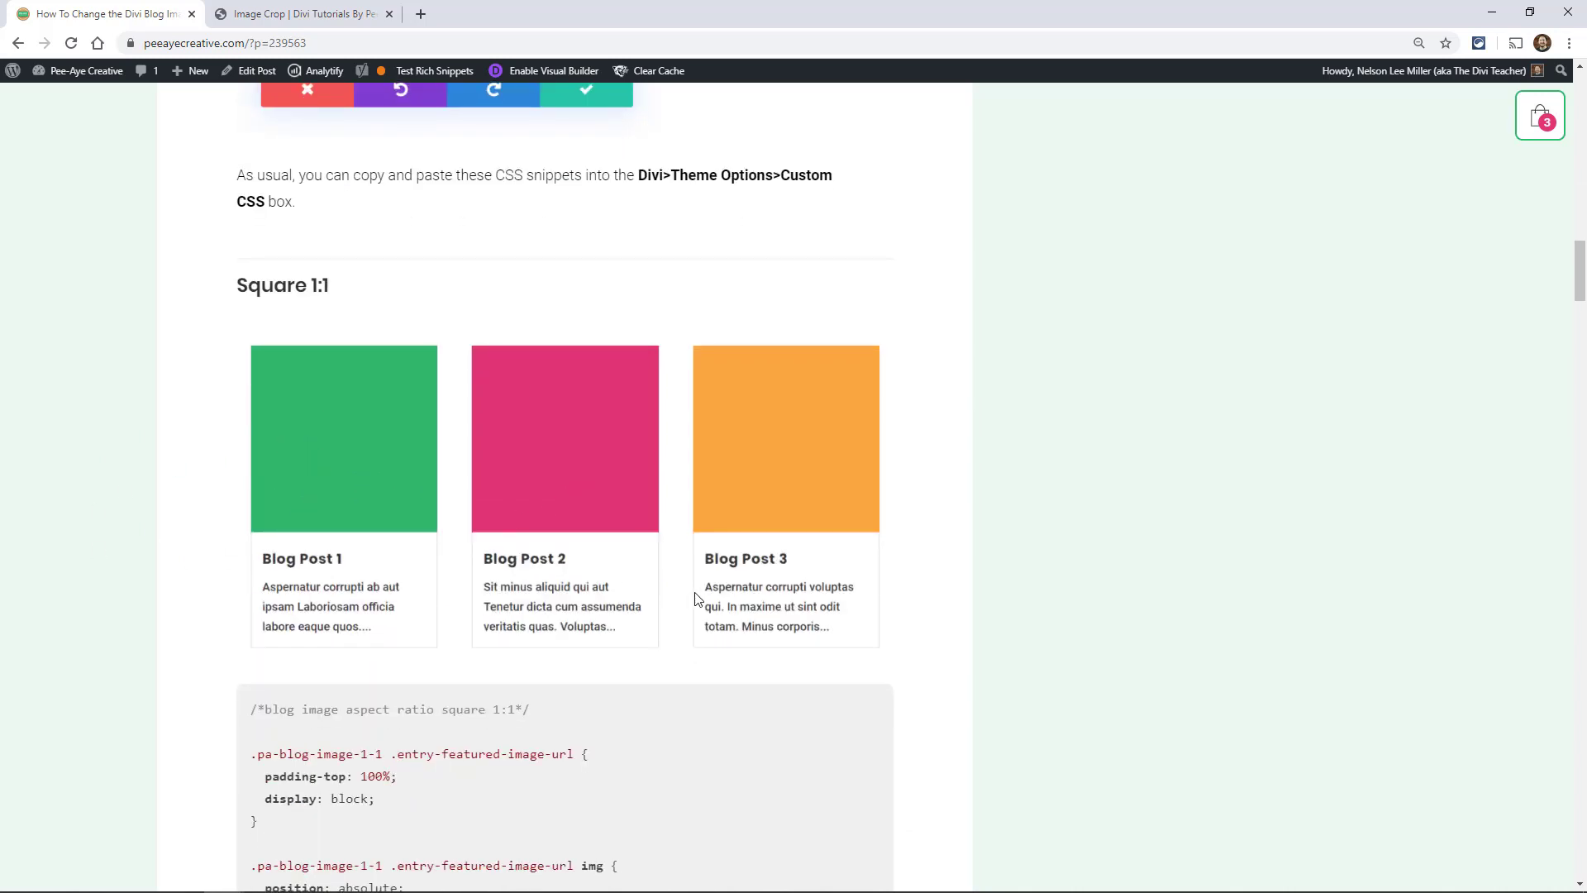
pyautogui.moveTo(817, 541)
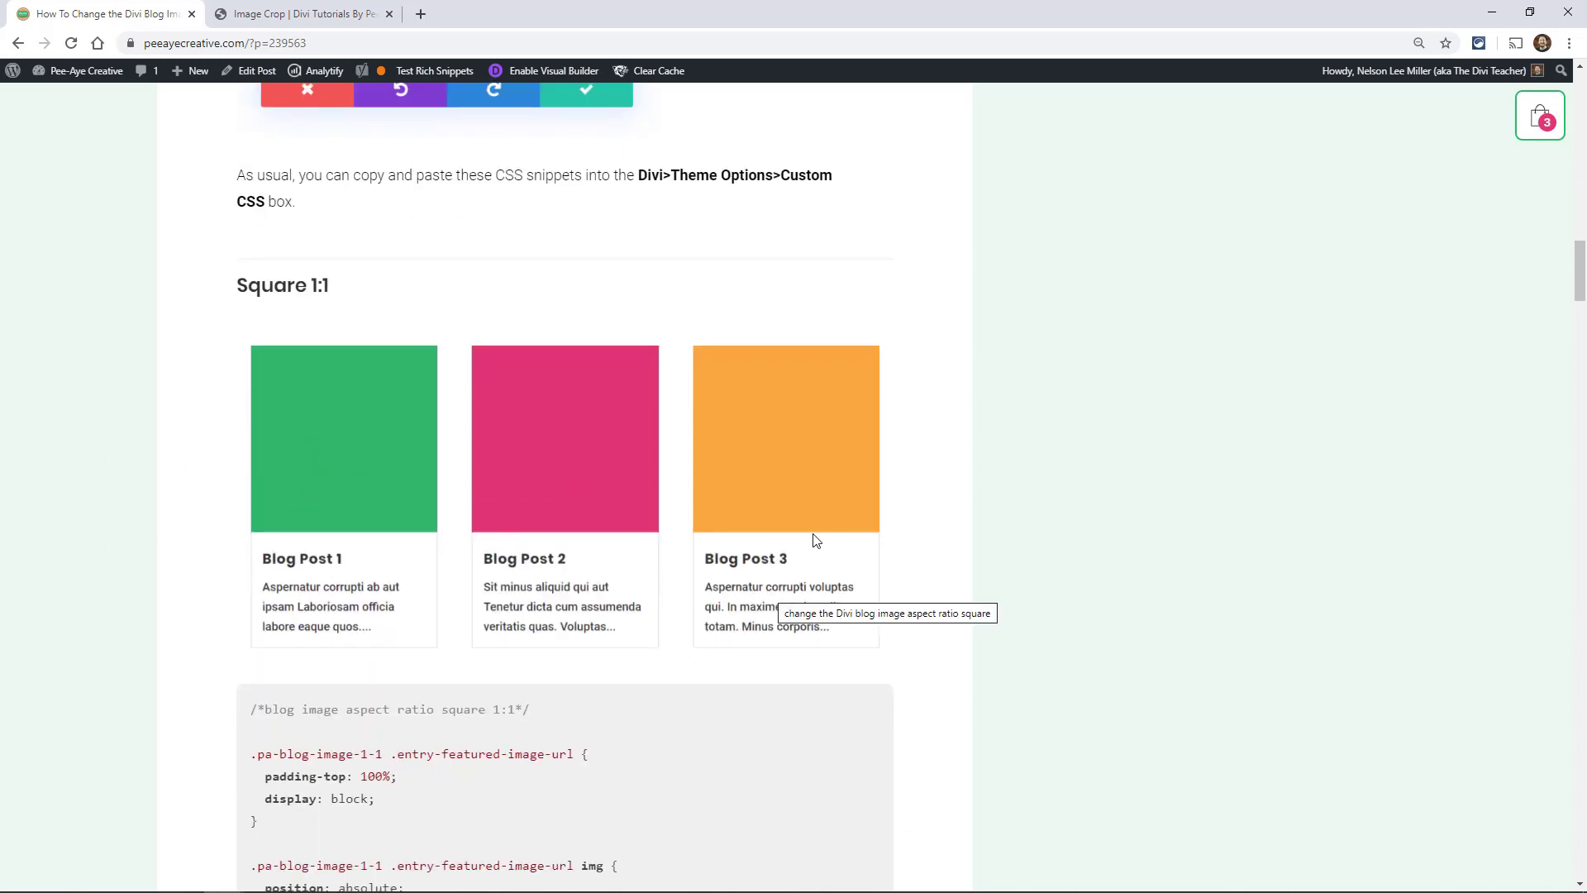
pyautogui.moveTo(803, 486)
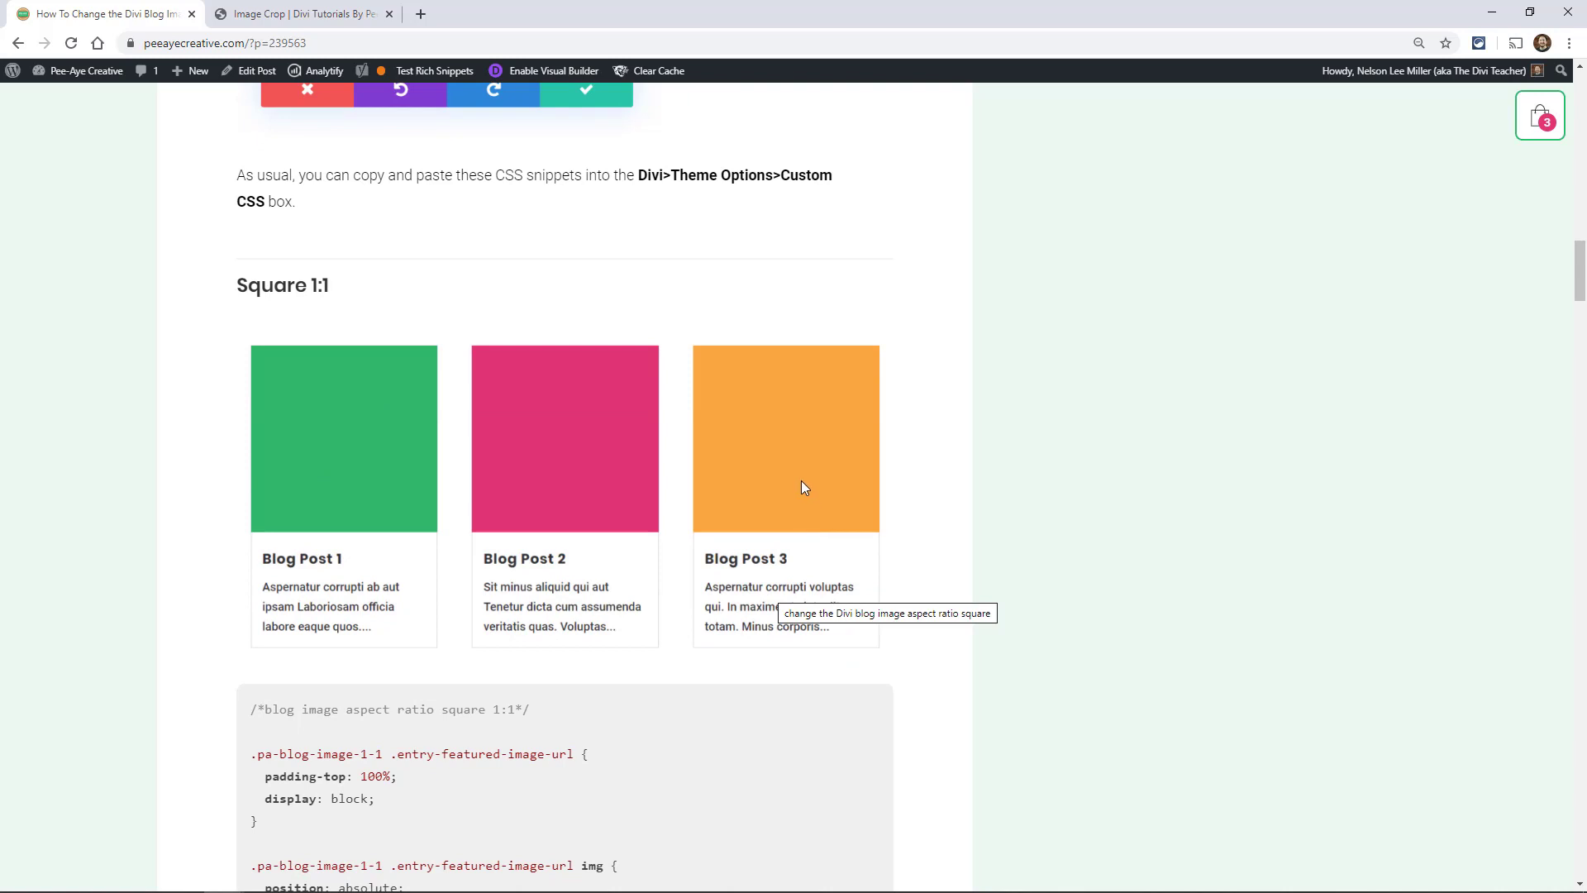